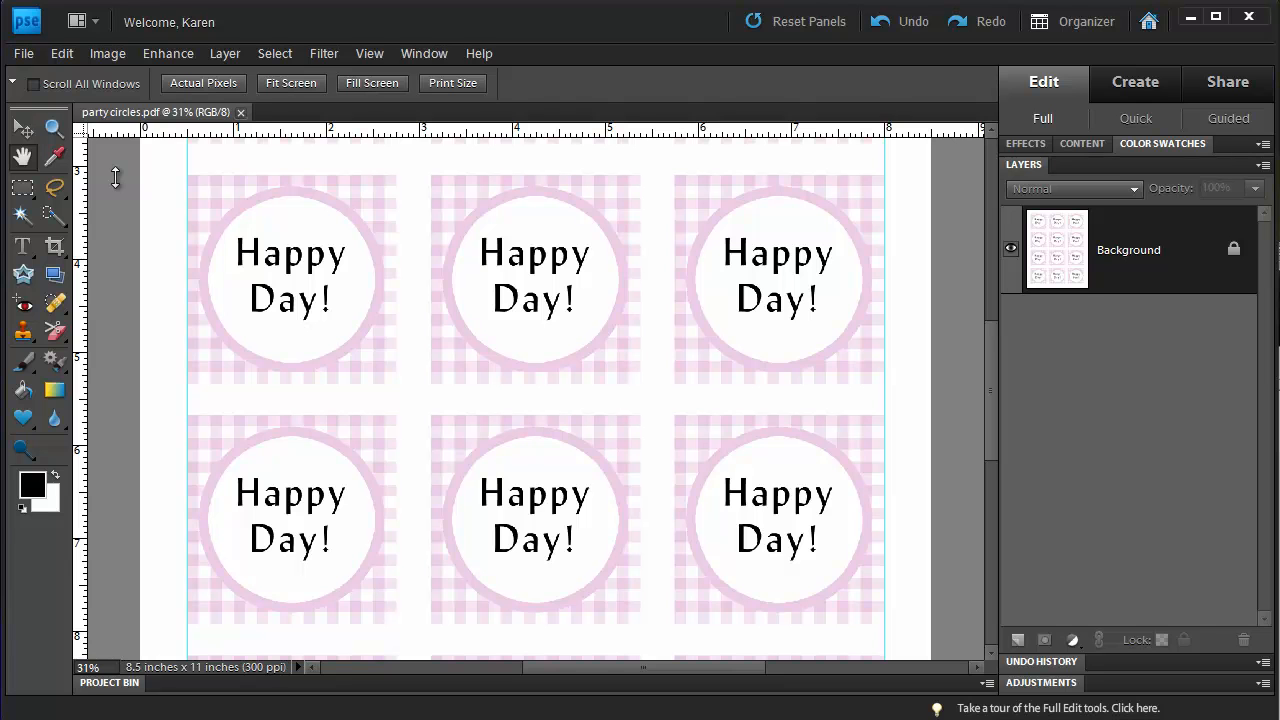
Create a new blank white U.S. Letter document, 8.5 × 11 in at 300 ppi.
{"action": "left_click", "coordinate": [24, 52]}
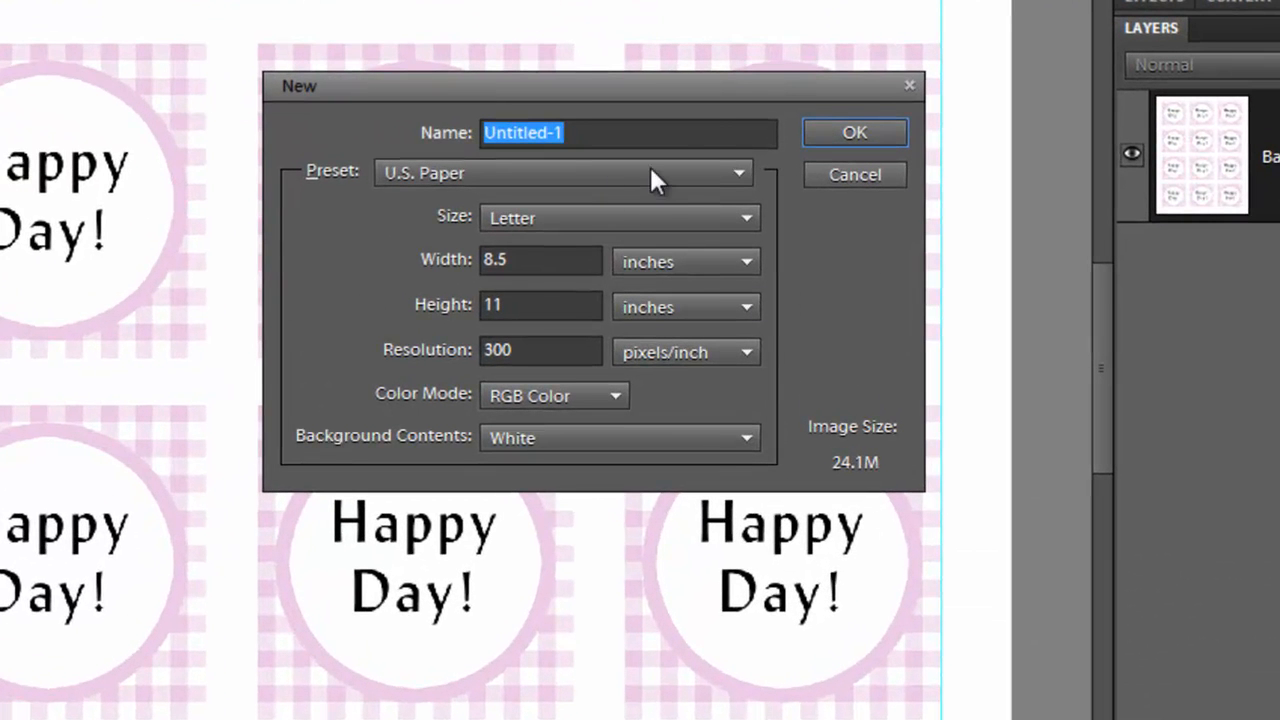
{"action": "mouse_move", "coordinate": [632, 190]}
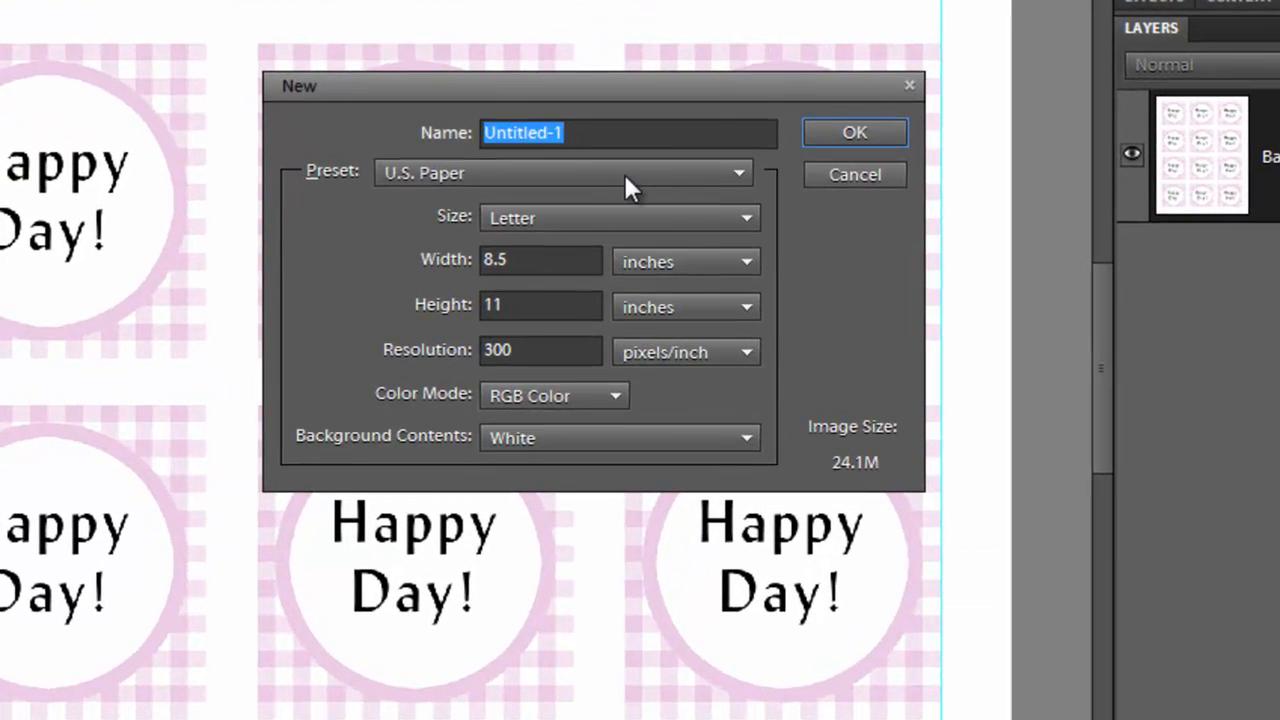
{"action": "mouse_move", "coordinate": [744, 228]}
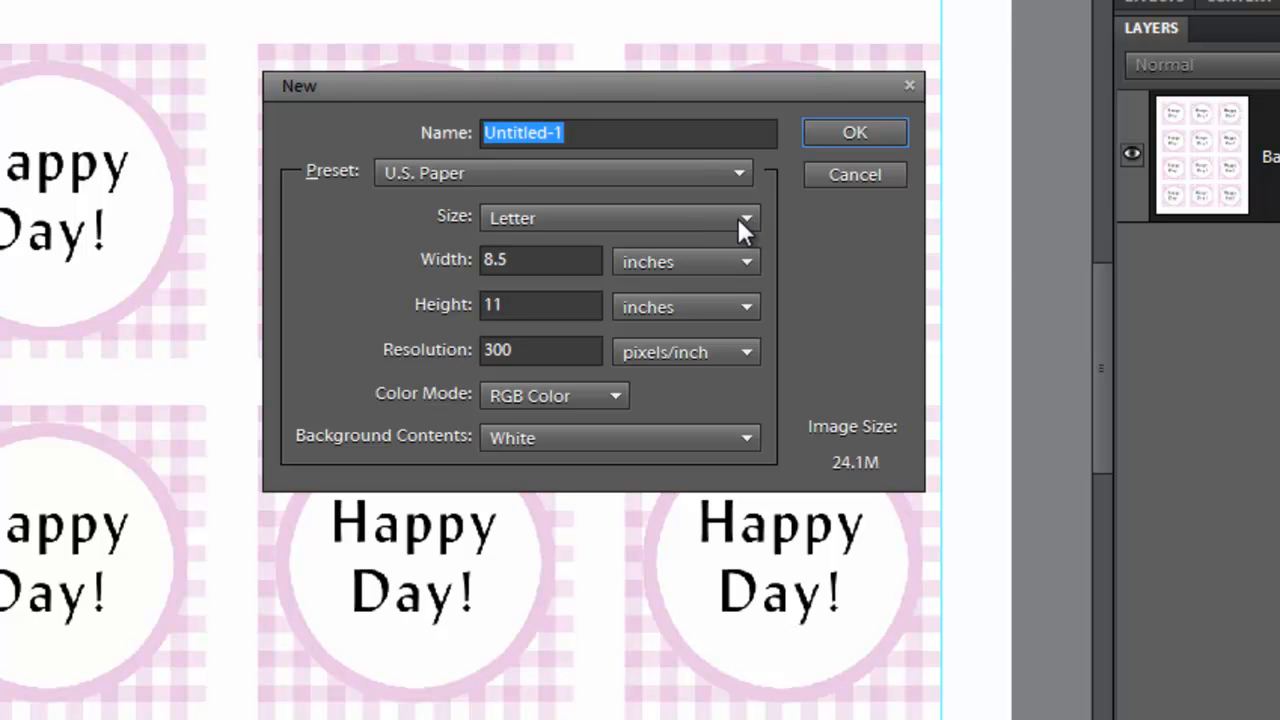
{"action": "mouse_move", "coordinate": [744, 224]}
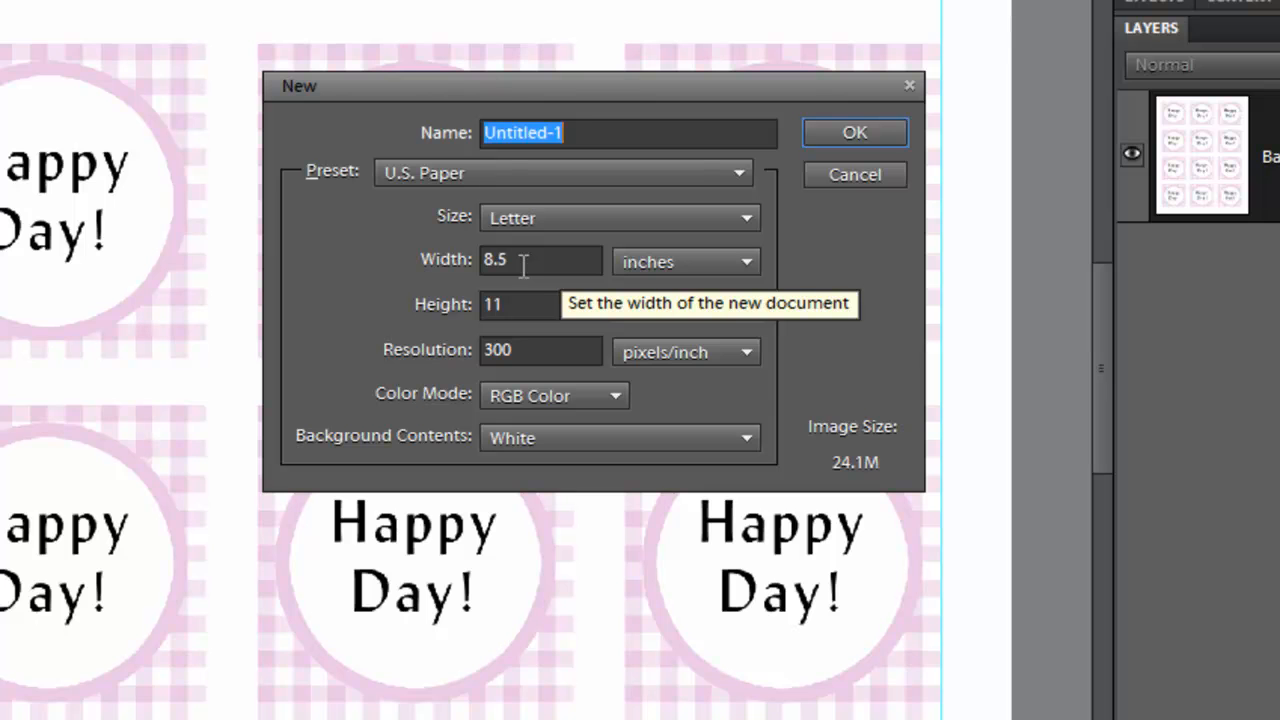
{"action": "mouse_move", "coordinate": [710, 450]}
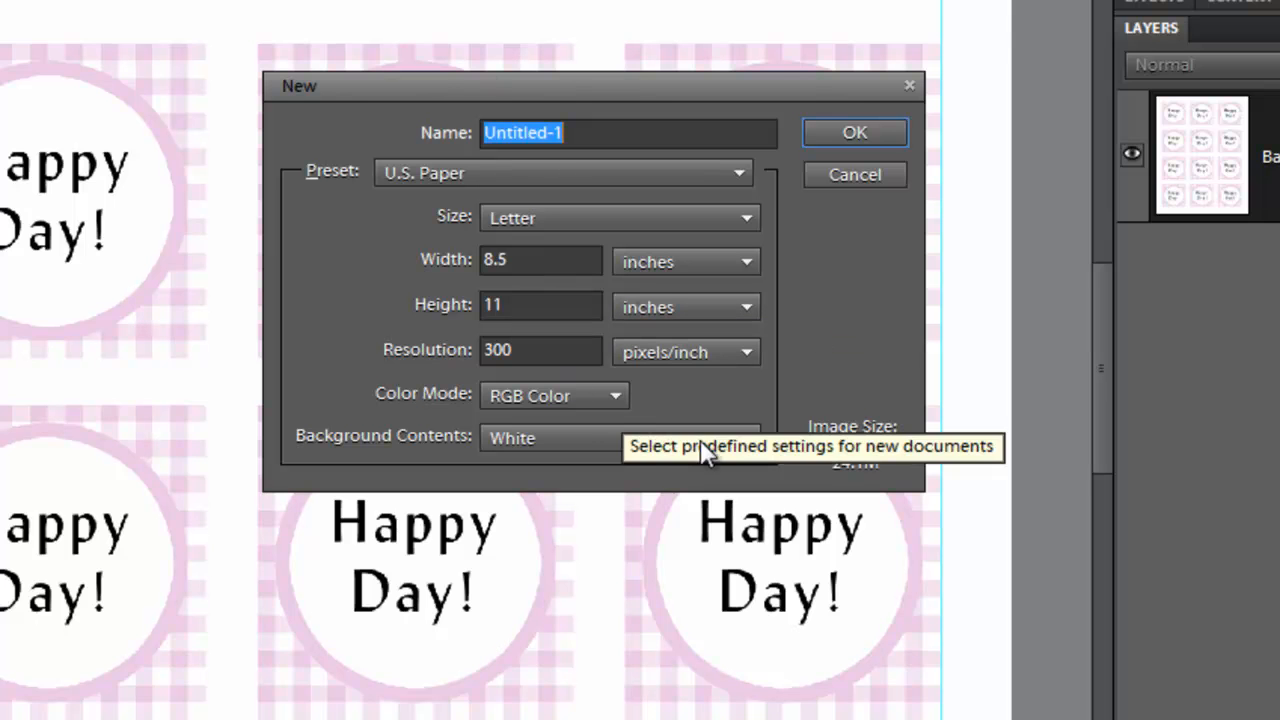
{"action": "mouse_move", "coordinate": [854, 196]}
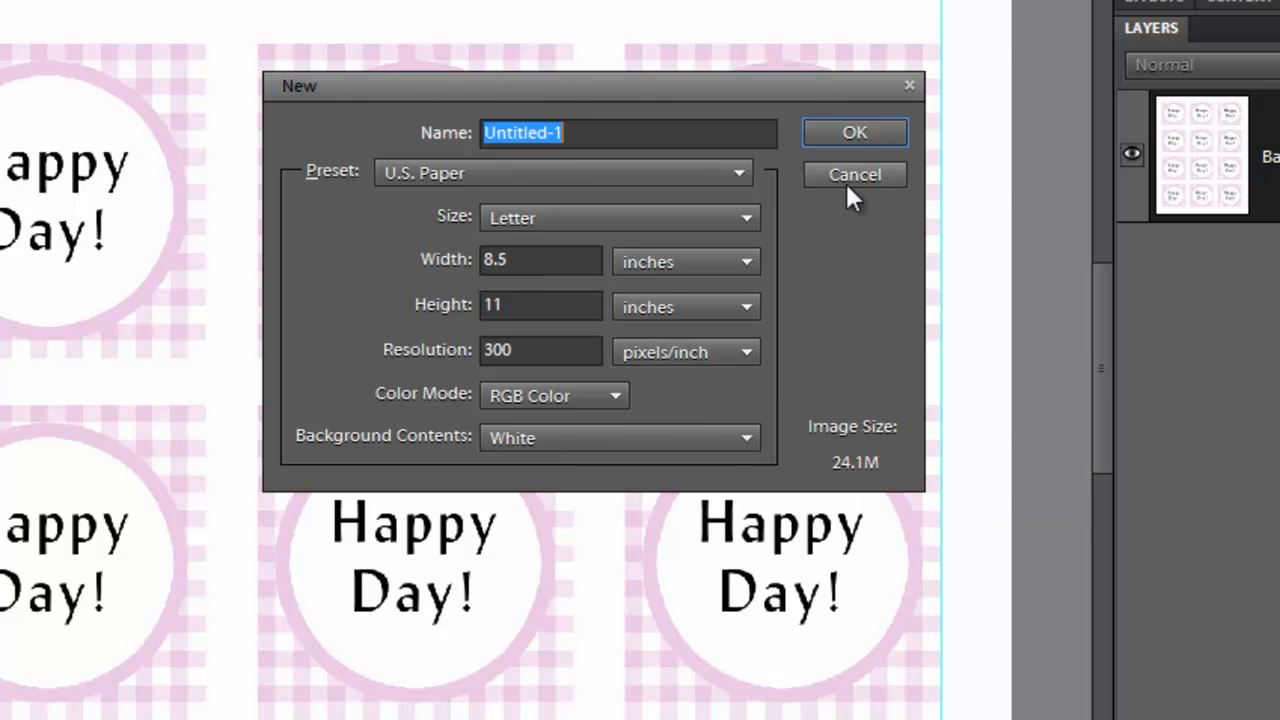
{"action": "left_click", "coordinate": [856, 174]}
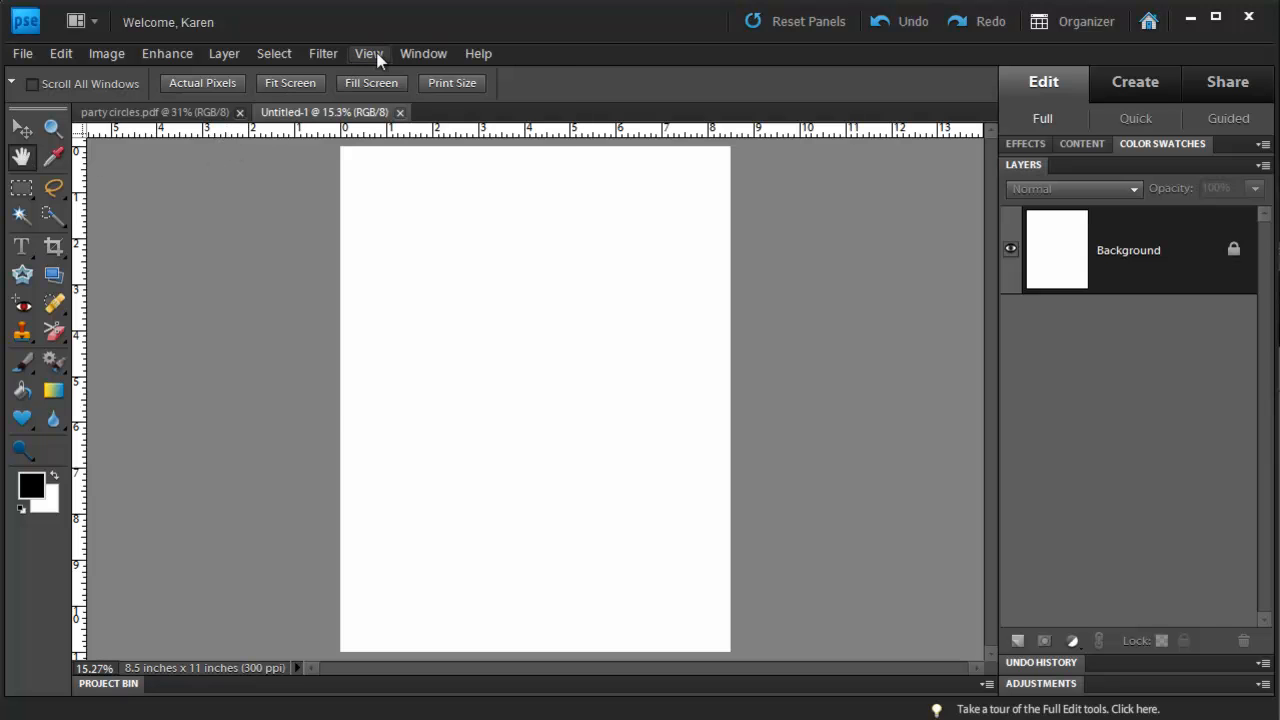
{"action": "left_click", "coordinate": [368, 52]}
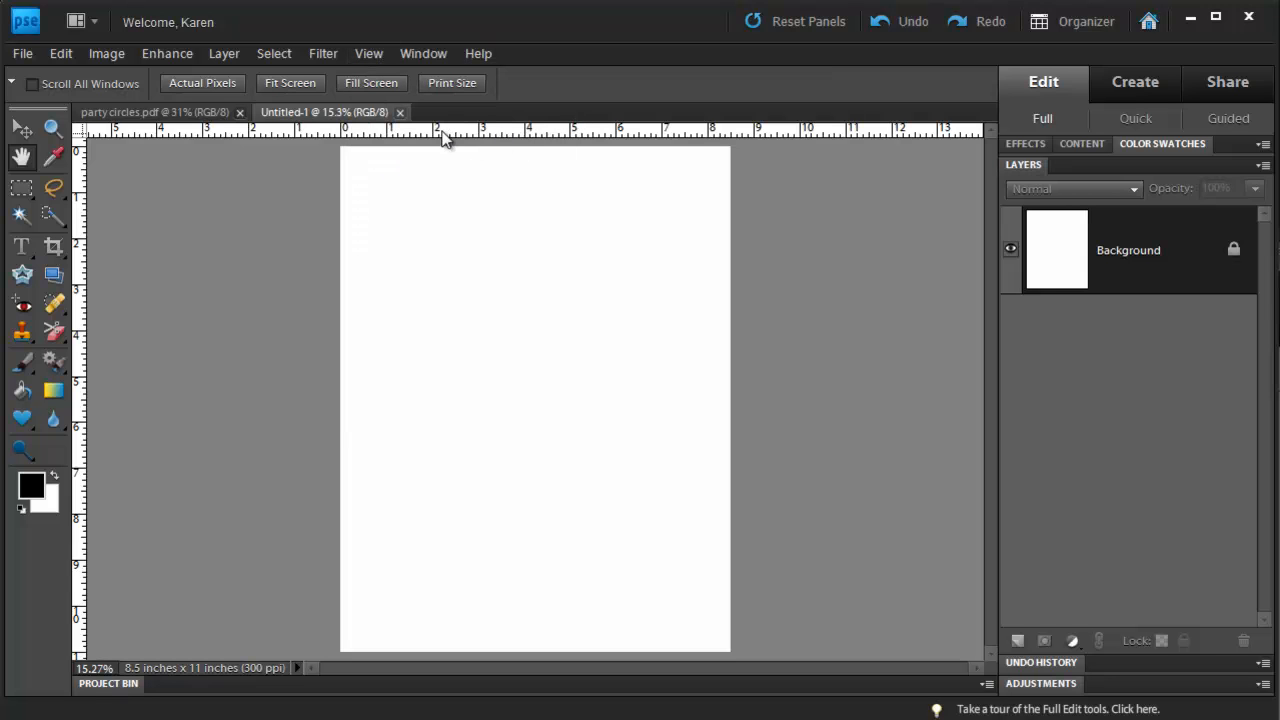
{"action": "mouse_move", "coordinate": [448, 138]}
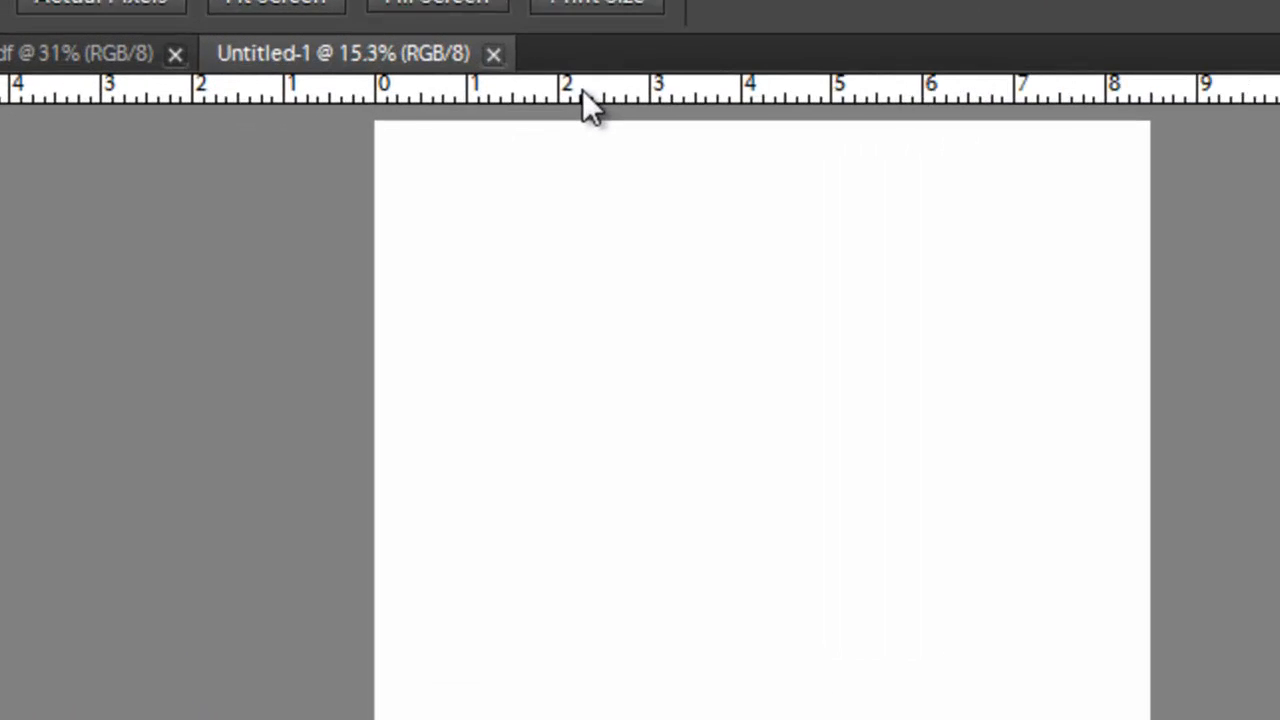
{"action": "right_click", "coordinate": [590, 96]}
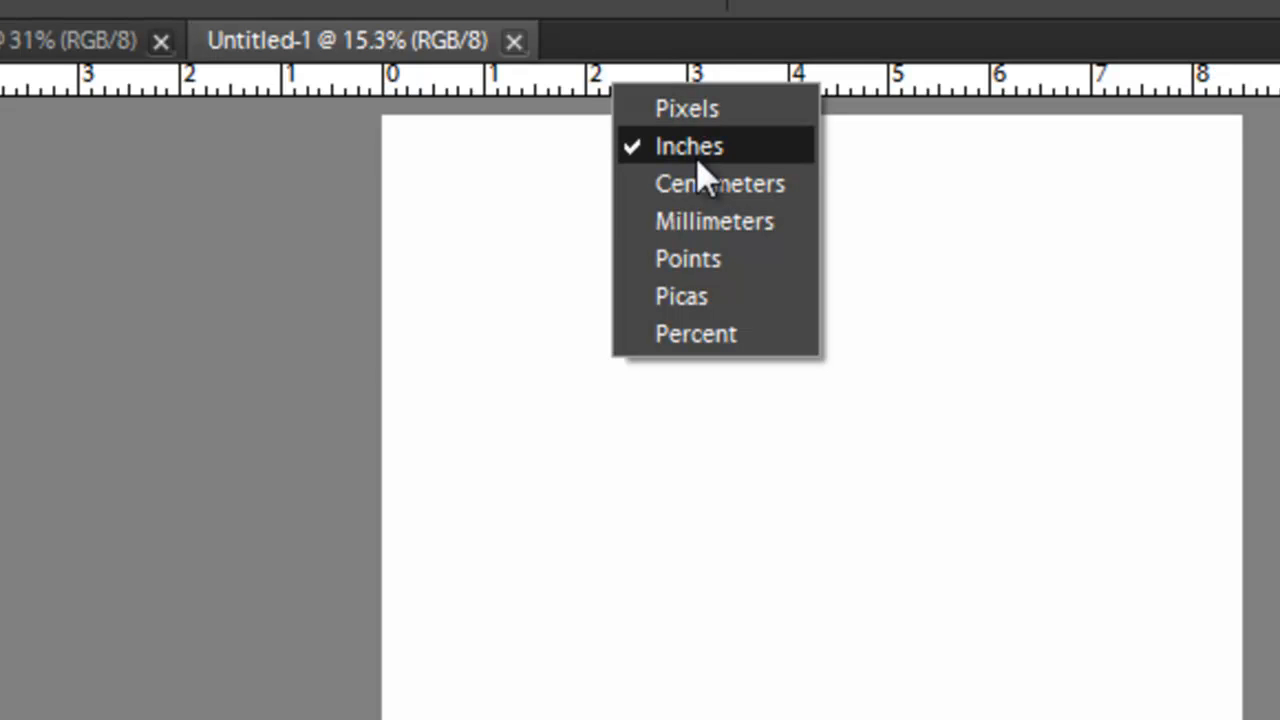
{"action": "left_click", "coordinate": [688, 146]}
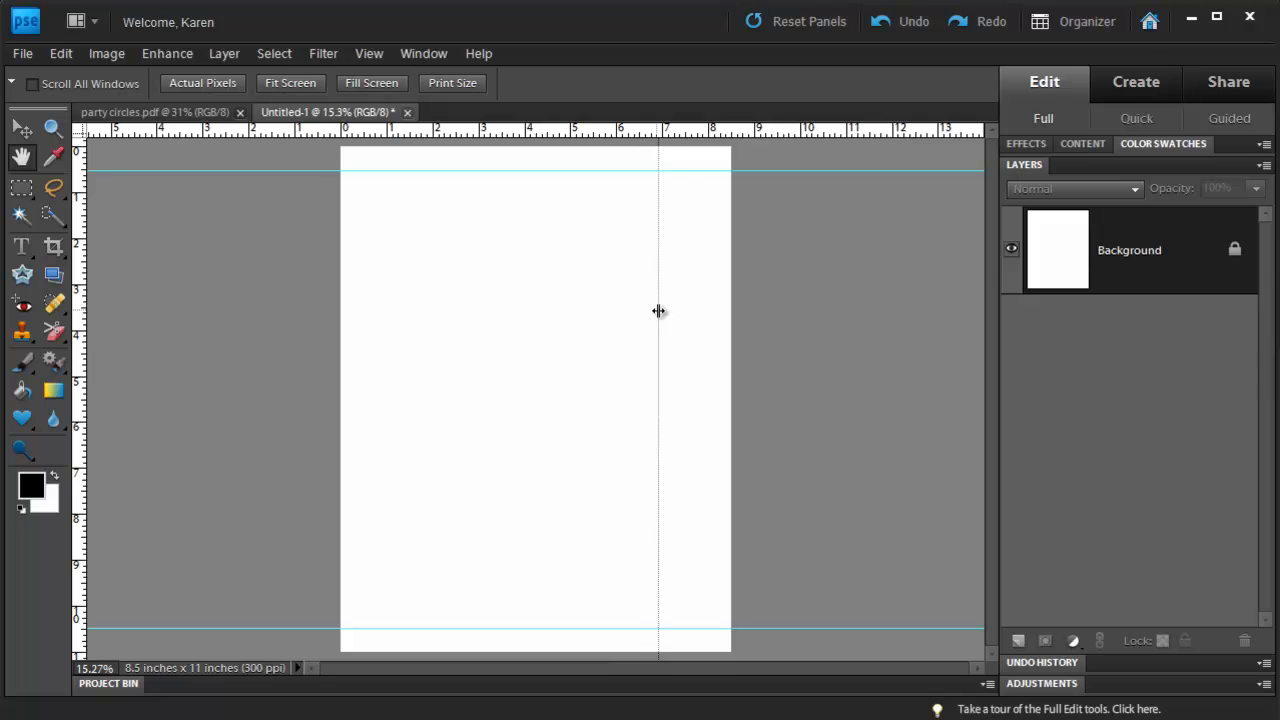
Drag a vertical margin guide from the ruler onto the page edge.
{"action": "left_click_drag", "start_coordinate": [658, 312], "coordinate": [704, 324]}
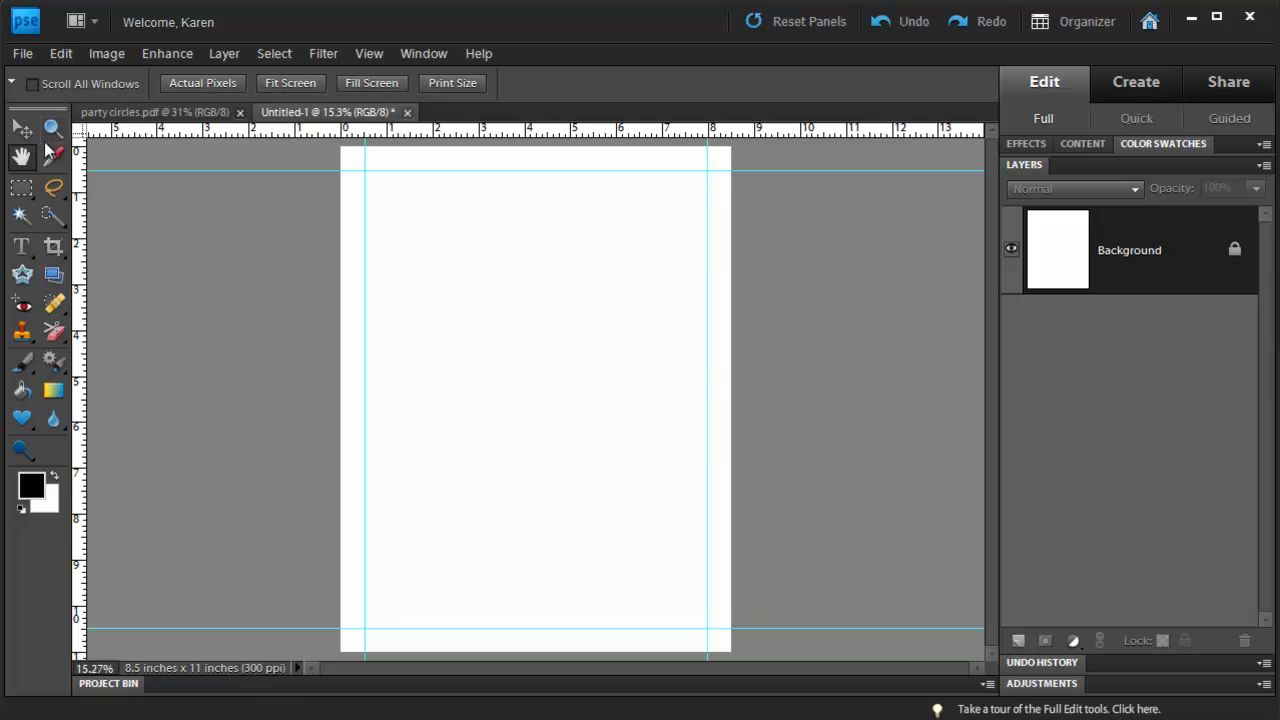
{"action": "mouse_move", "coordinate": [52, 128]}
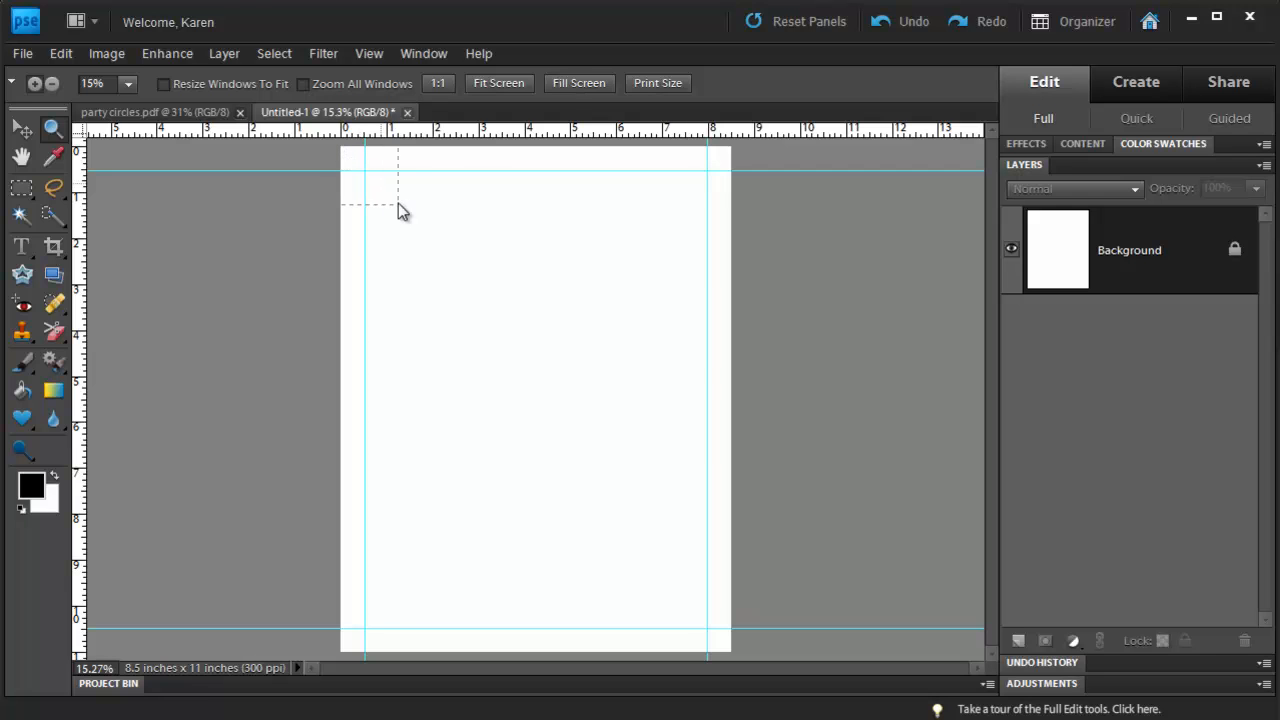
Magnify the top-left corner of the page where the margin guides cross.
{"action": "left_click_drag", "start_coordinate": [396, 206], "coordinate": [552, 332]}
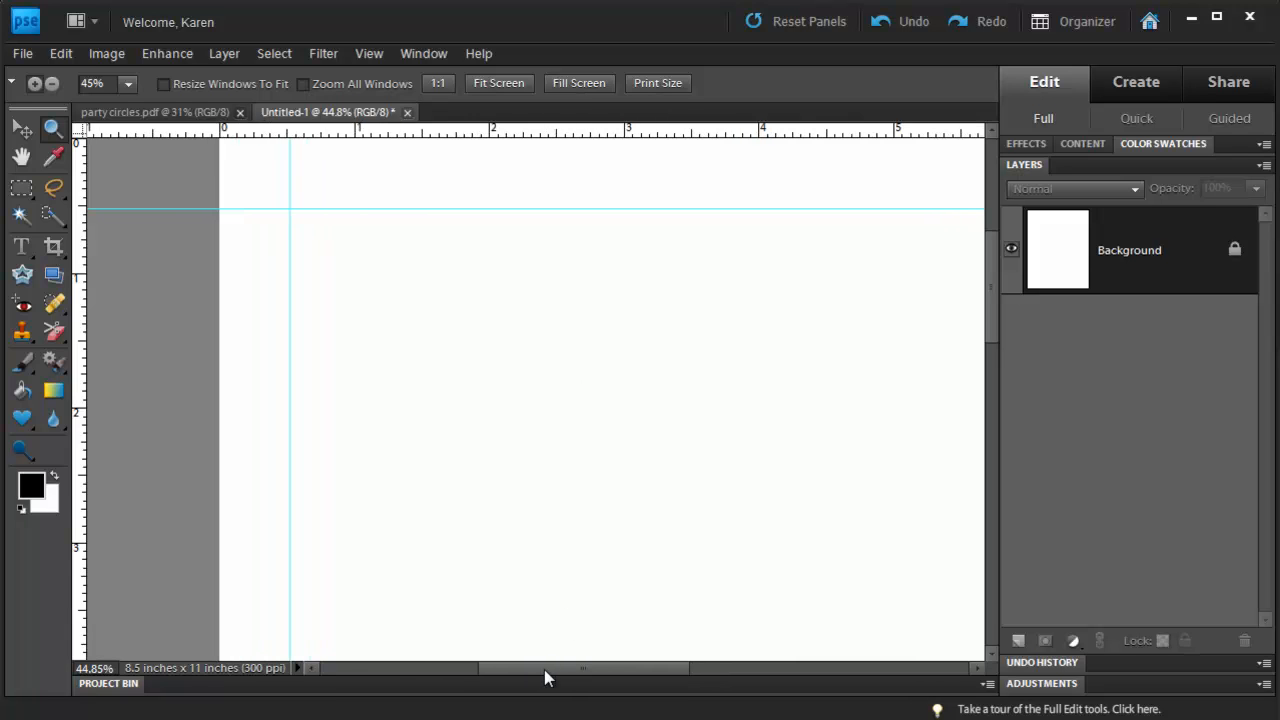
{"action": "left_click_drag", "start_coordinate": [548, 668], "coordinate": [572, 668]}
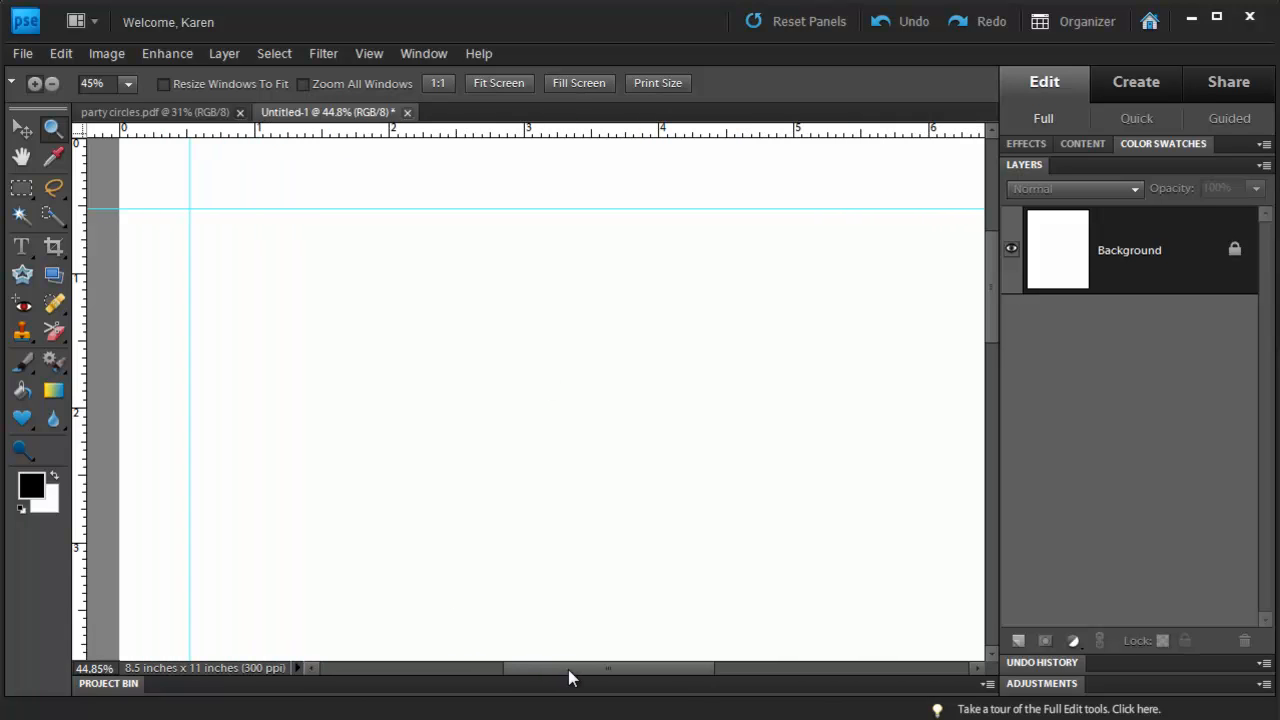
{"action": "mouse_move", "coordinate": [548, 672]}
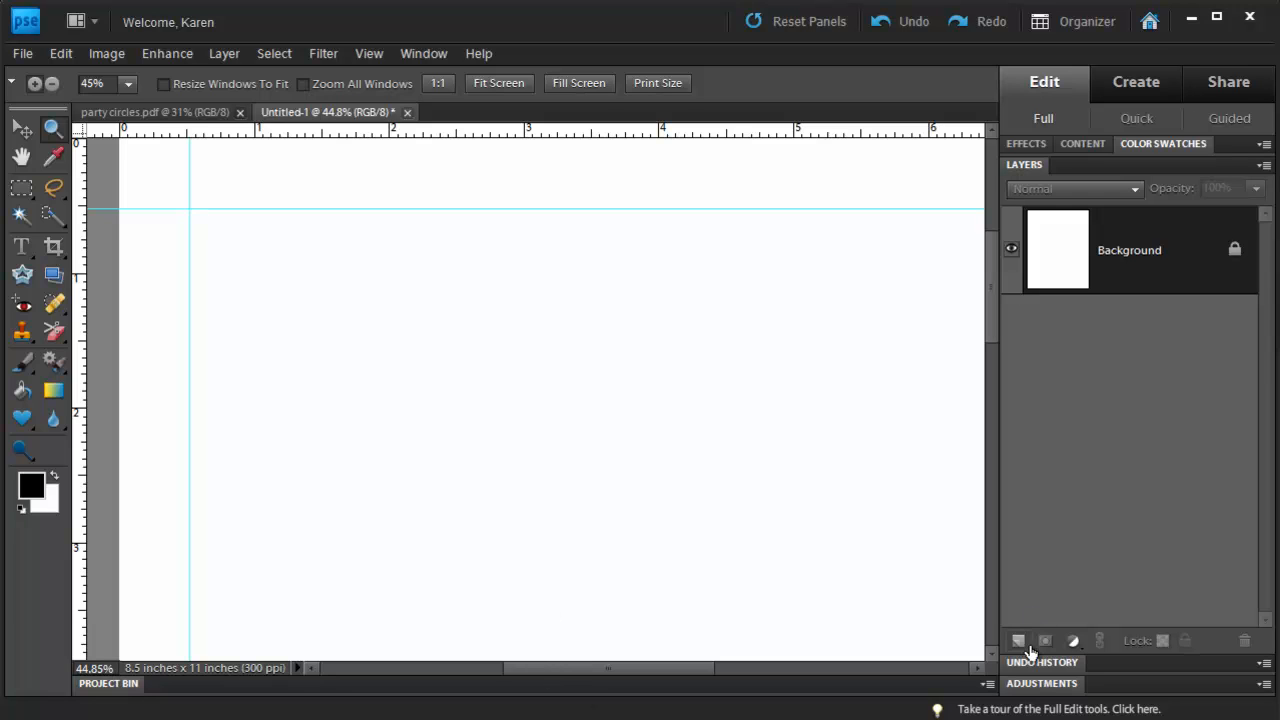
{"action": "mouse_move", "coordinate": [1020, 640]}
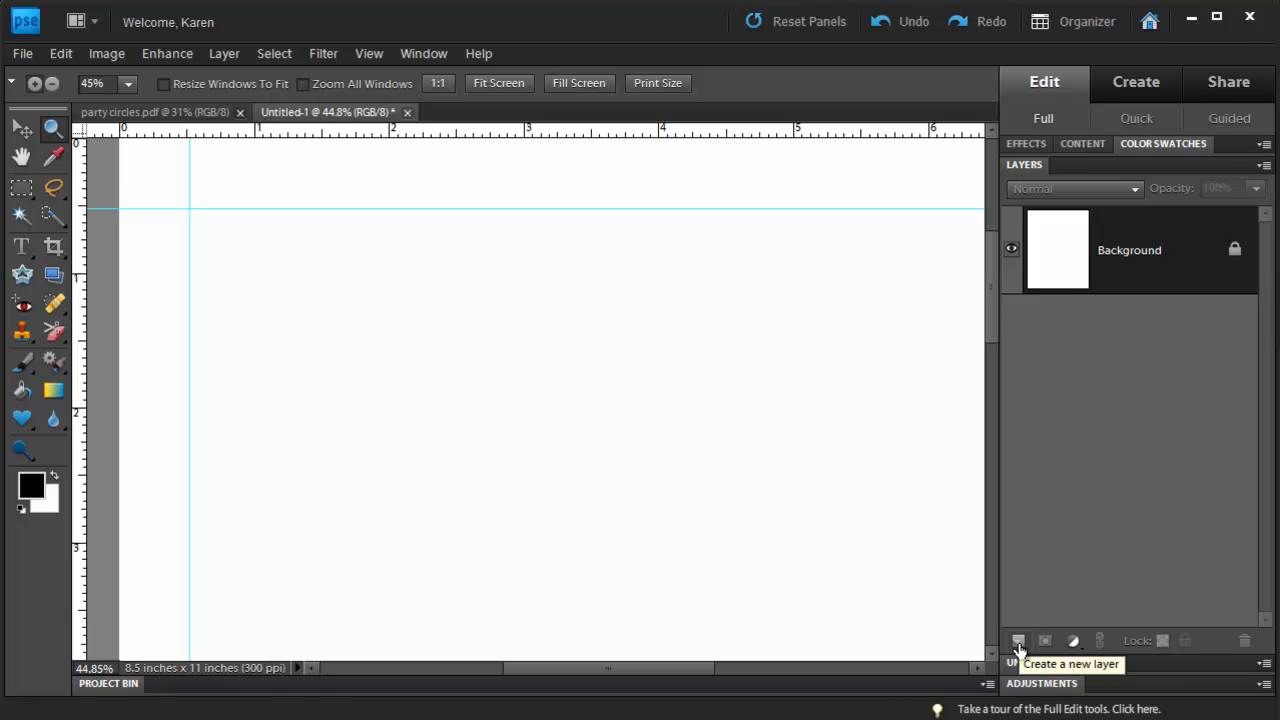
Add an empty layer and set the Rectangular Marquee to Fixed Size 2.25 × 2.25 in.
{"action": "left_click", "coordinate": [1018, 640]}
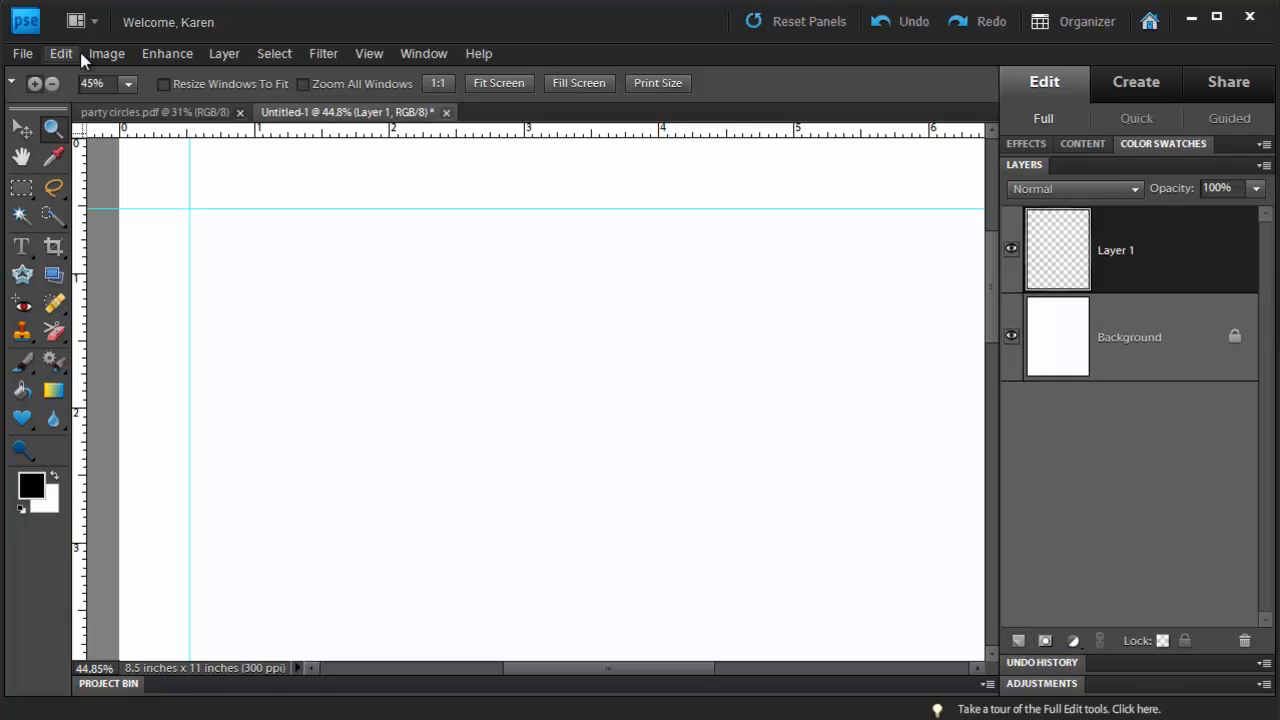
{"action": "left_click", "coordinate": [22, 188]}
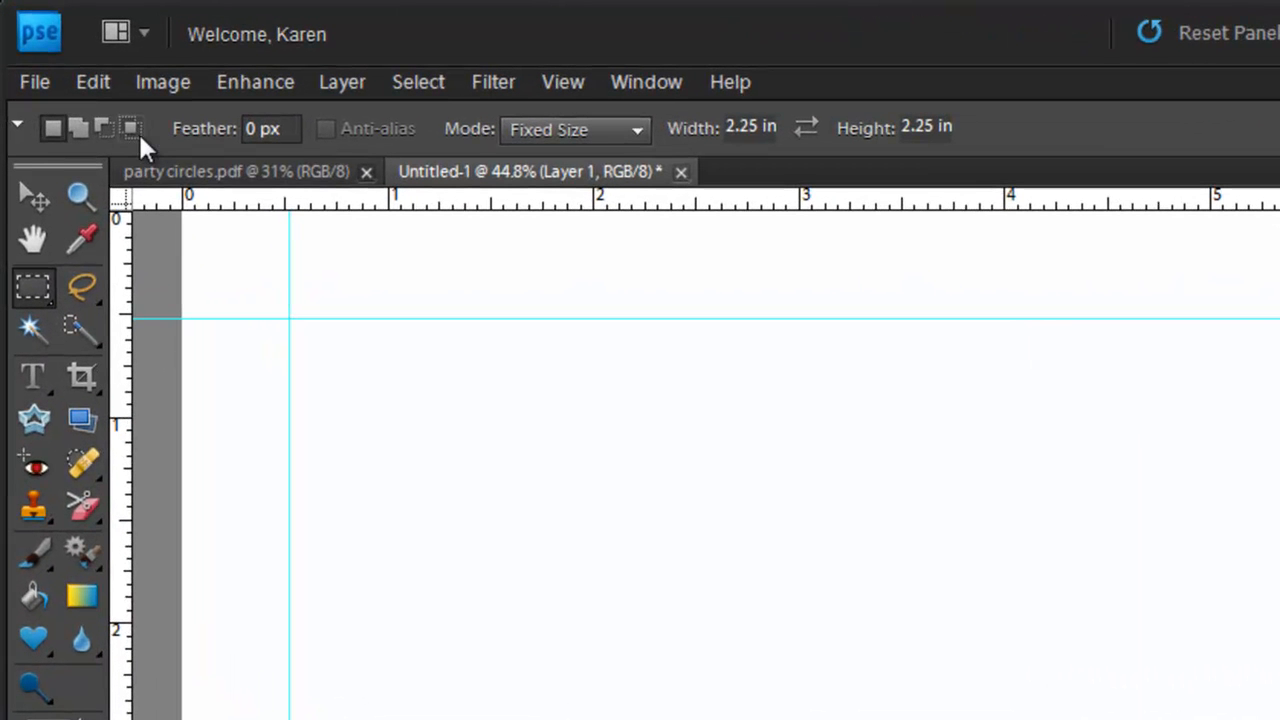
{"action": "mouse_move", "coordinate": [236, 128]}
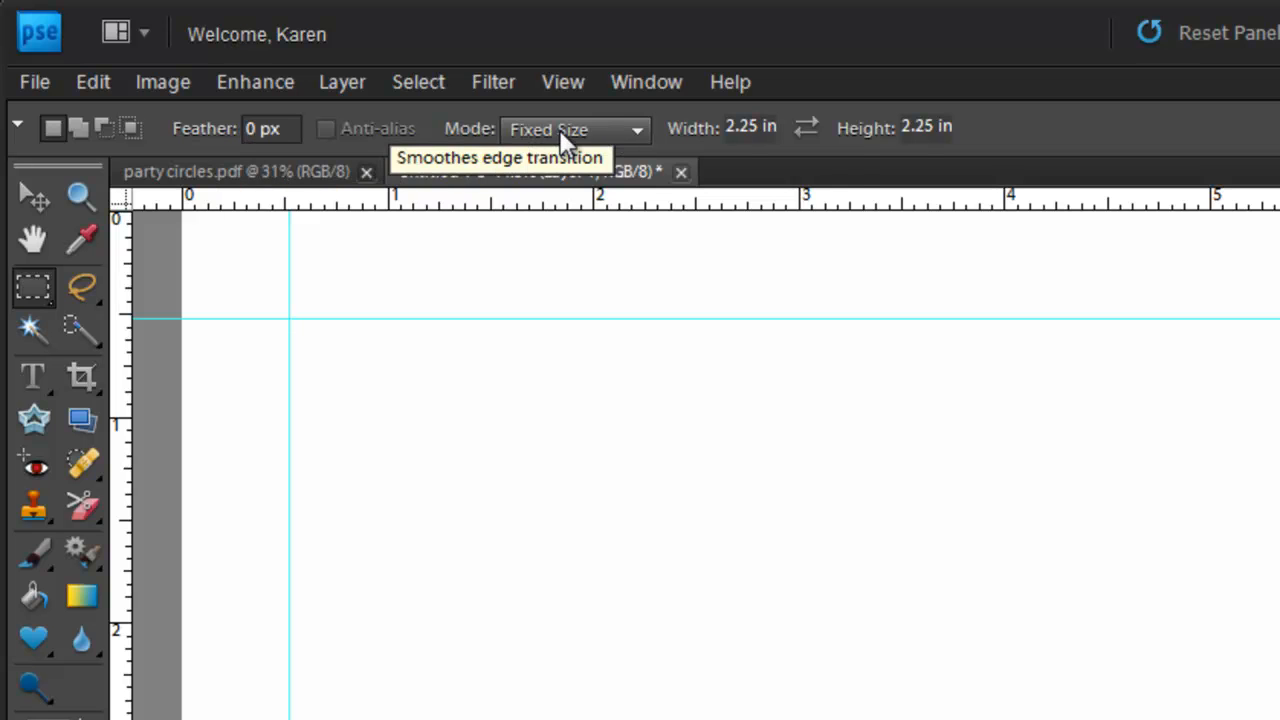
{"action": "left_click", "coordinate": [576, 128]}
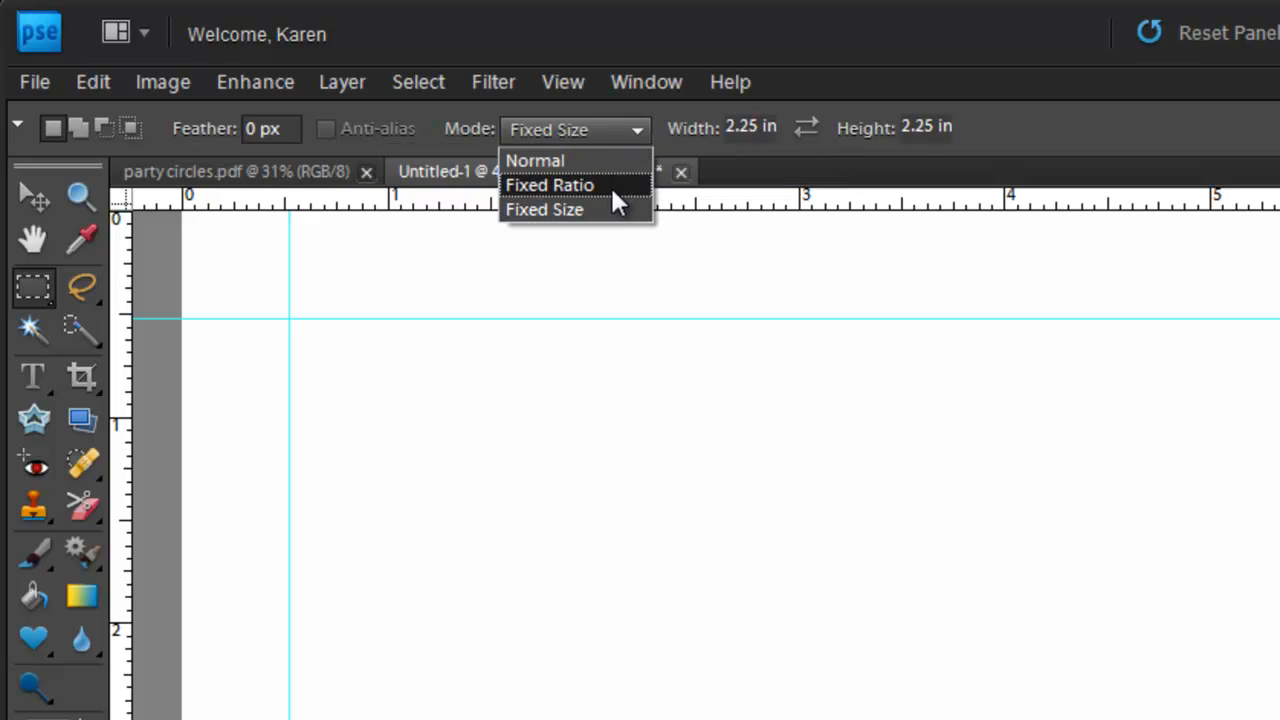
{"action": "left_click", "coordinate": [544, 210]}
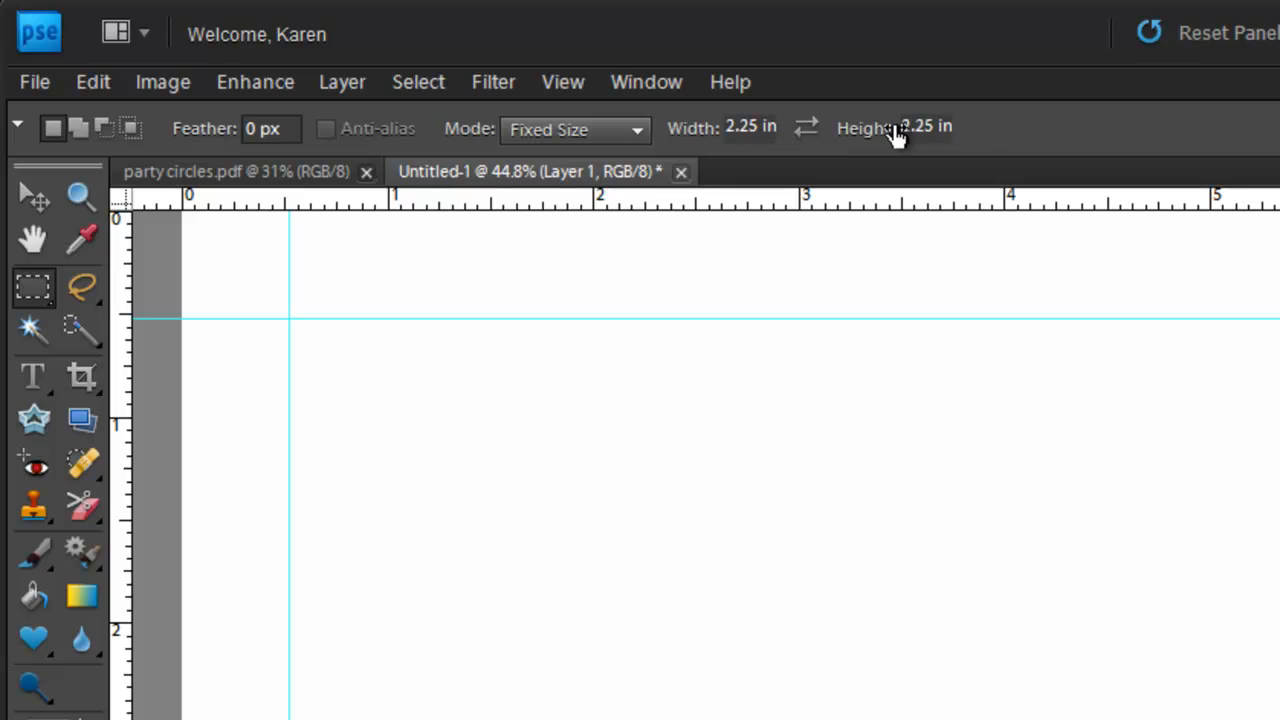
{"action": "mouse_move", "coordinate": [996, 136]}
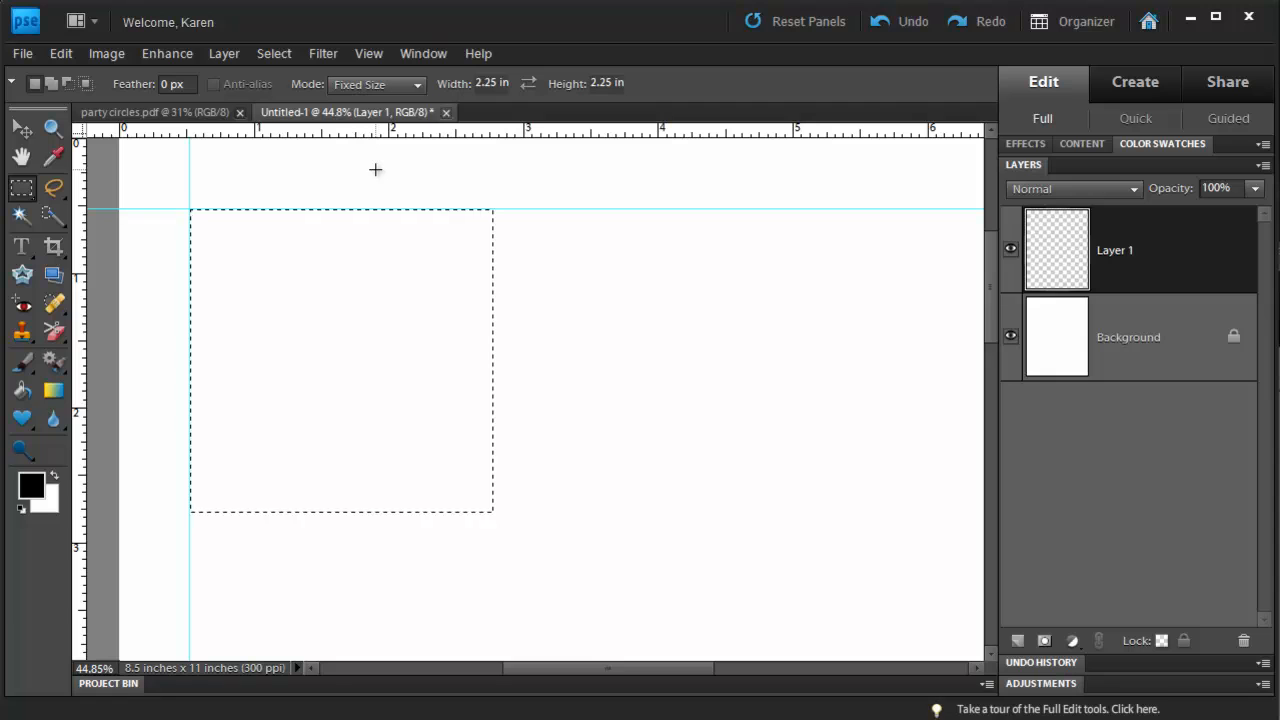
{"action": "mouse_move", "coordinate": [180, 458]}
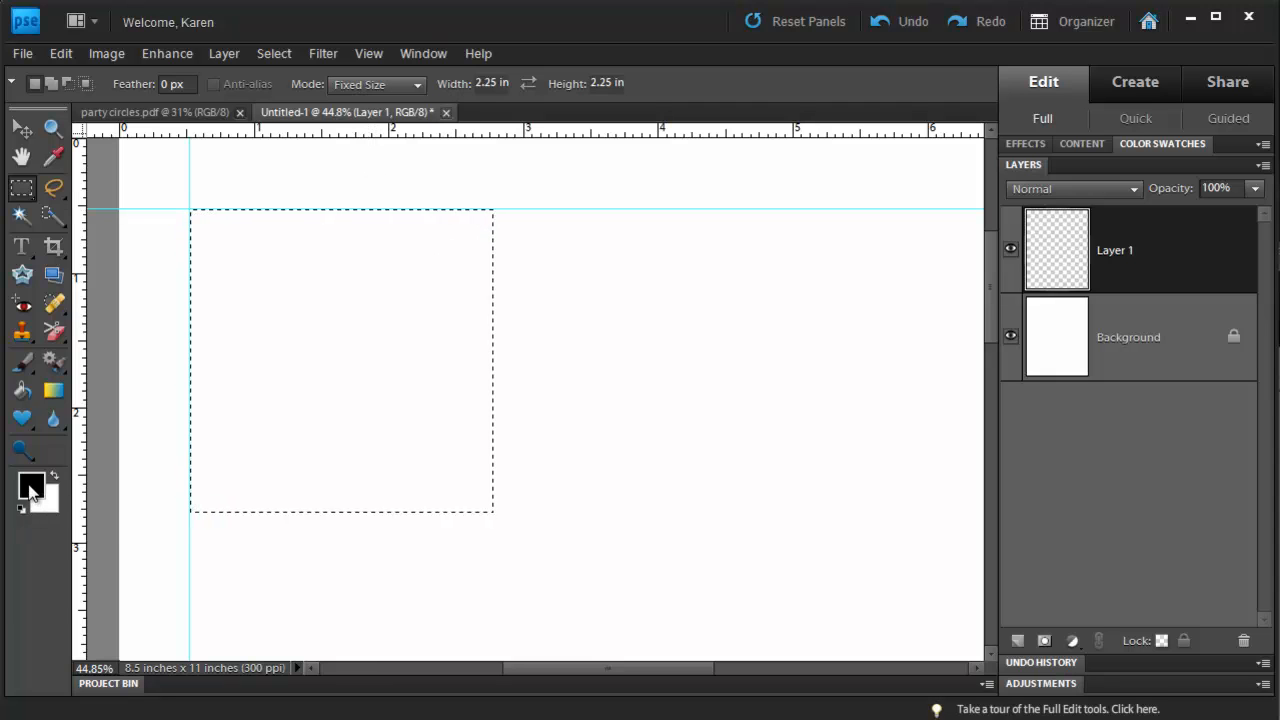
Set the foreground colour to a light aqua shade.
{"action": "left_click", "coordinate": [30, 486]}
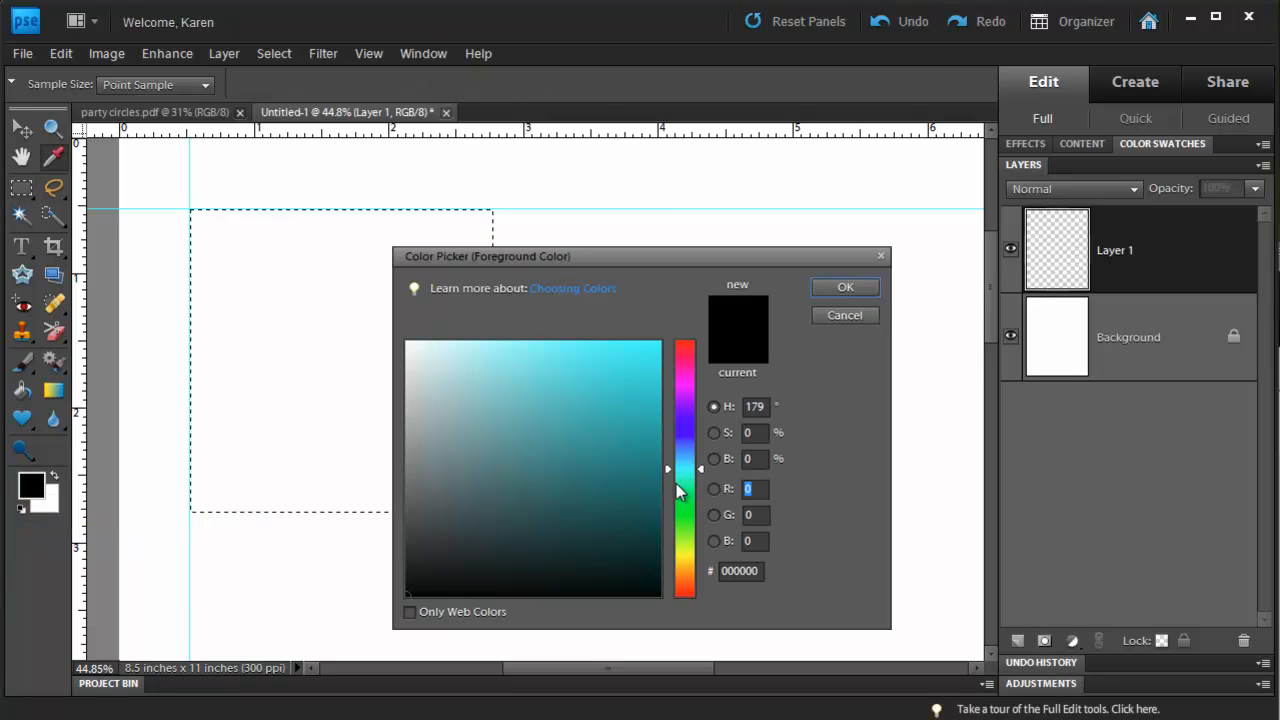
{"action": "left_click", "coordinate": [588, 368]}
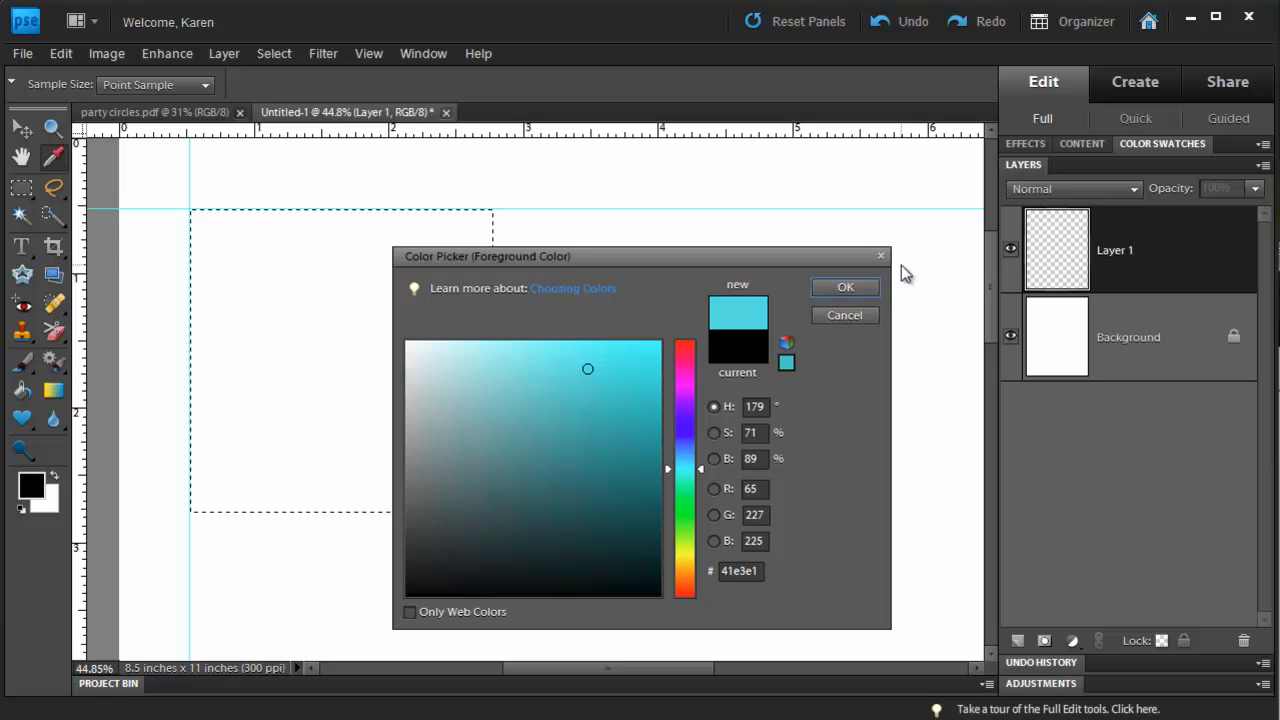
{"action": "left_click", "coordinate": [844, 288]}
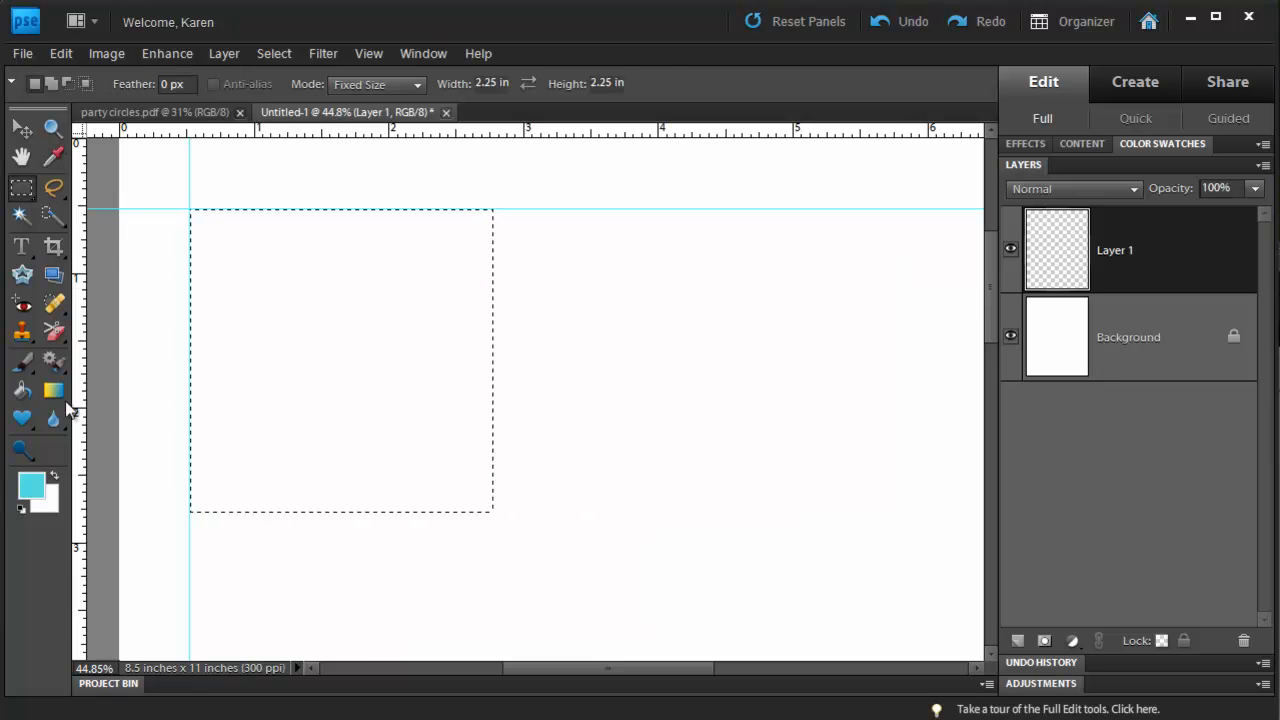
Sweep an aqua-to-white gradient diagonally across the square selection.
{"action": "left_click", "coordinate": [54, 390]}
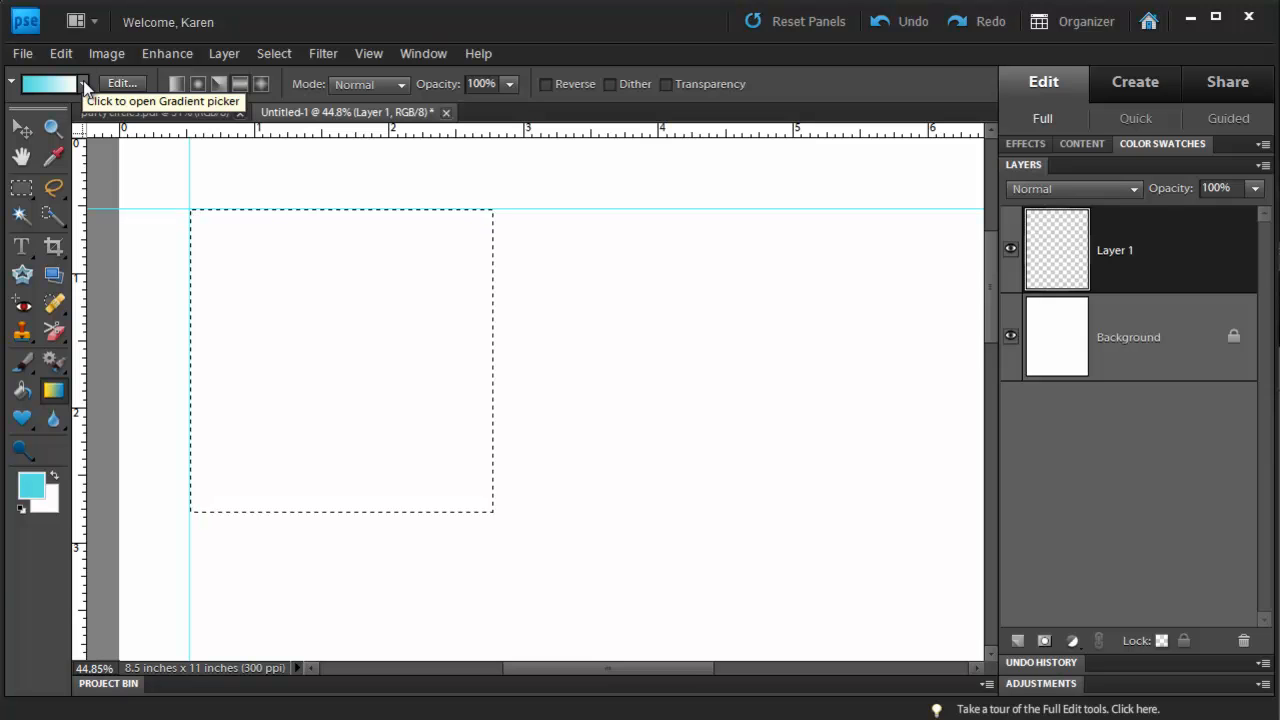
{"action": "left_click", "coordinate": [82, 84]}
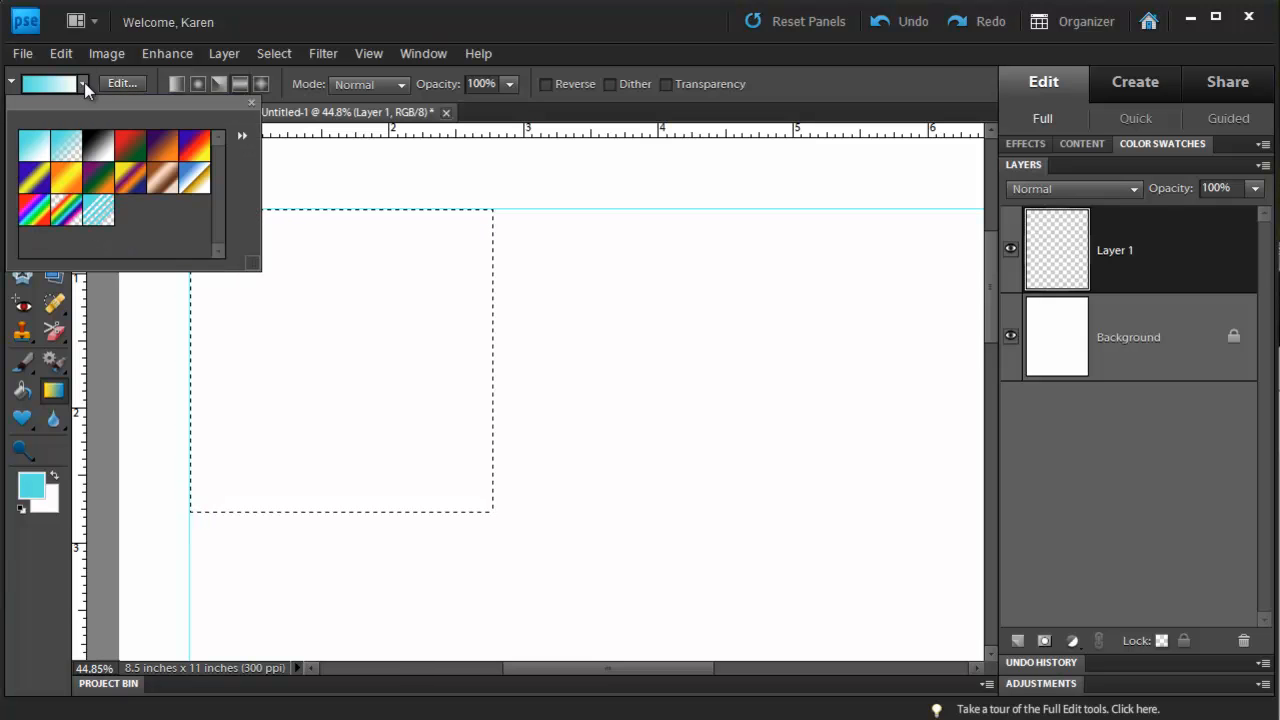
{"action": "left_click", "coordinate": [240, 136]}
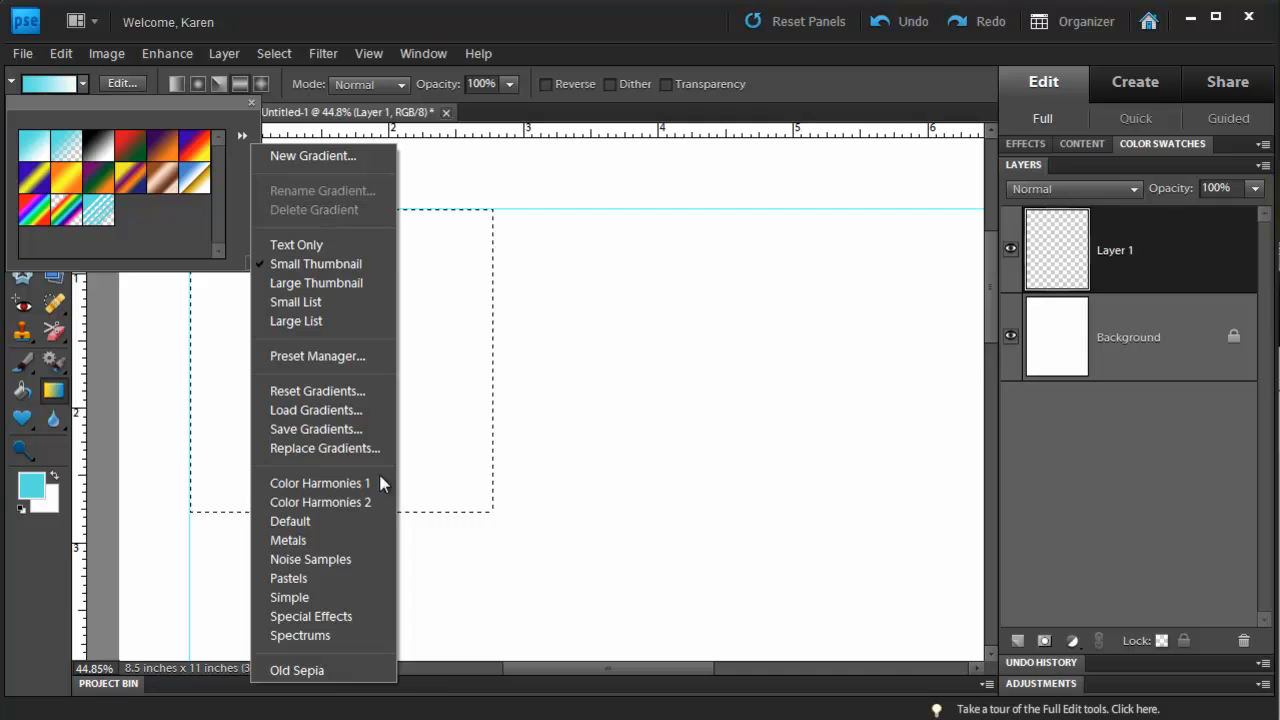
{"action": "mouse_move", "coordinate": [320, 520]}
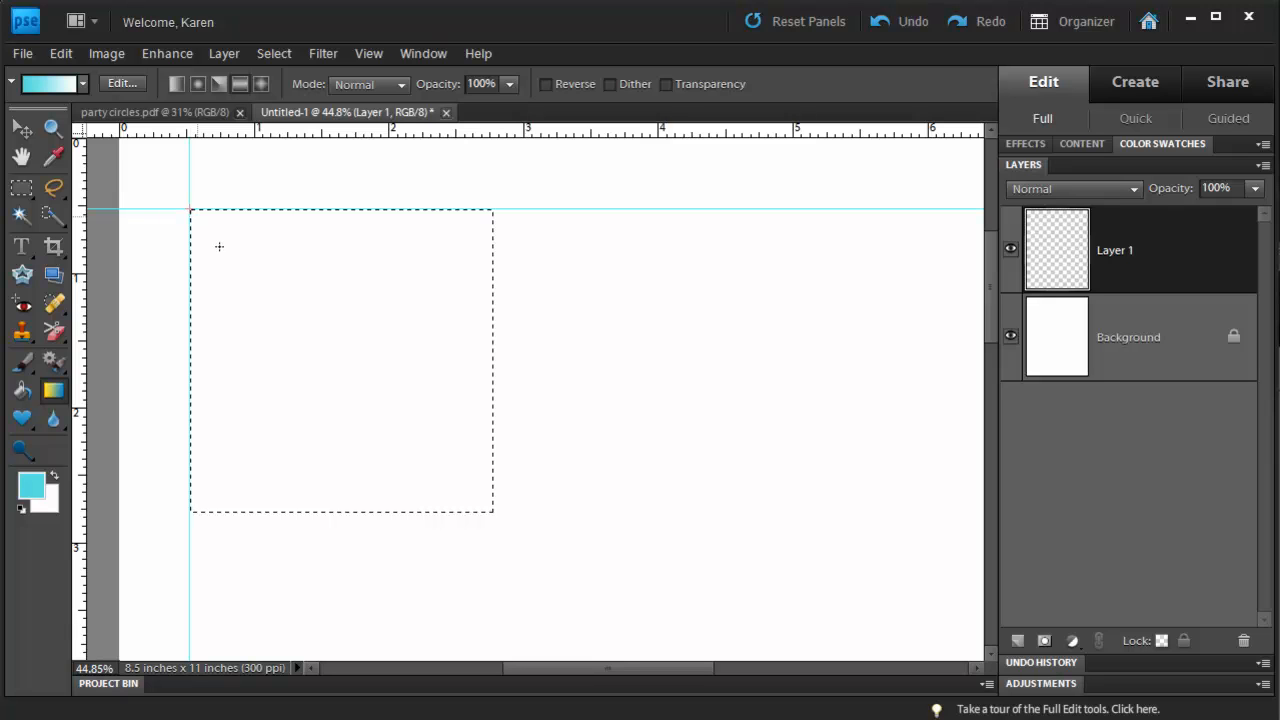
{"action": "left_click_drag", "start_coordinate": [192, 210], "coordinate": [478, 508]}
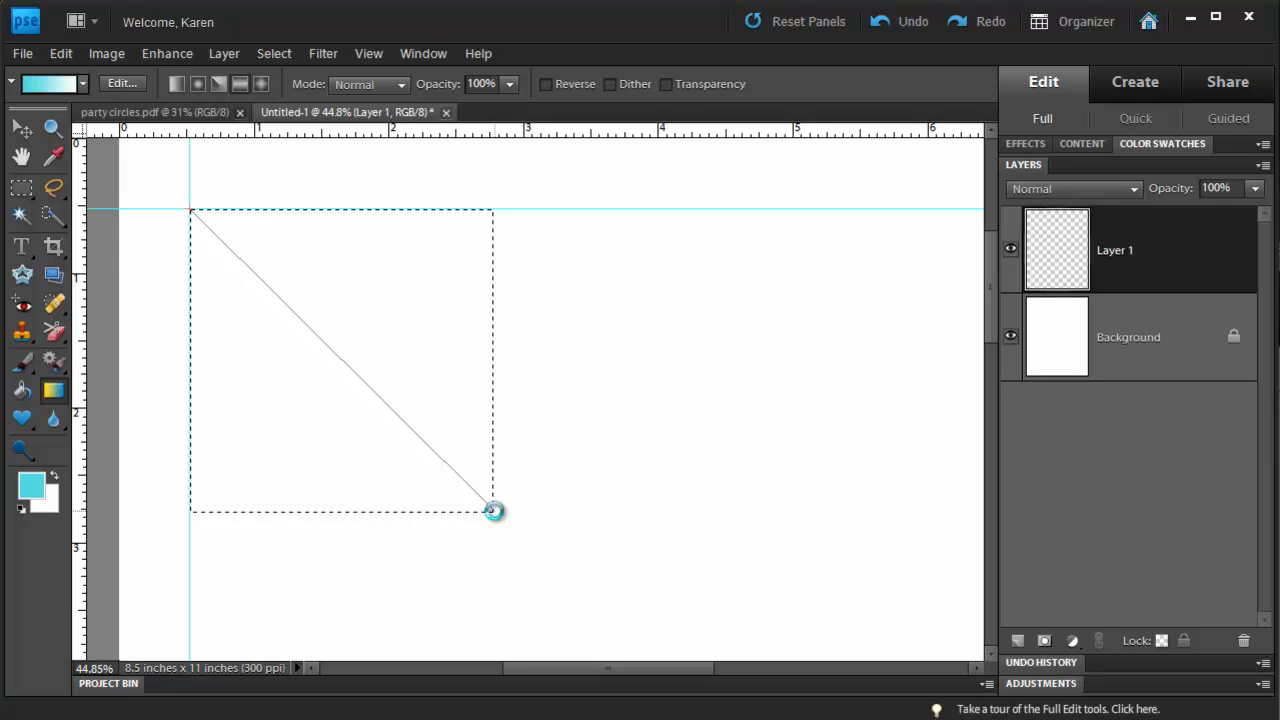
{"action": "left_click_drag", "start_coordinate": [192, 210], "coordinate": [496, 510]}
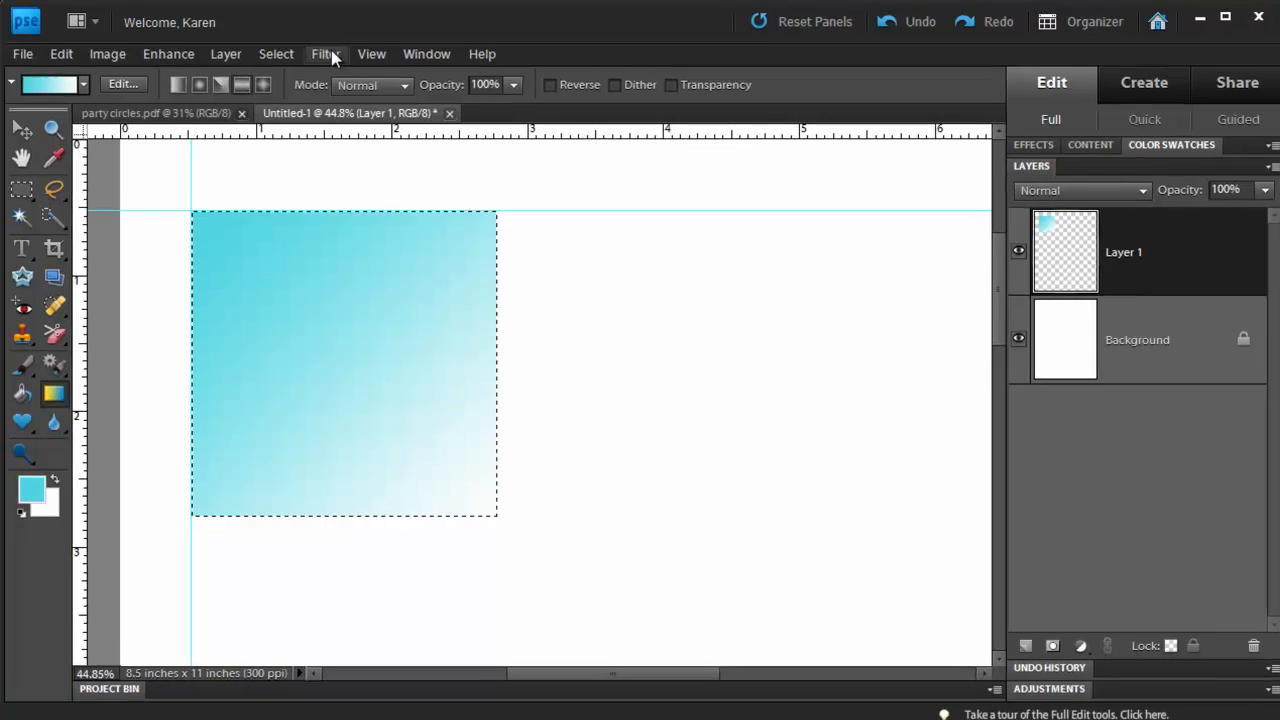
Apply Filter > Distort > Wave, Type Square, Wavelength 75, Amplitude 25, Repeat Edge Pixels, for gingham checks.
{"action": "left_click", "coordinate": [324, 54]}
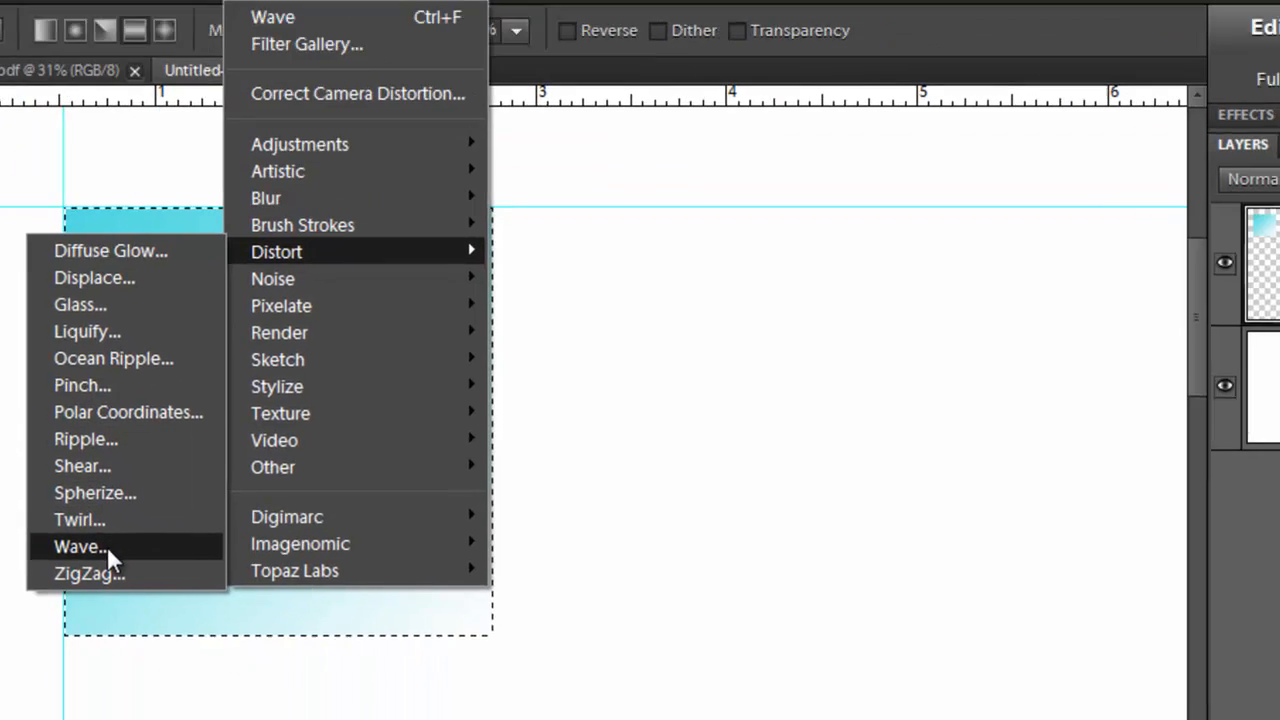
{"action": "left_click", "coordinate": [80, 546]}
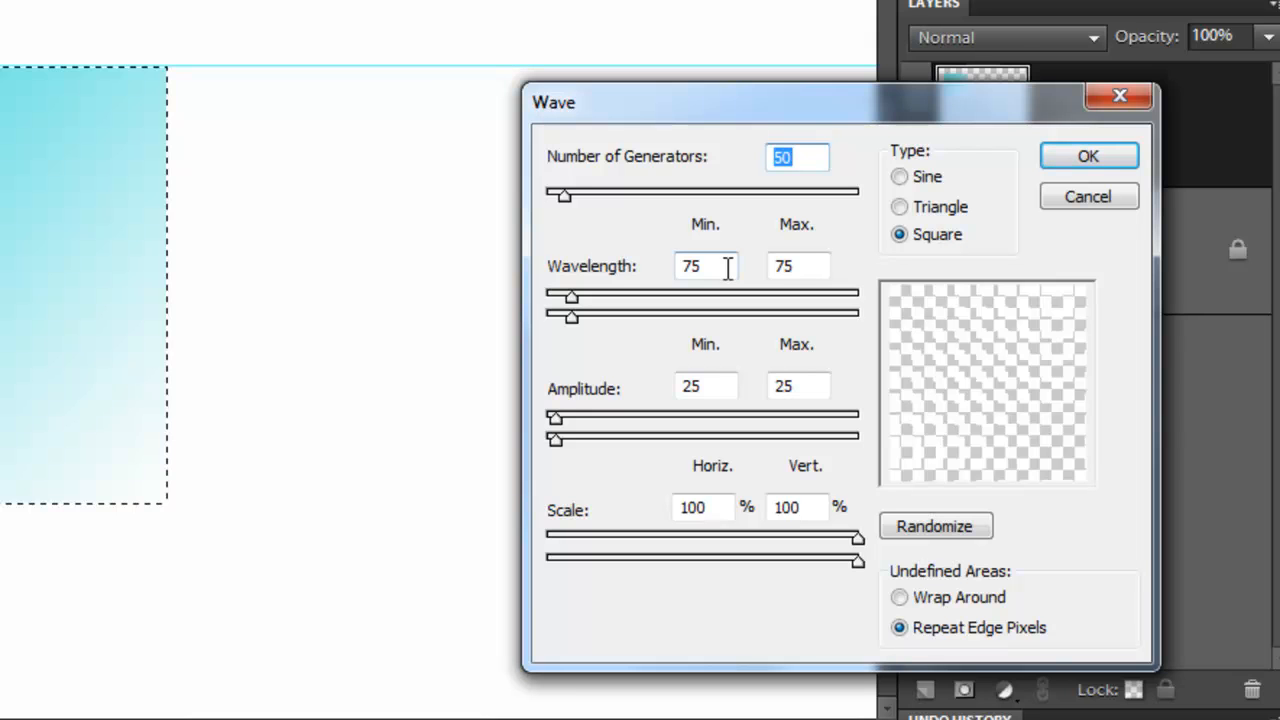
{"action": "mouse_move", "coordinate": [812, 264]}
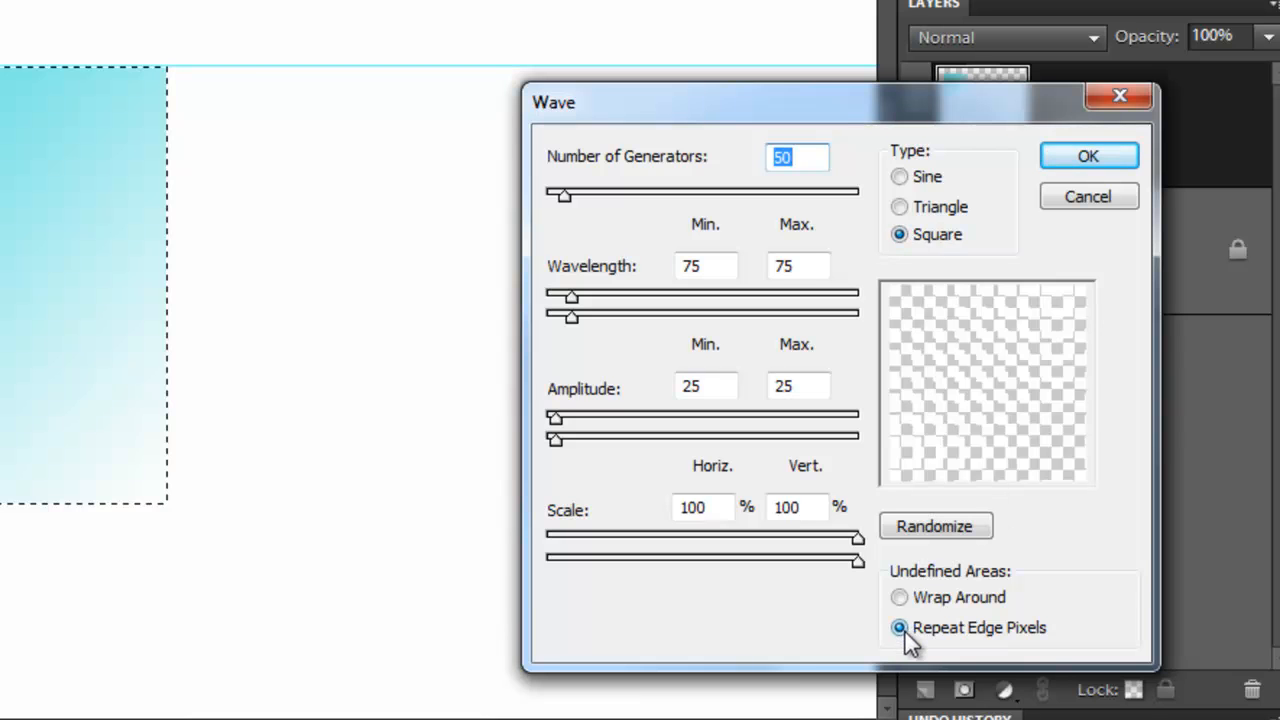
{"action": "mouse_move", "coordinate": [1118, 140]}
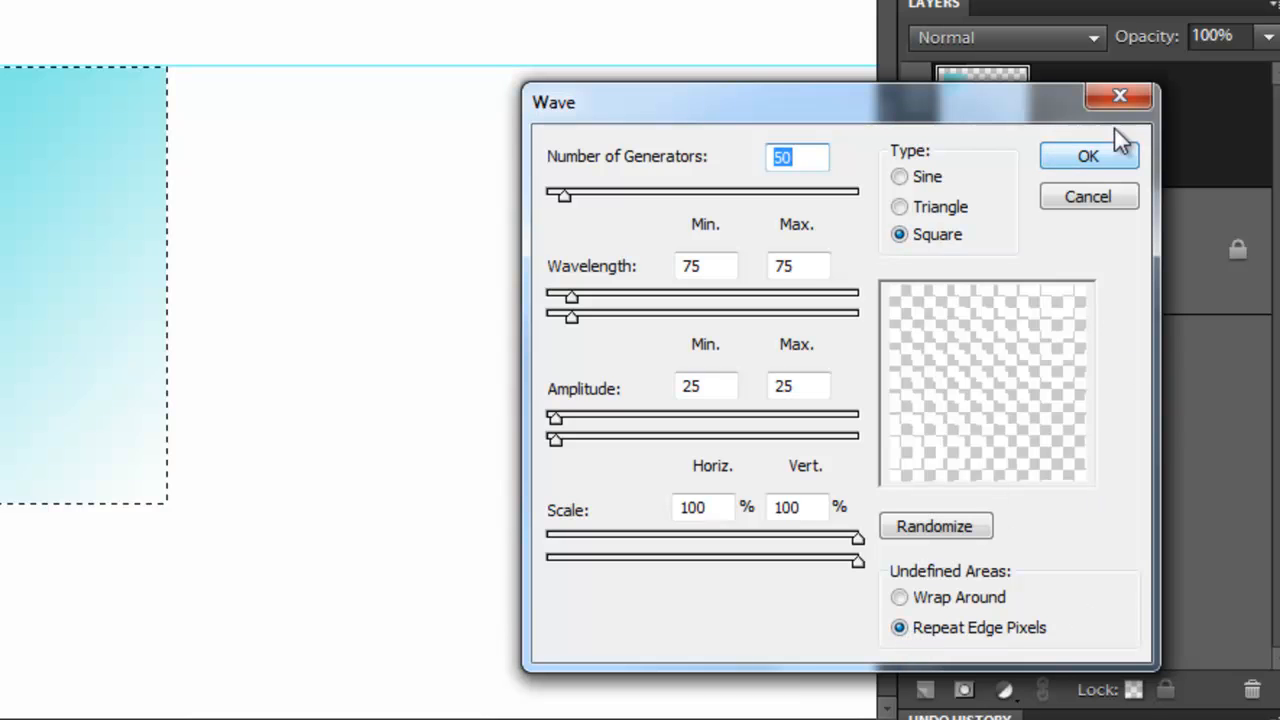
{"action": "left_click", "coordinate": [1088, 156]}
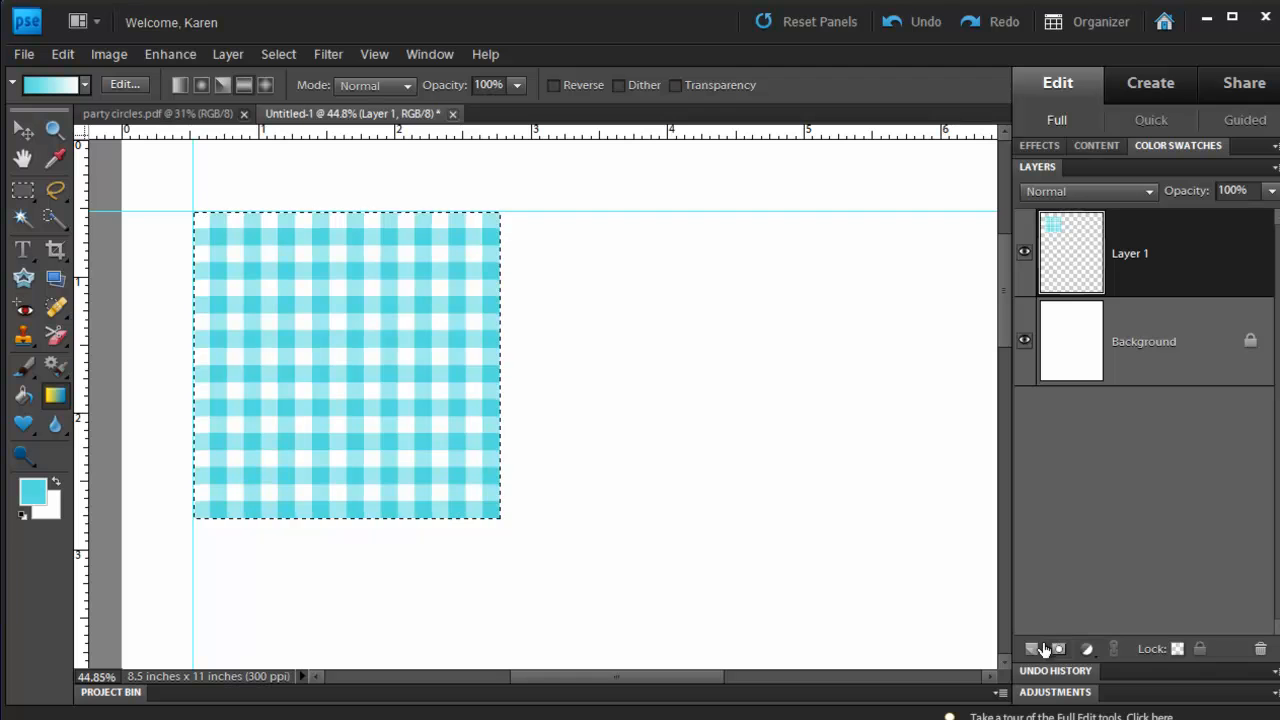
{"action": "mouse_move", "coordinate": [1032, 648]}
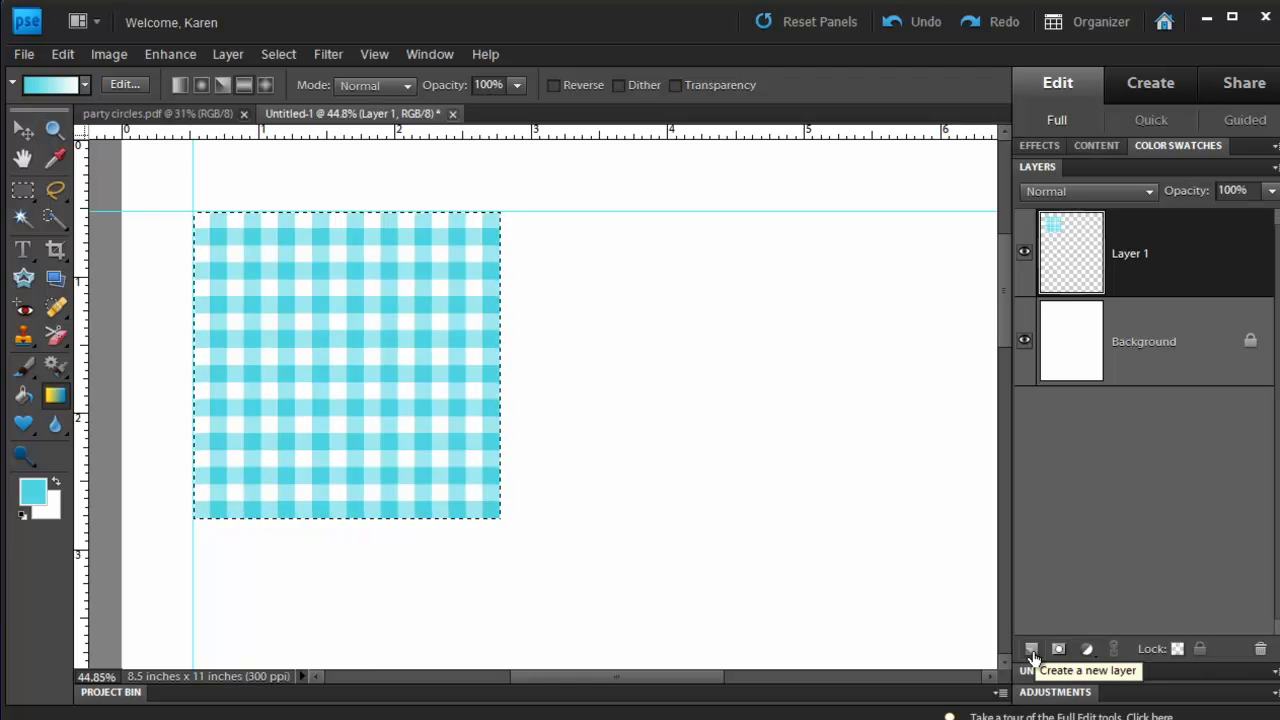
Add a new layer and set the Elliptical Marquee to Fixed Size 2 × 2 in.
{"action": "left_click", "coordinate": [1032, 648]}
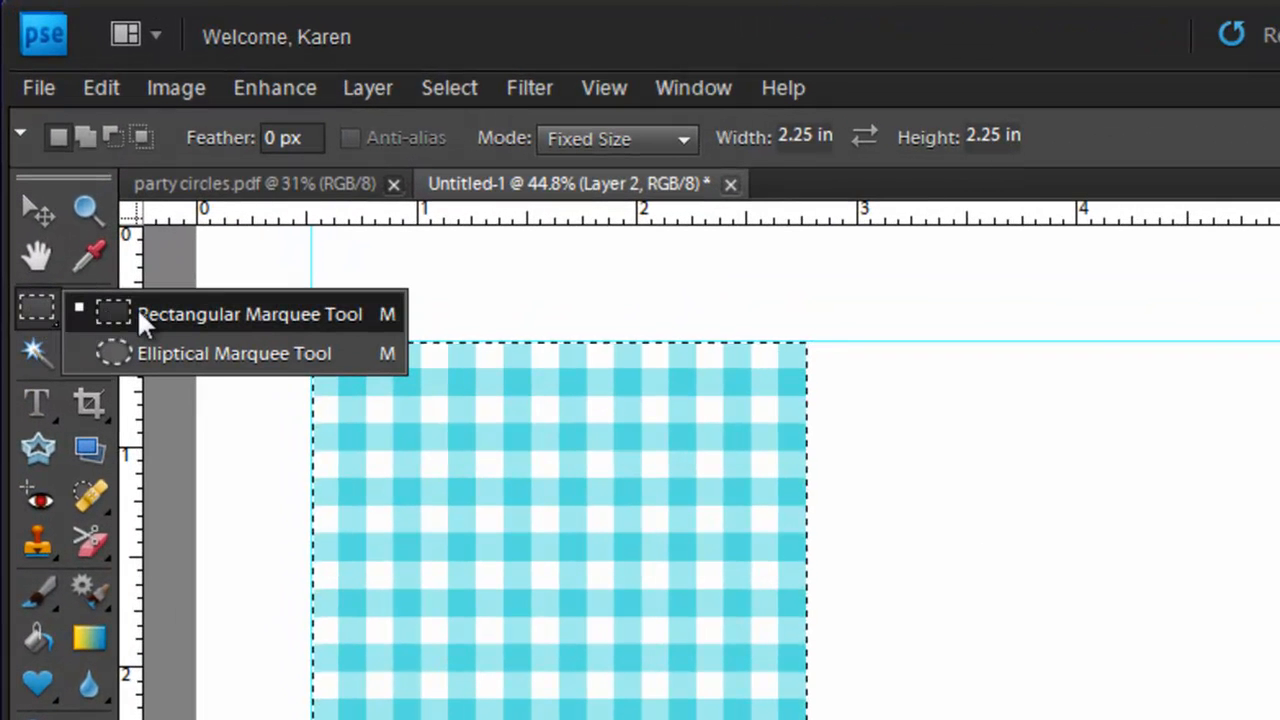
{"action": "left_click", "coordinate": [236, 352]}
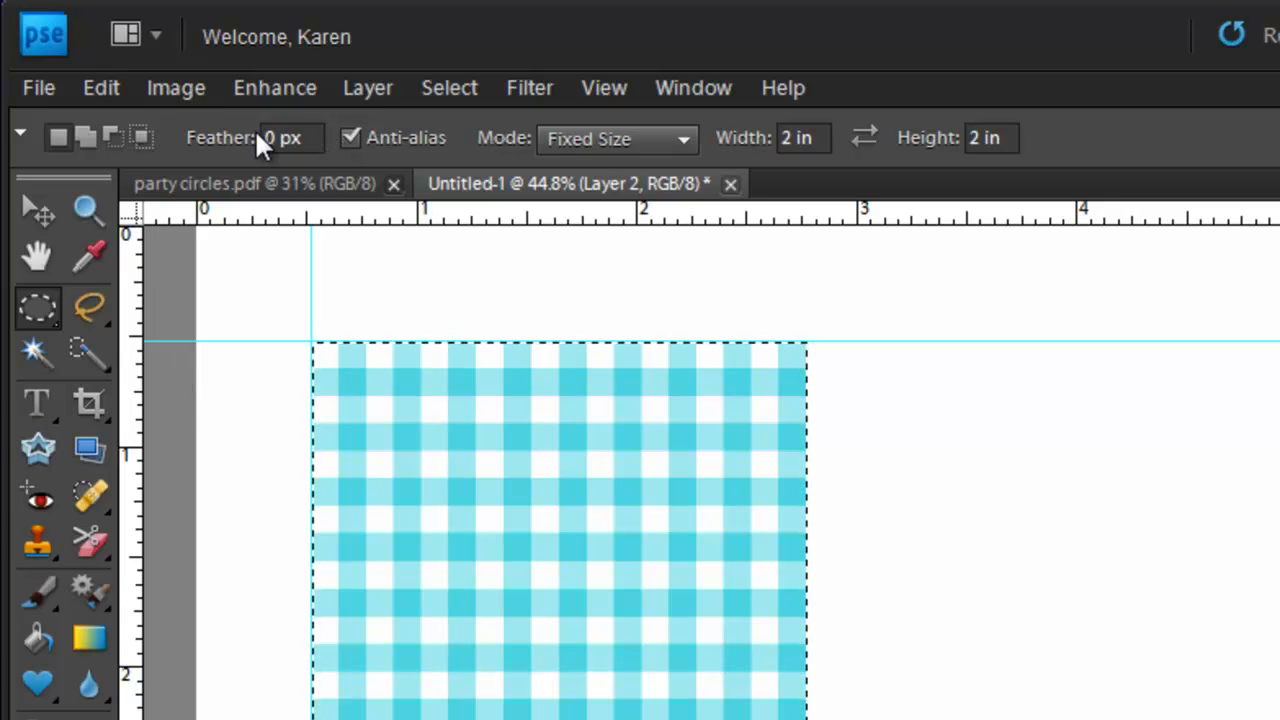
{"action": "mouse_move", "coordinate": [352, 138]}
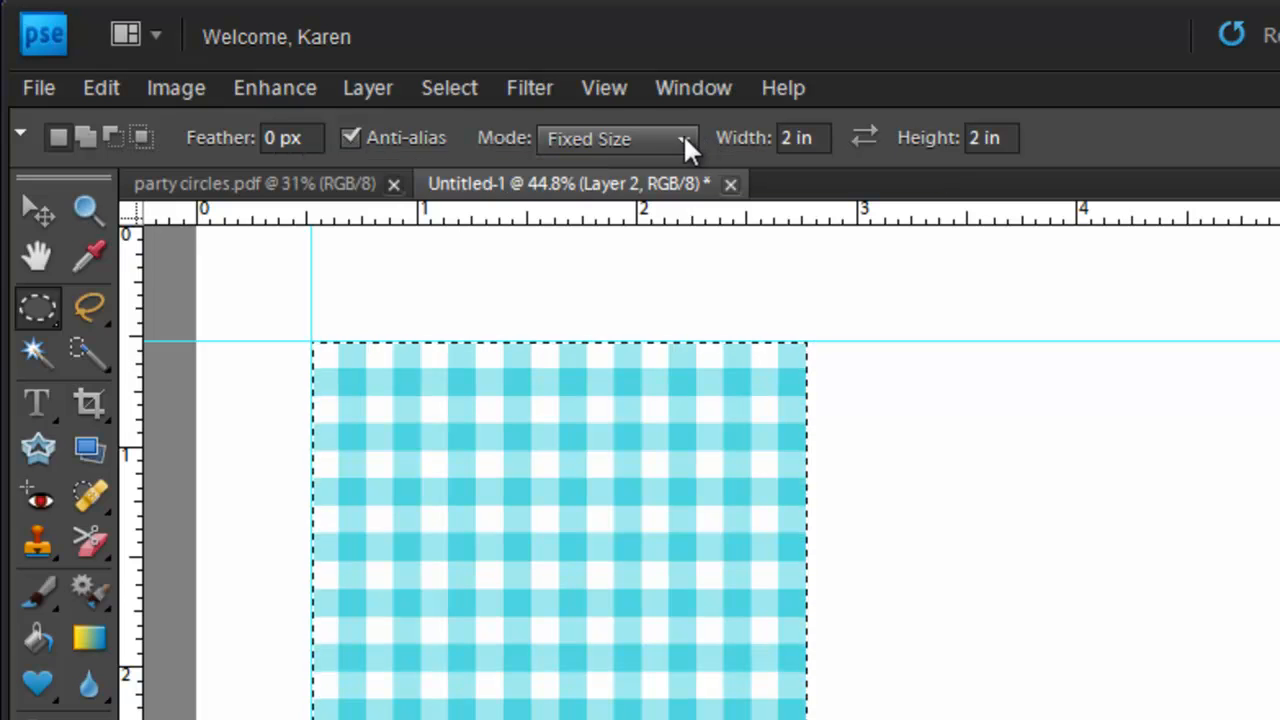
{"action": "left_click", "coordinate": [616, 138]}
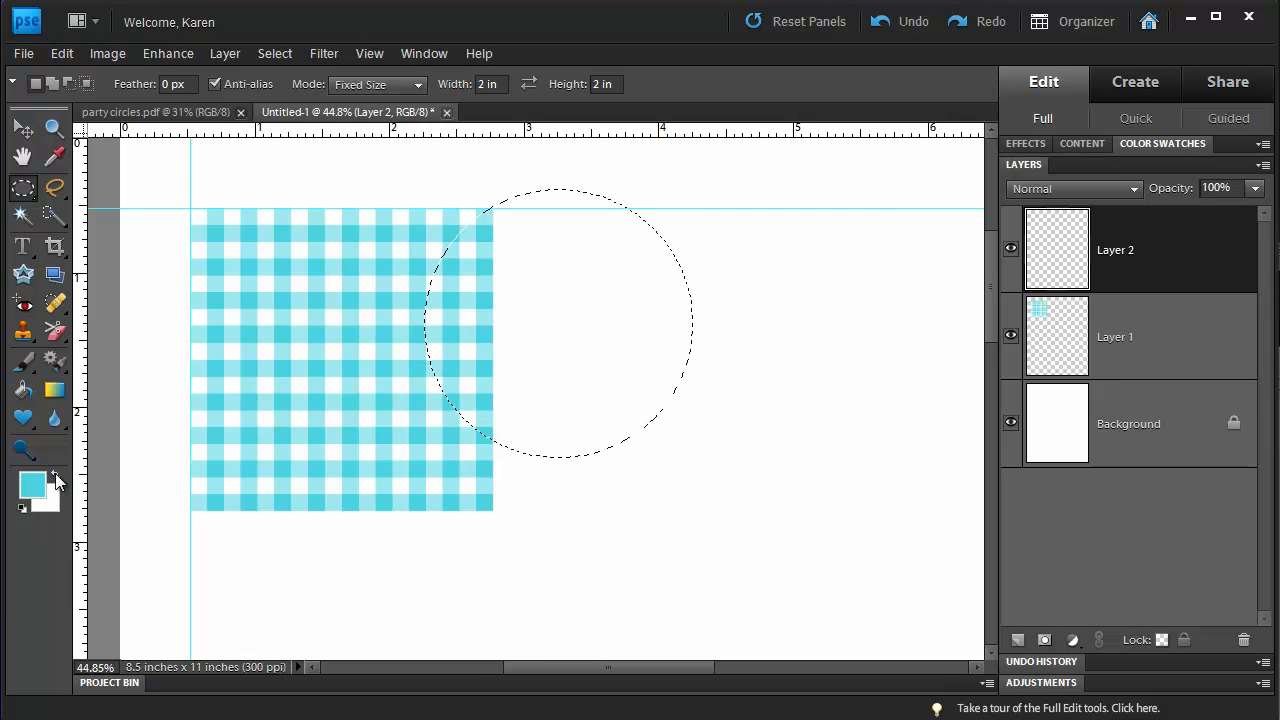
{"action": "mouse_move", "coordinate": [56, 480]}
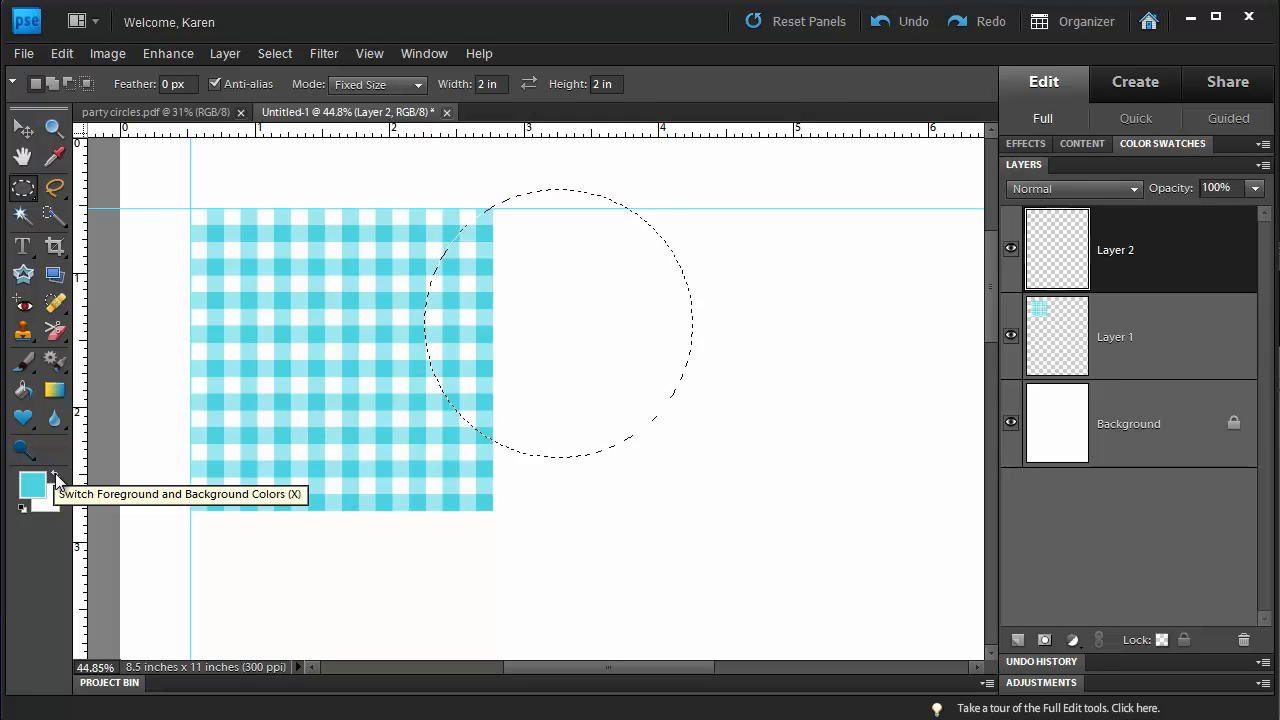
Make white the foreground and paint-bucket the circle selection solid white.
{"action": "left_click", "coordinate": [56, 480]}
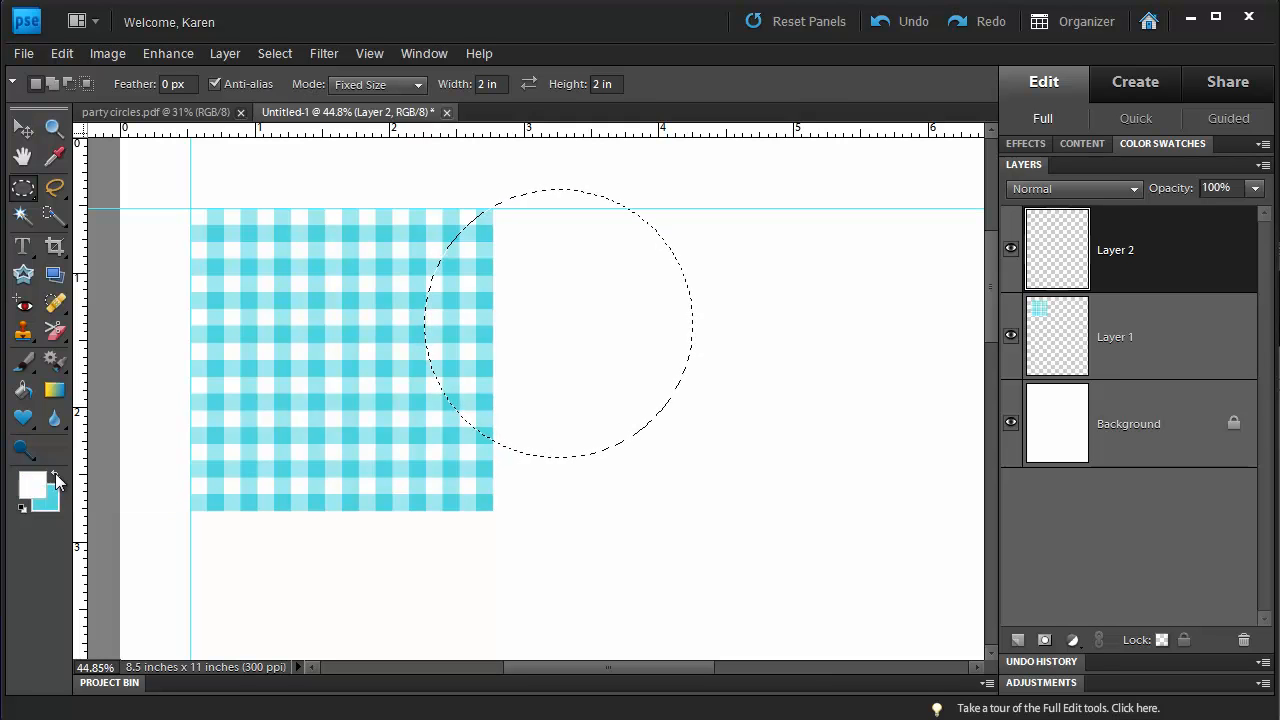
{"action": "left_click", "coordinate": [22, 390]}
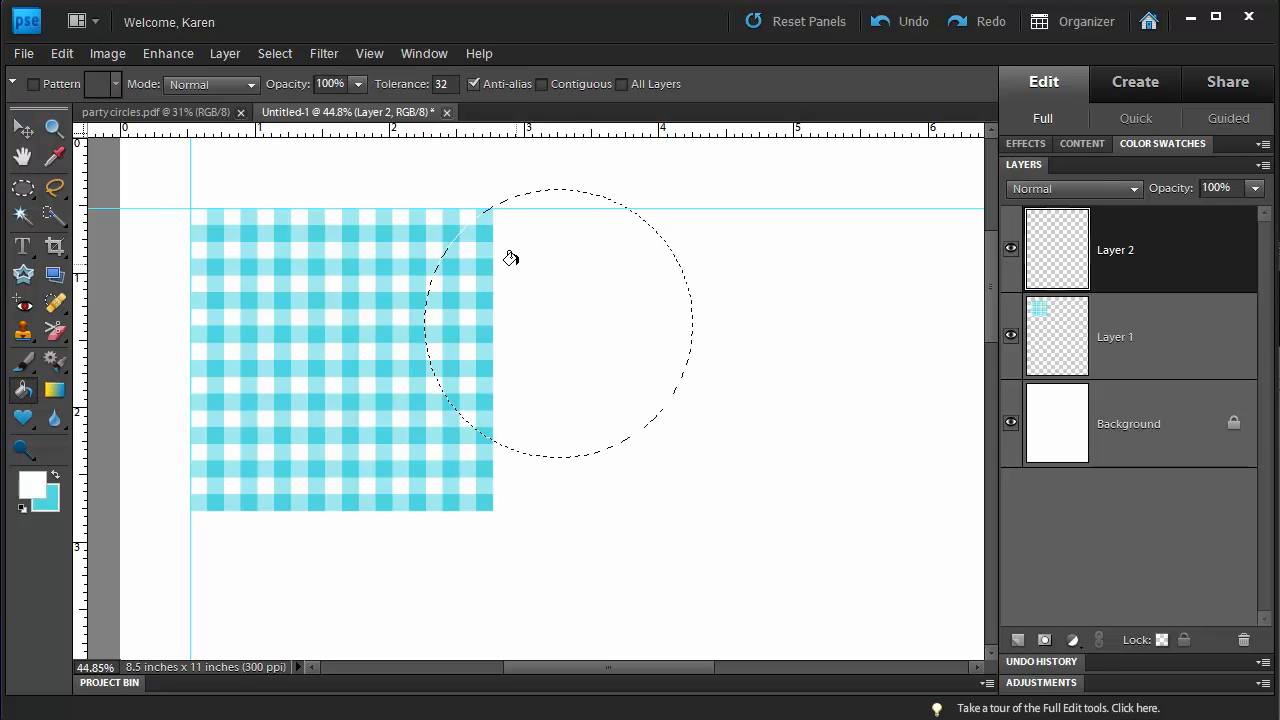
{"action": "left_click", "coordinate": [520, 270]}
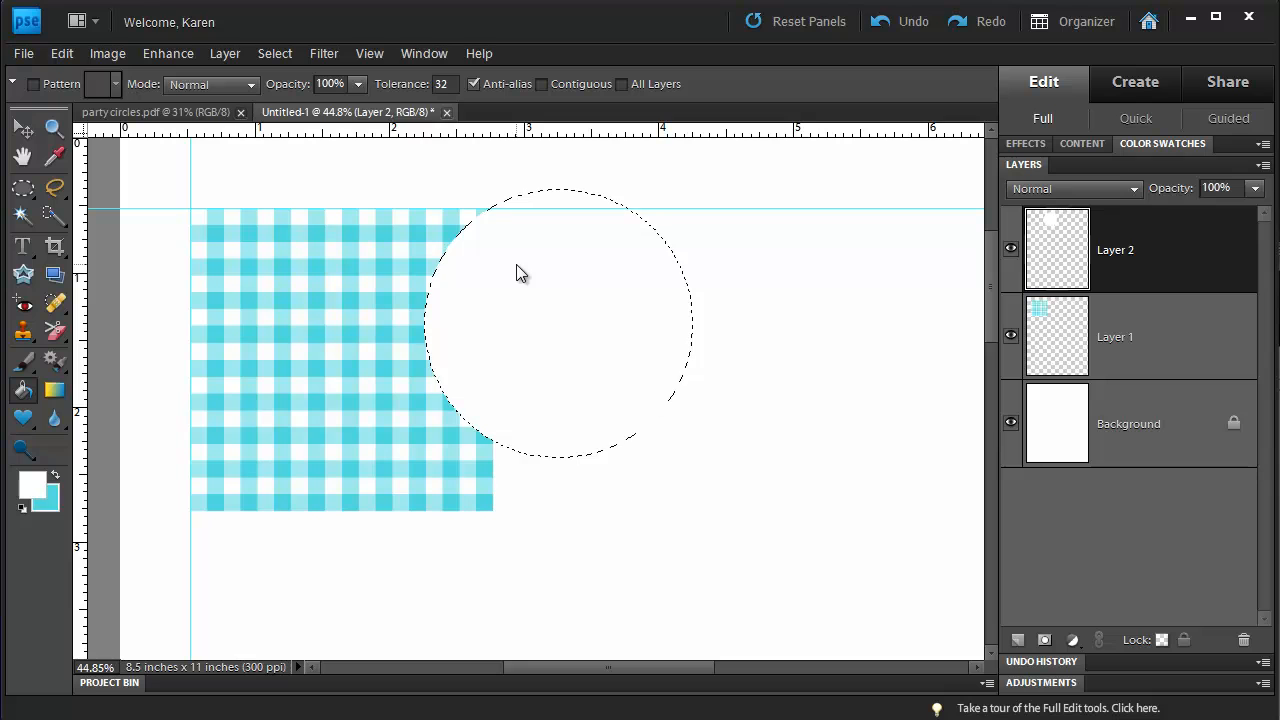
{"action": "mouse_move", "coordinate": [56, 478]}
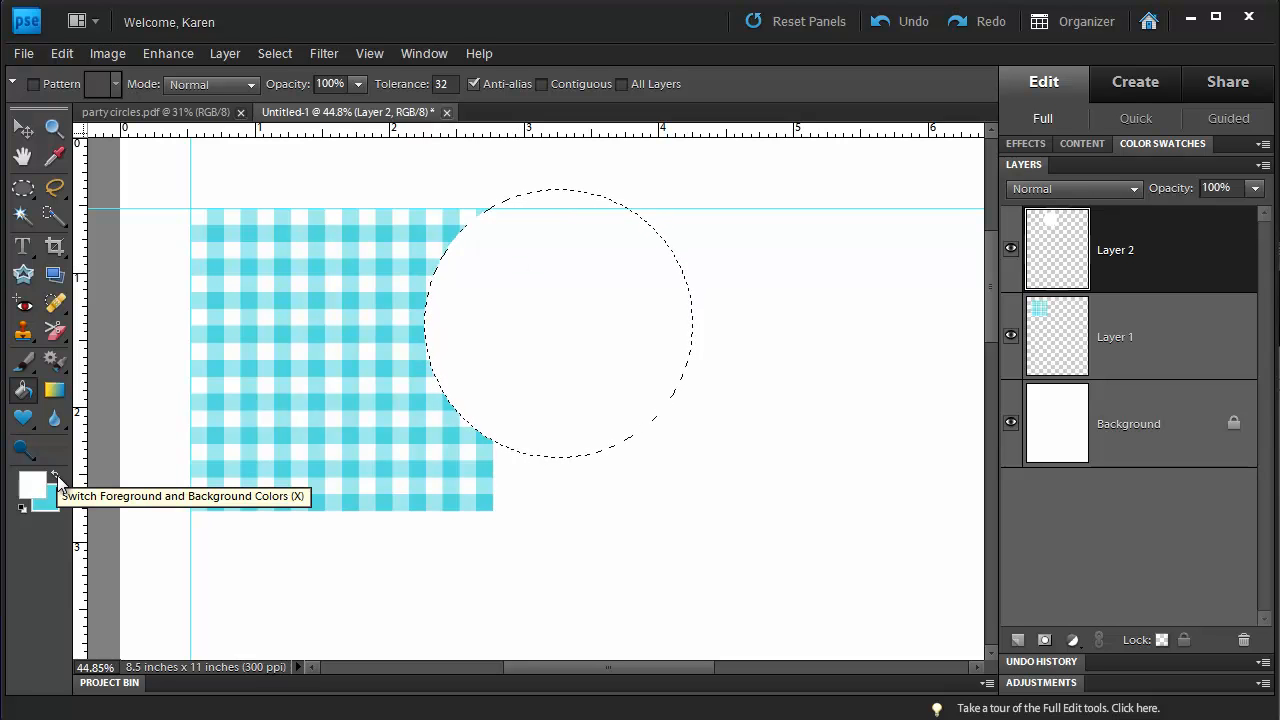
Stroke the circle selection with a 30 px aqua outline located Inside.
{"action": "left_click", "coordinate": [62, 52]}
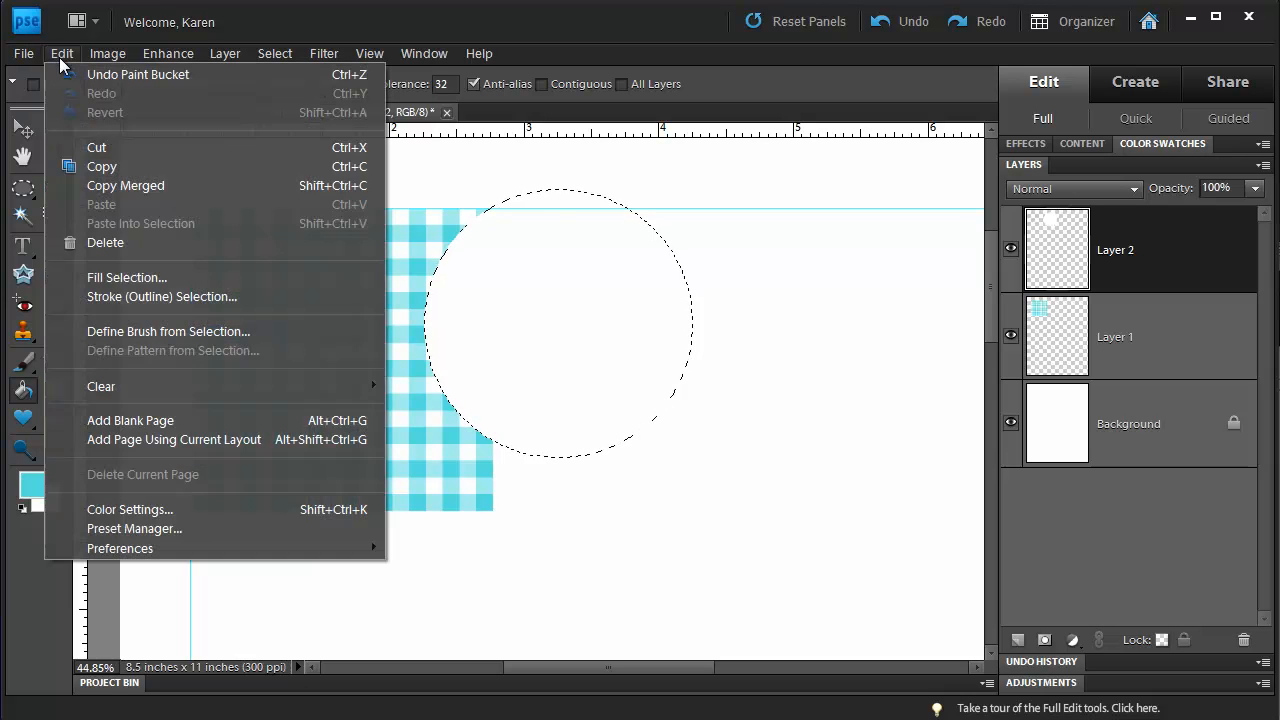
{"action": "mouse_move", "coordinate": [162, 296]}
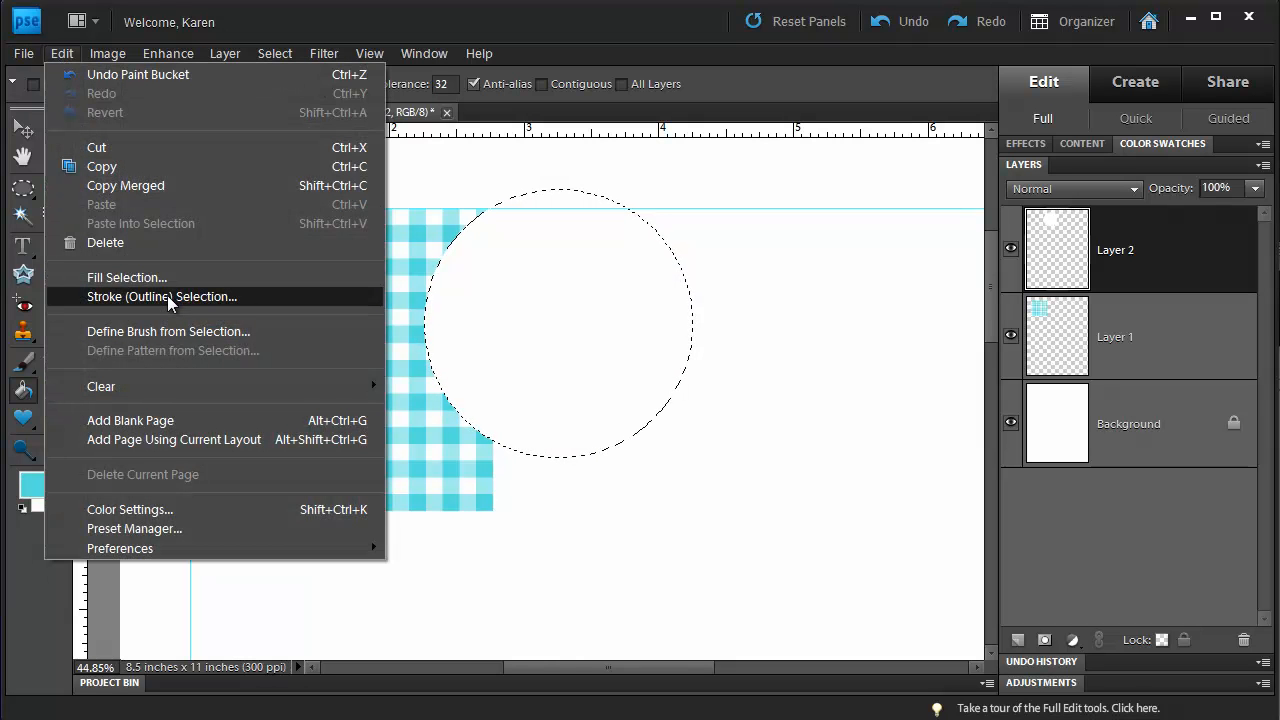
{"action": "left_click", "coordinate": [162, 296]}
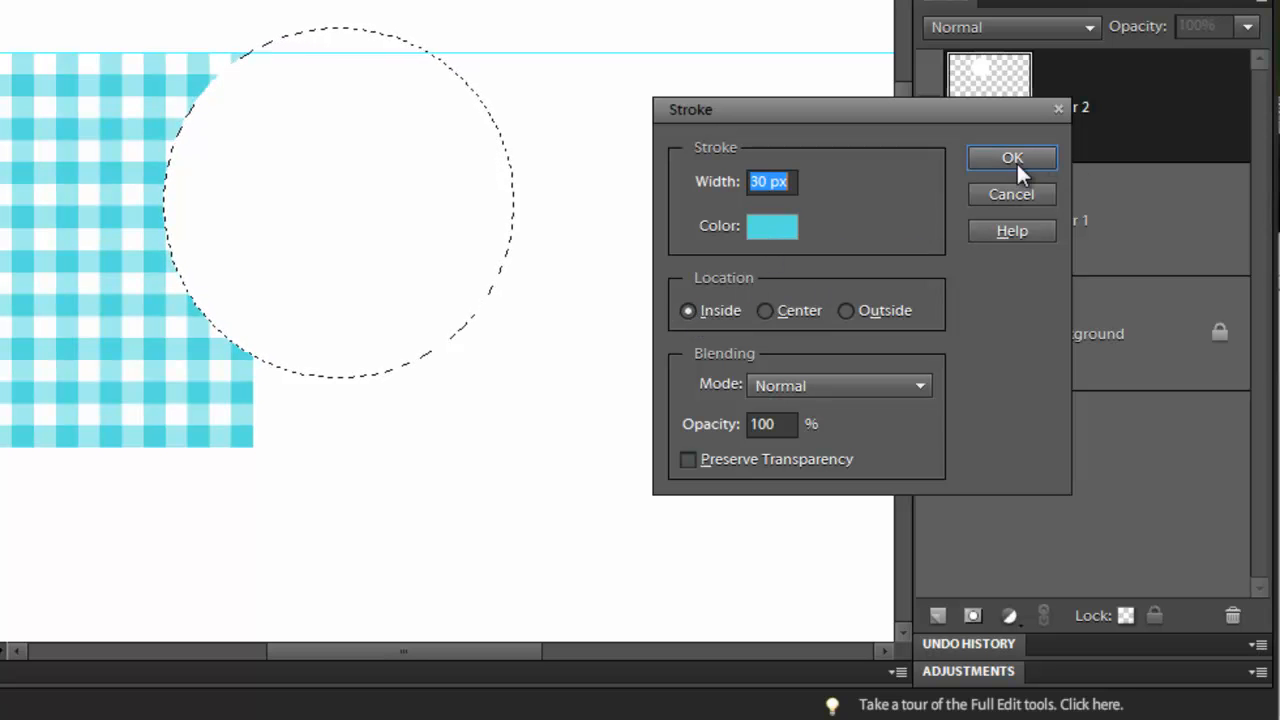
{"action": "left_click", "coordinate": [1012, 158]}
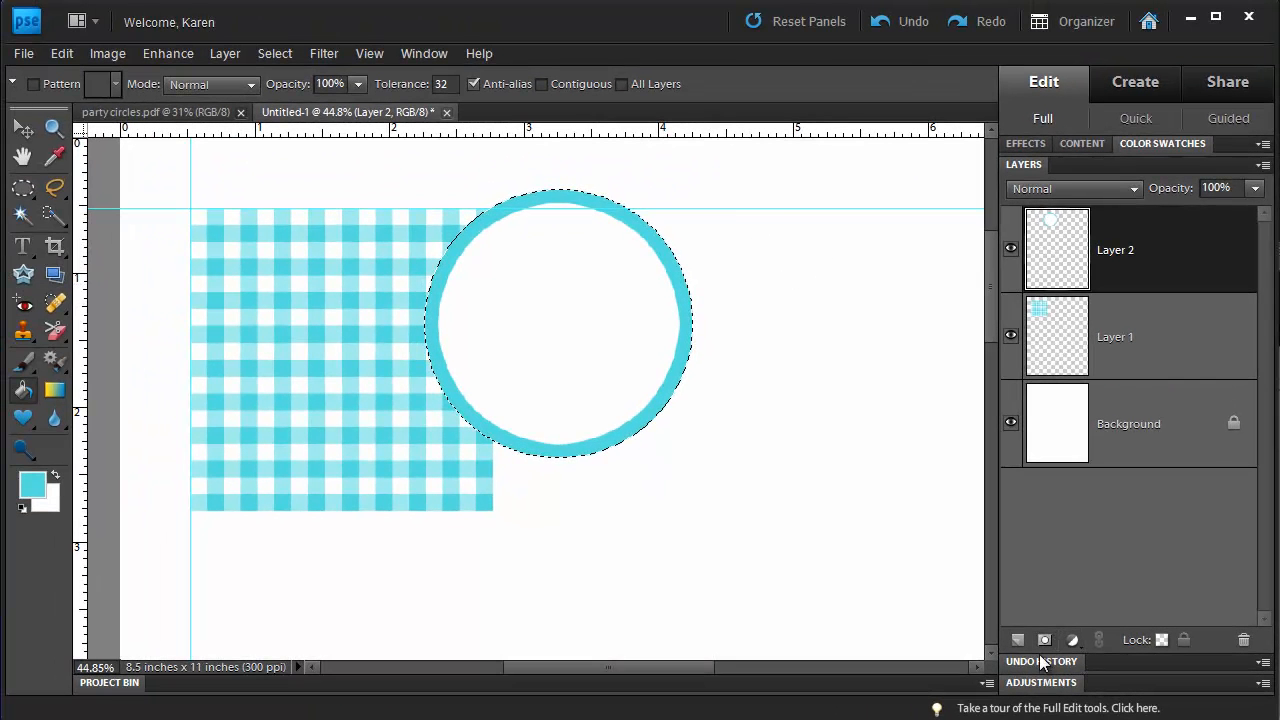
{"action": "mouse_move", "coordinate": [1018, 640]}
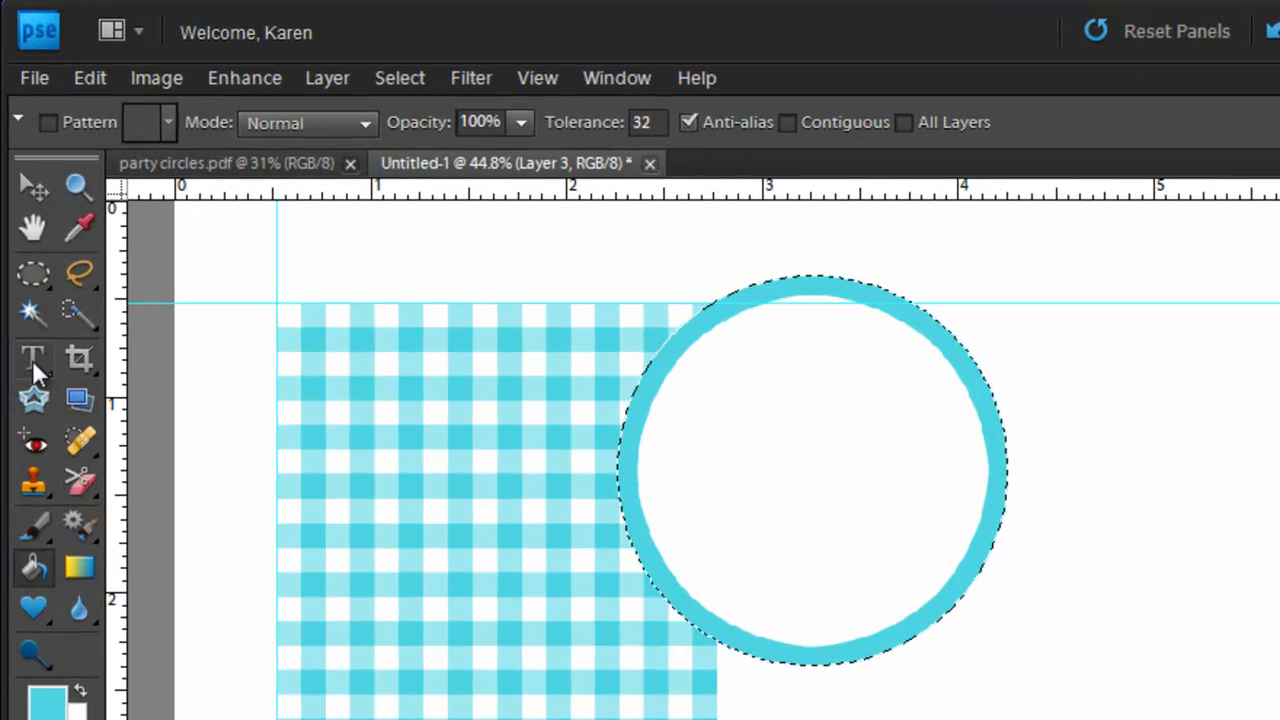
Add black Lydian BT 'Happy Day!' text and scale it to fill the circle.
{"action": "left_click", "coordinate": [32, 358]}
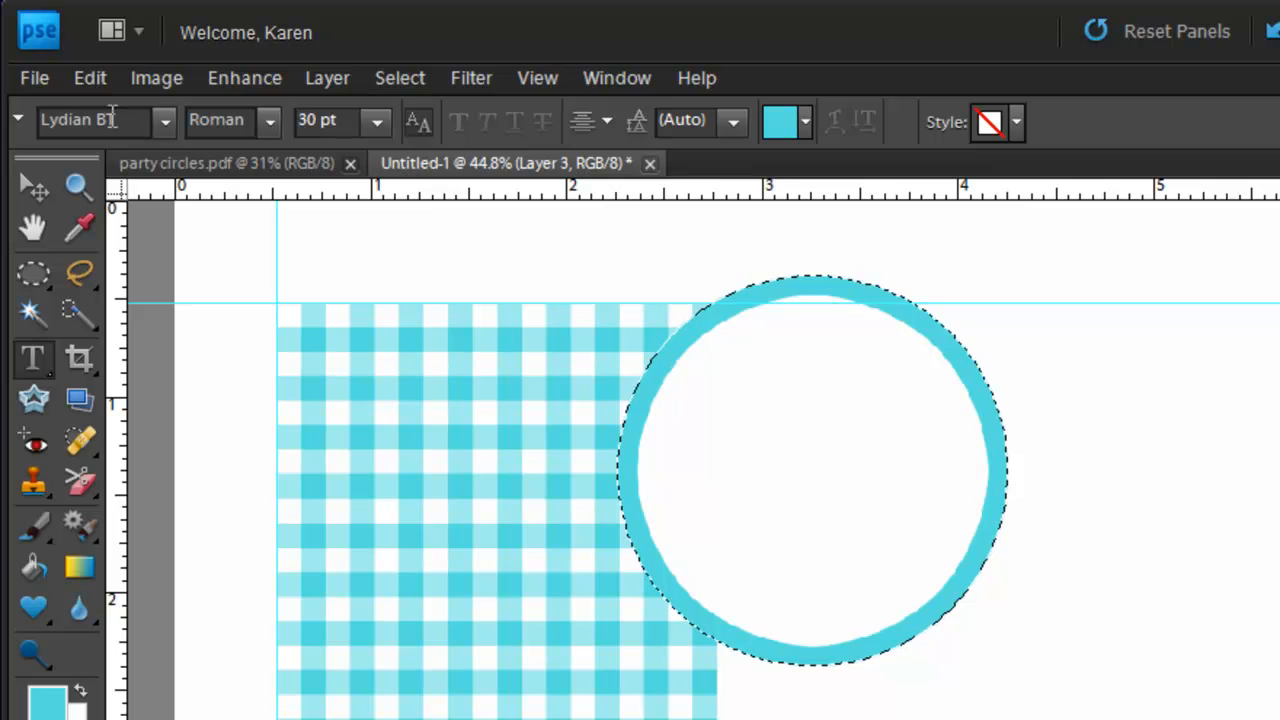
{"action": "mouse_move", "coordinate": [800, 122]}
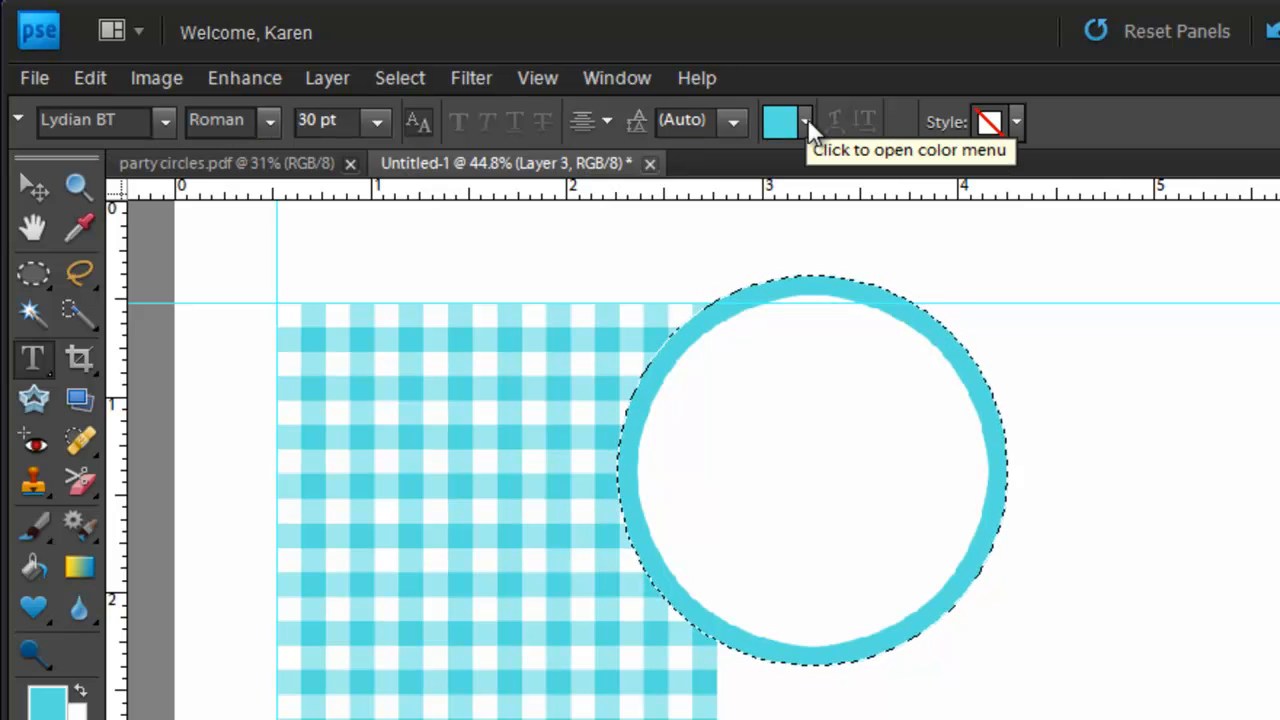
{"action": "left_click", "coordinate": [804, 122]}
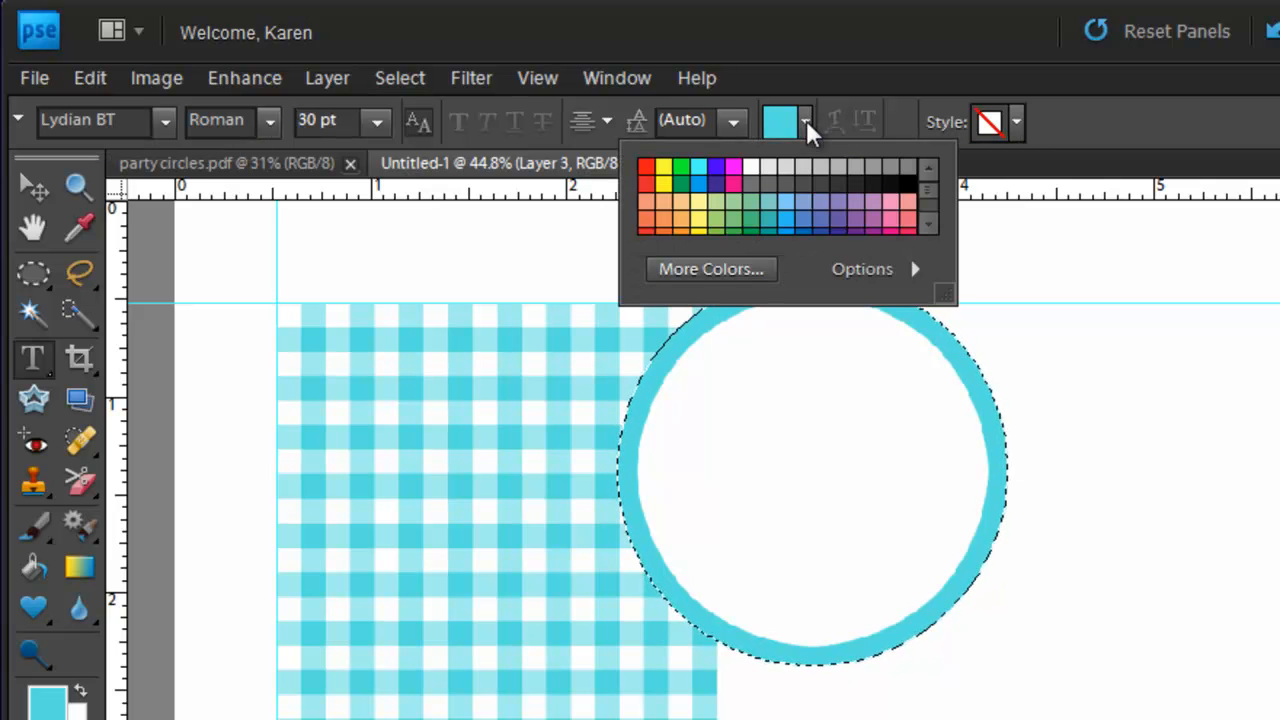
{"action": "left_click", "coordinate": [908, 184]}
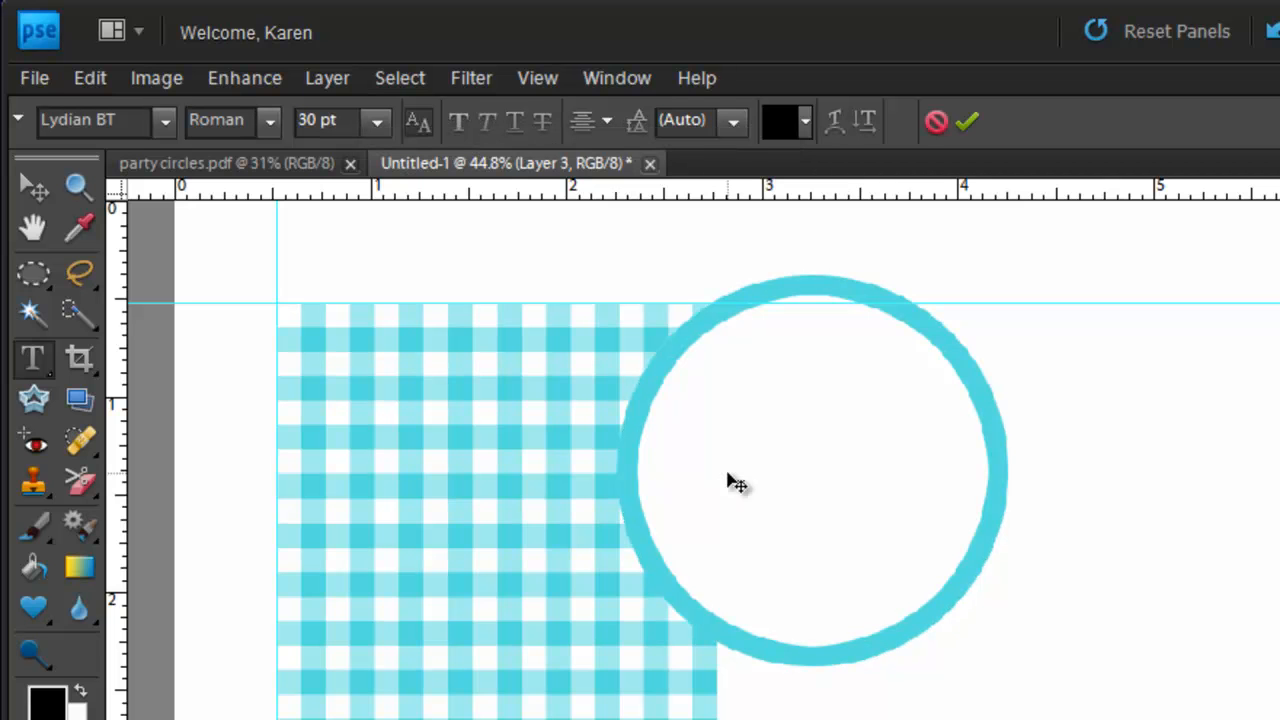
{"action": "type", "text": "Happy"}
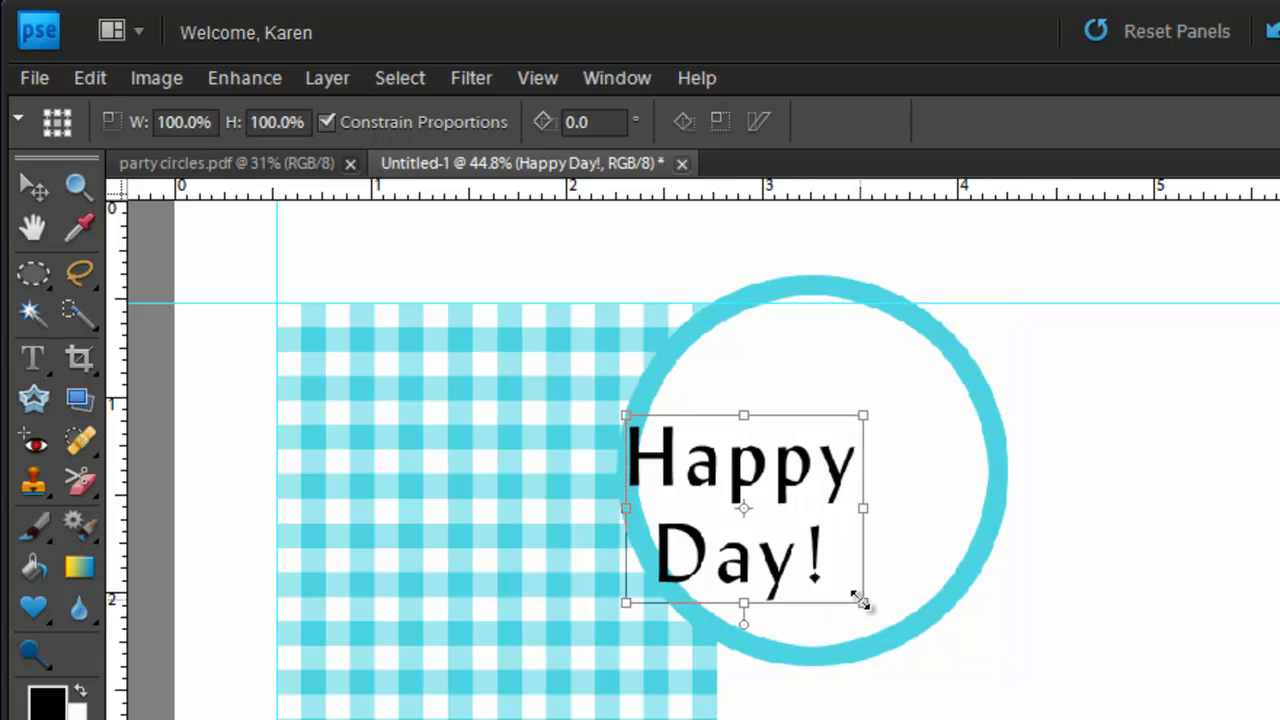
{"action": "left_click_drag", "start_coordinate": [864, 604], "coordinate": [896, 630]}
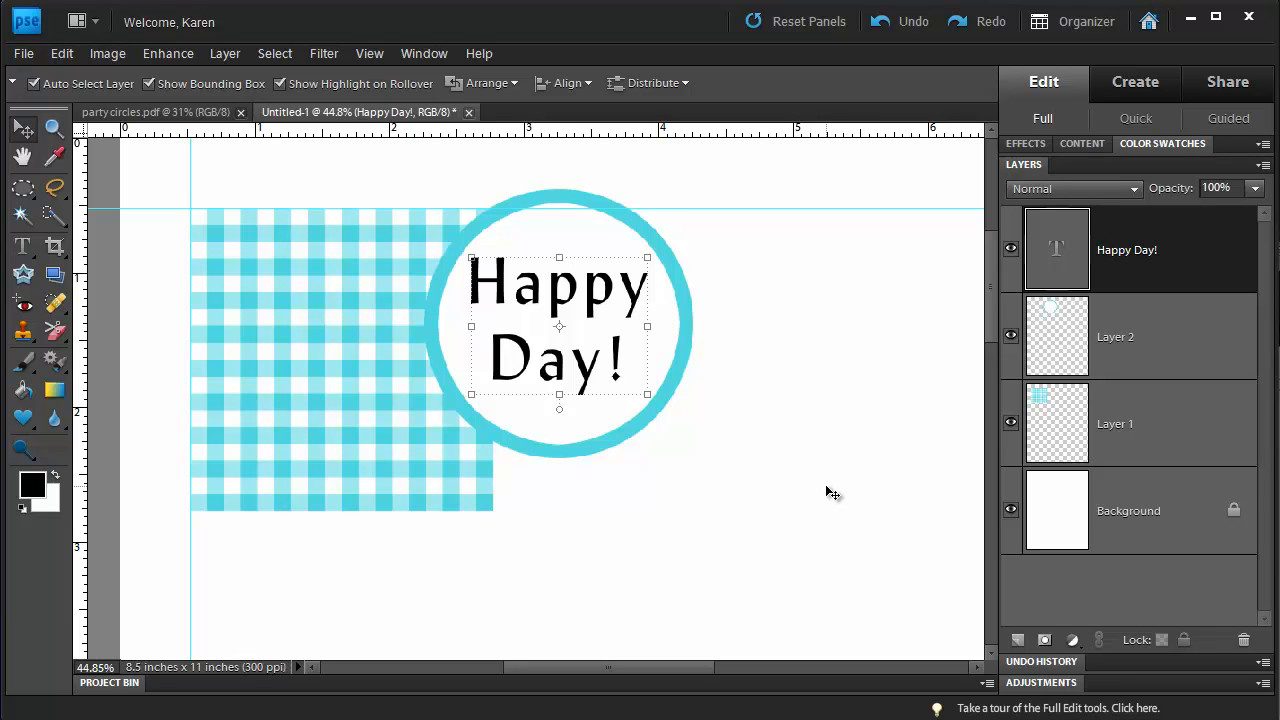
{"action": "mouse_move", "coordinate": [738, 390]}
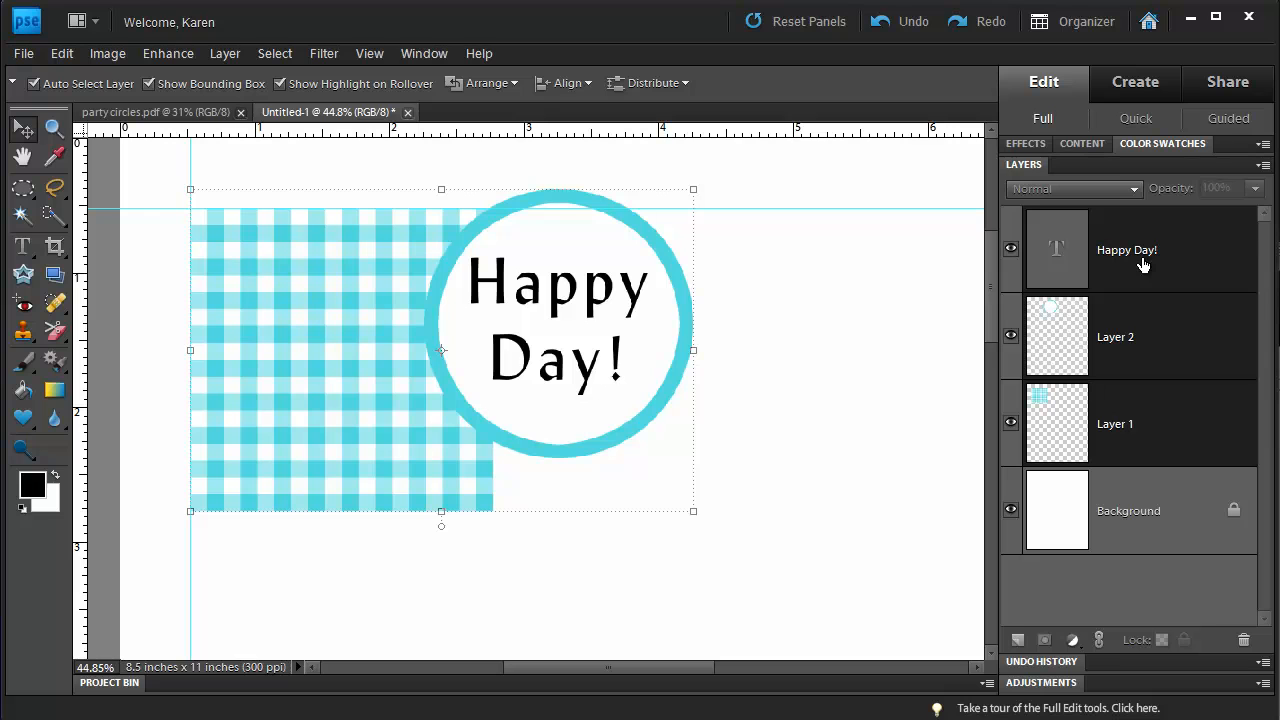
{"action": "mouse_move", "coordinate": [1170, 432]}
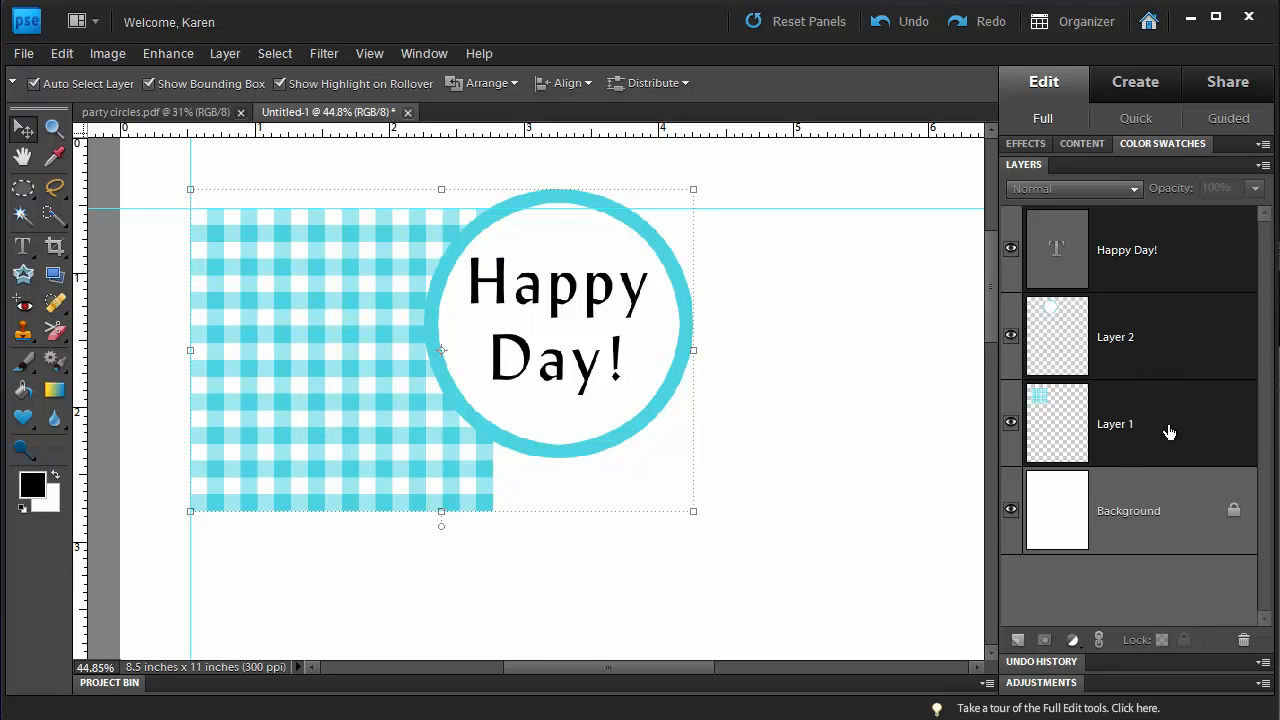
{"action": "mouse_move", "coordinate": [1170, 424]}
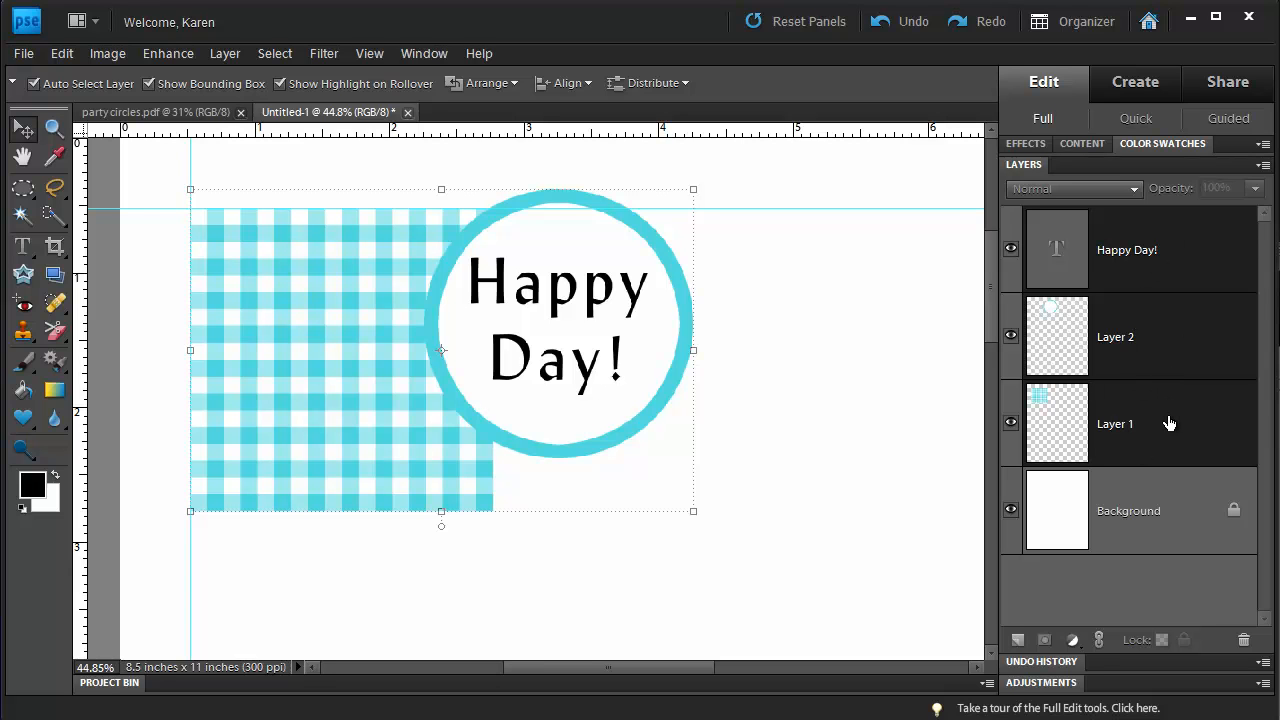
{"action": "mouse_move", "coordinate": [312, 96]}
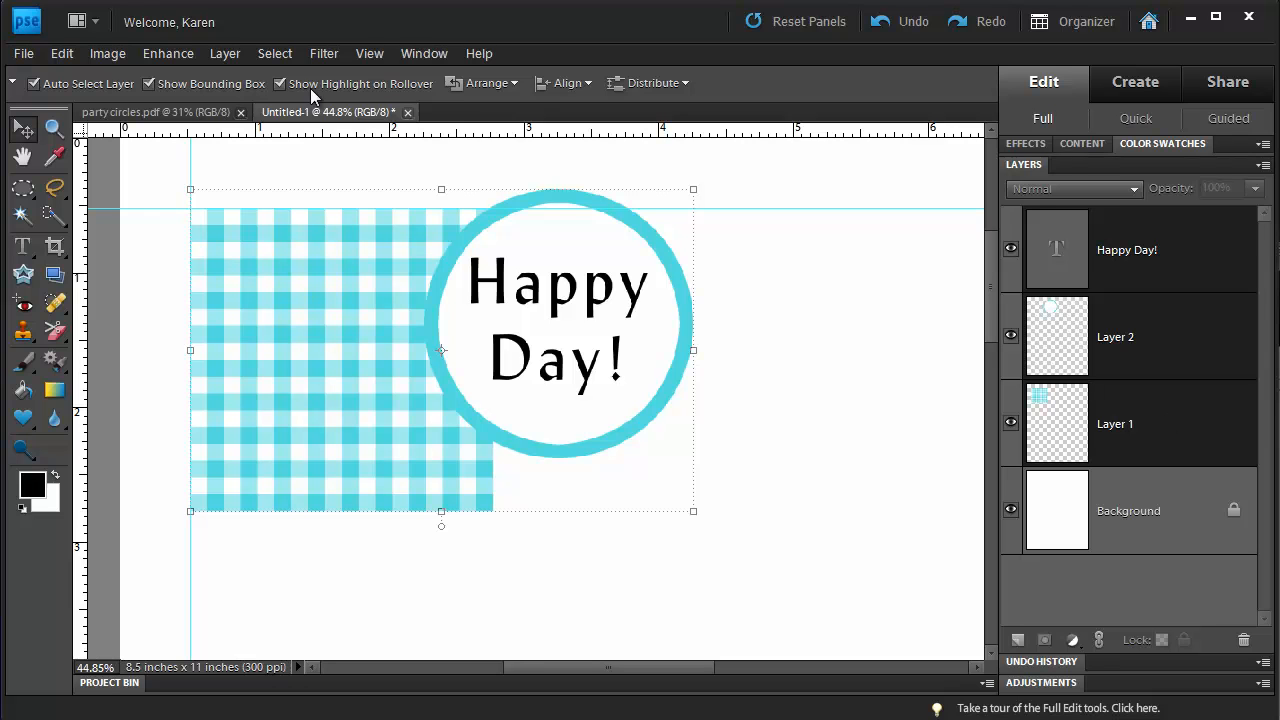
{"action": "mouse_move", "coordinate": [560, 84]}
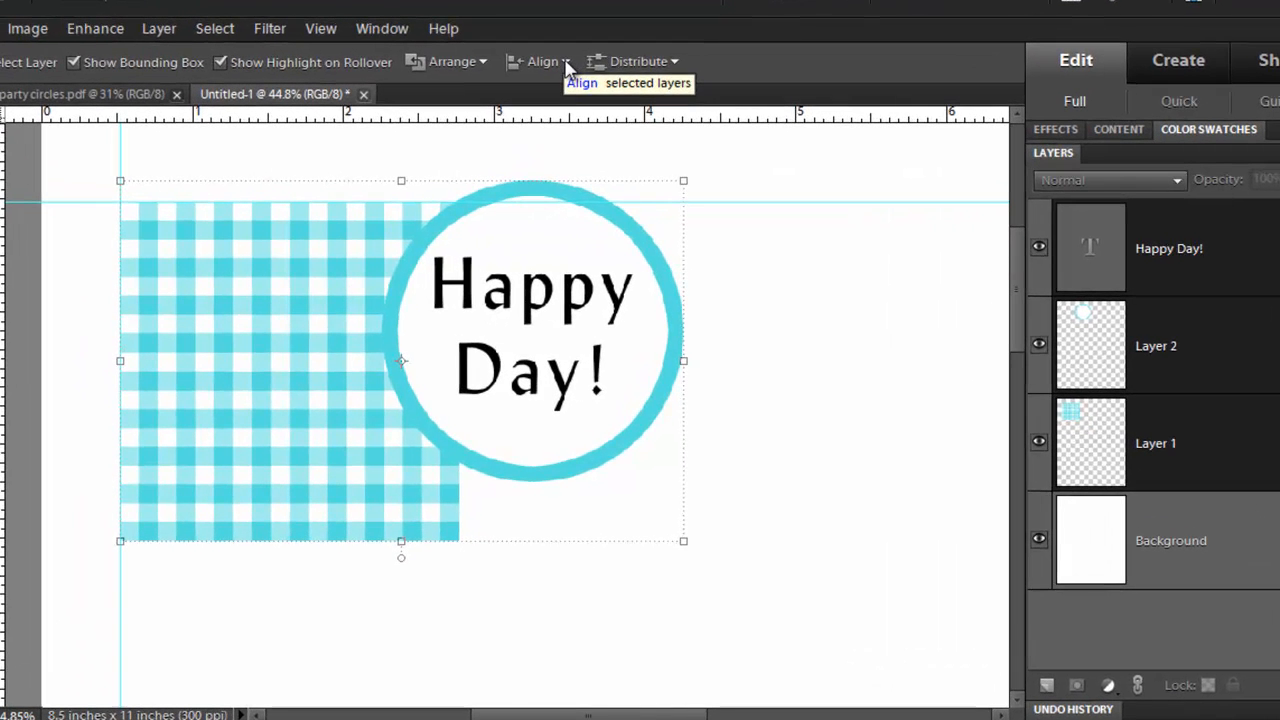
Align the circle and gingham square layers by their top edges via the Move tool's Align menu.
{"action": "left_click", "coordinate": [538, 60]}
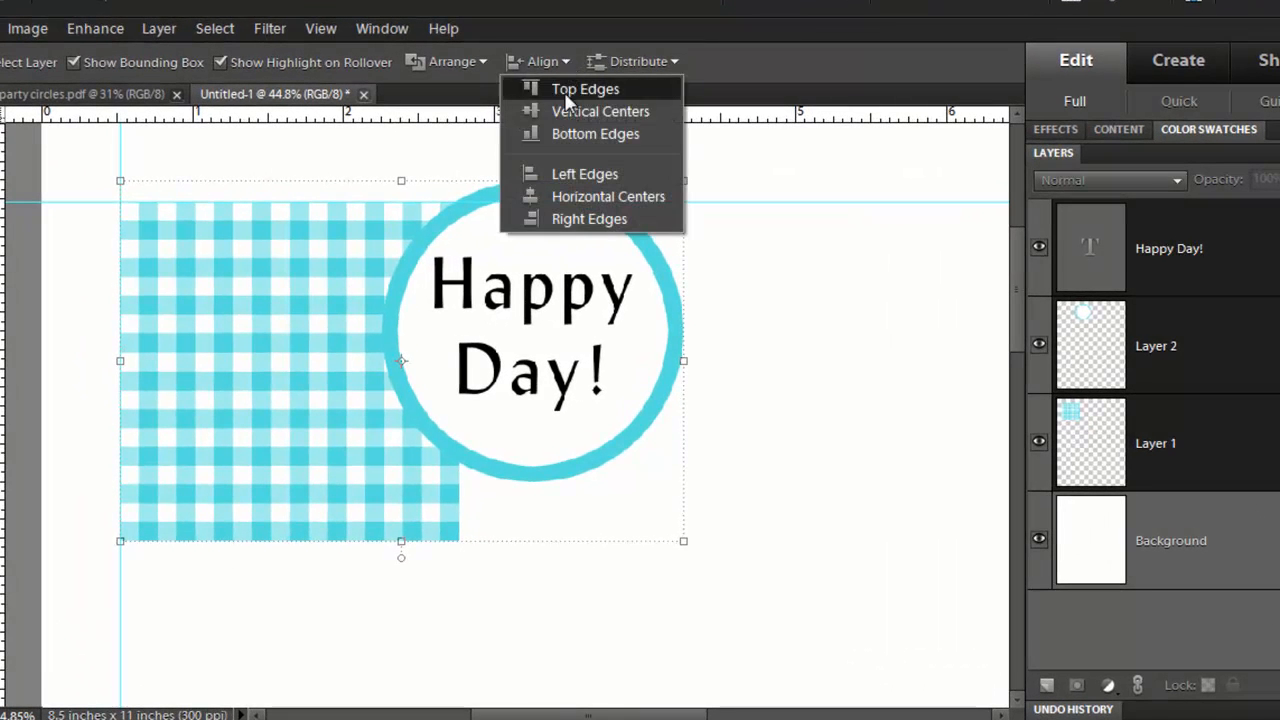
{"action": "left_click", "coordinate": [584, 88]}
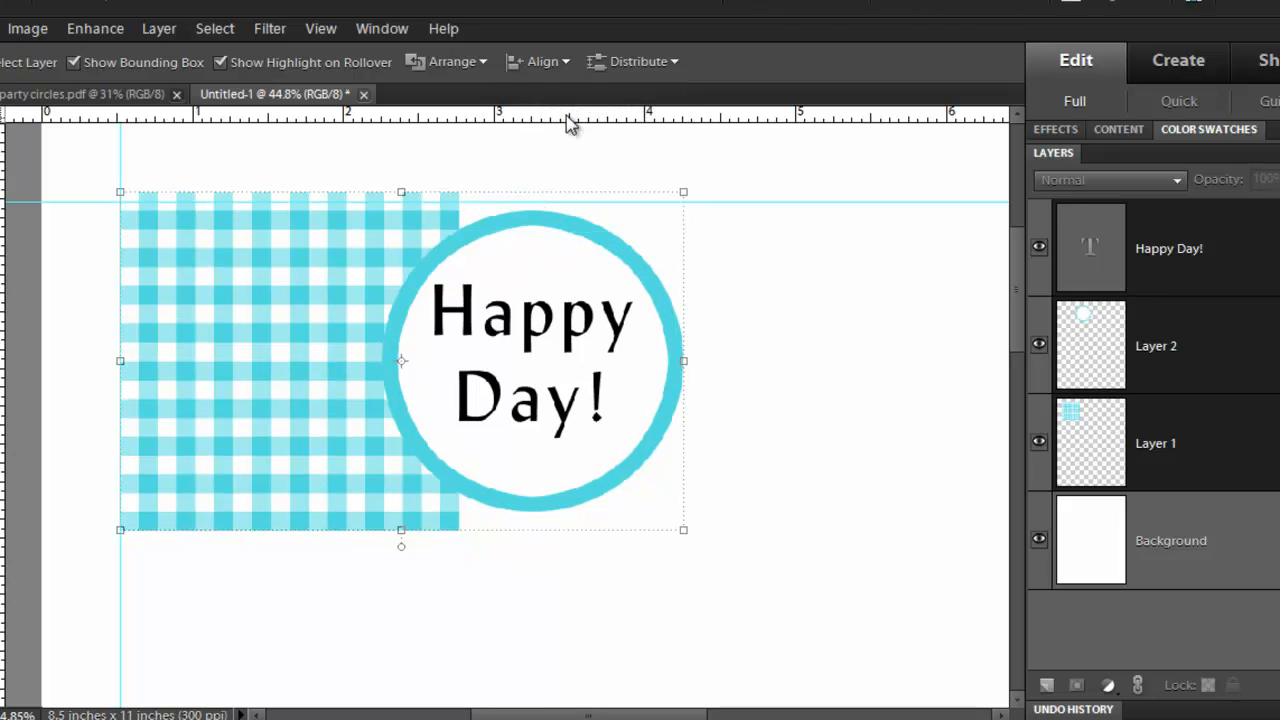
{"action": "mouse_move", "coordinate": [570, 68]}
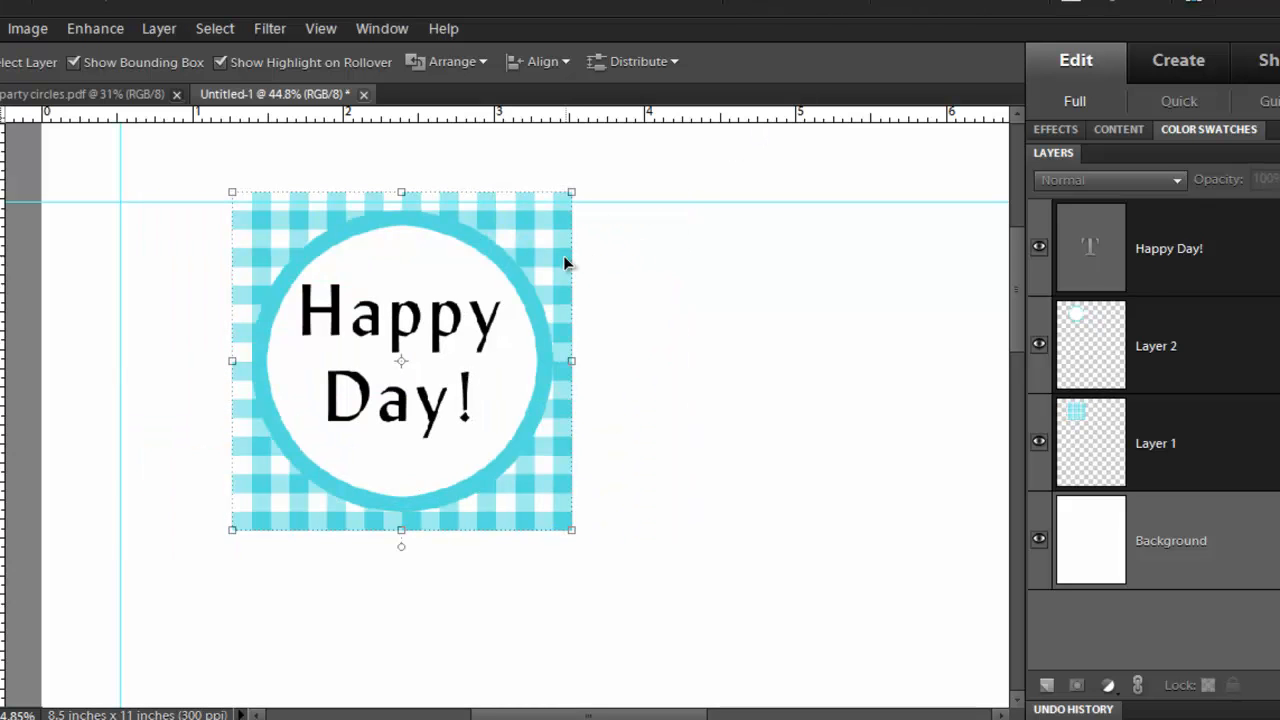
{"action": "mouse_move", "coordinate": [560, 238]}
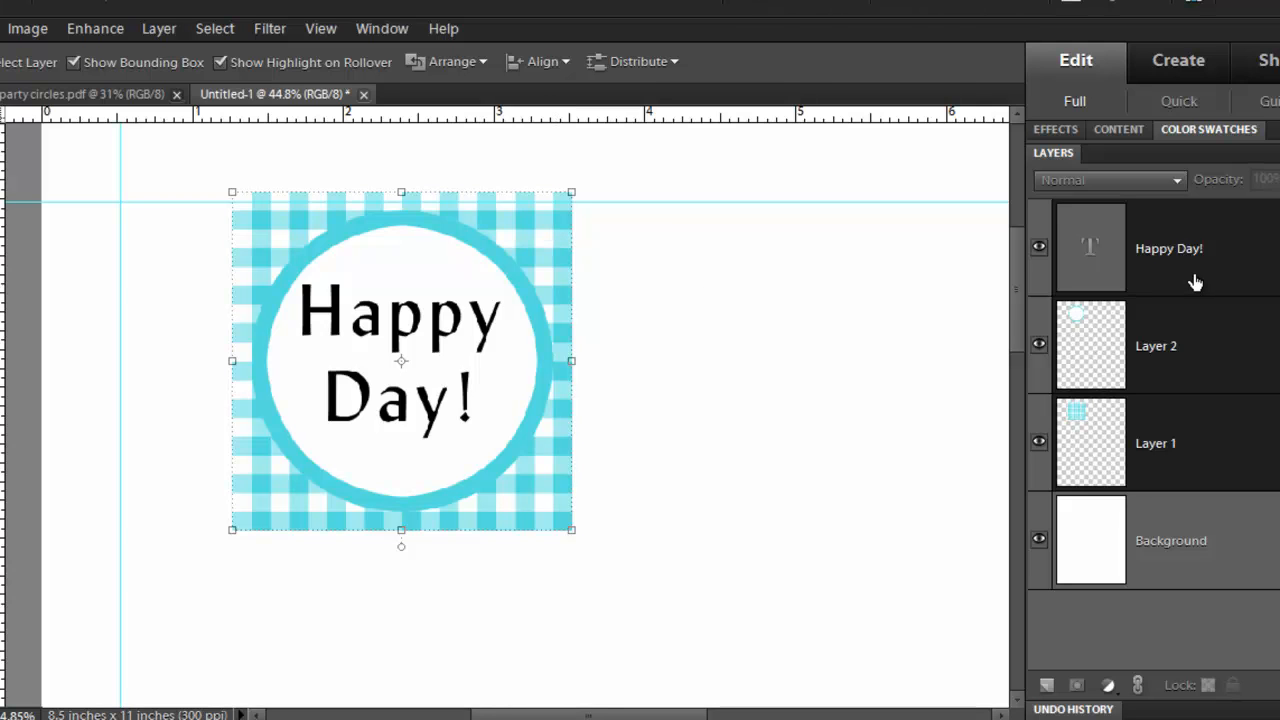
{"action": "mouse_move", "coordinate": [1196, 276]}
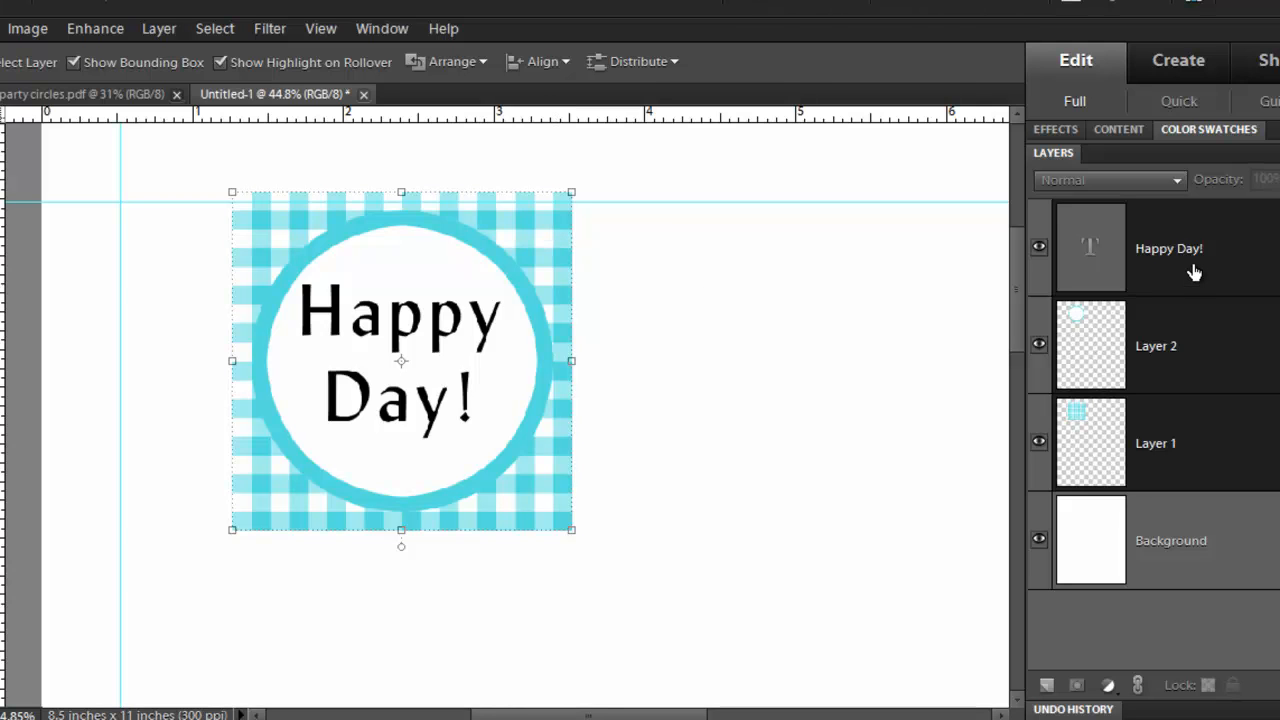
{"action": "mouse_move", "coordinate": [1194, 384]}
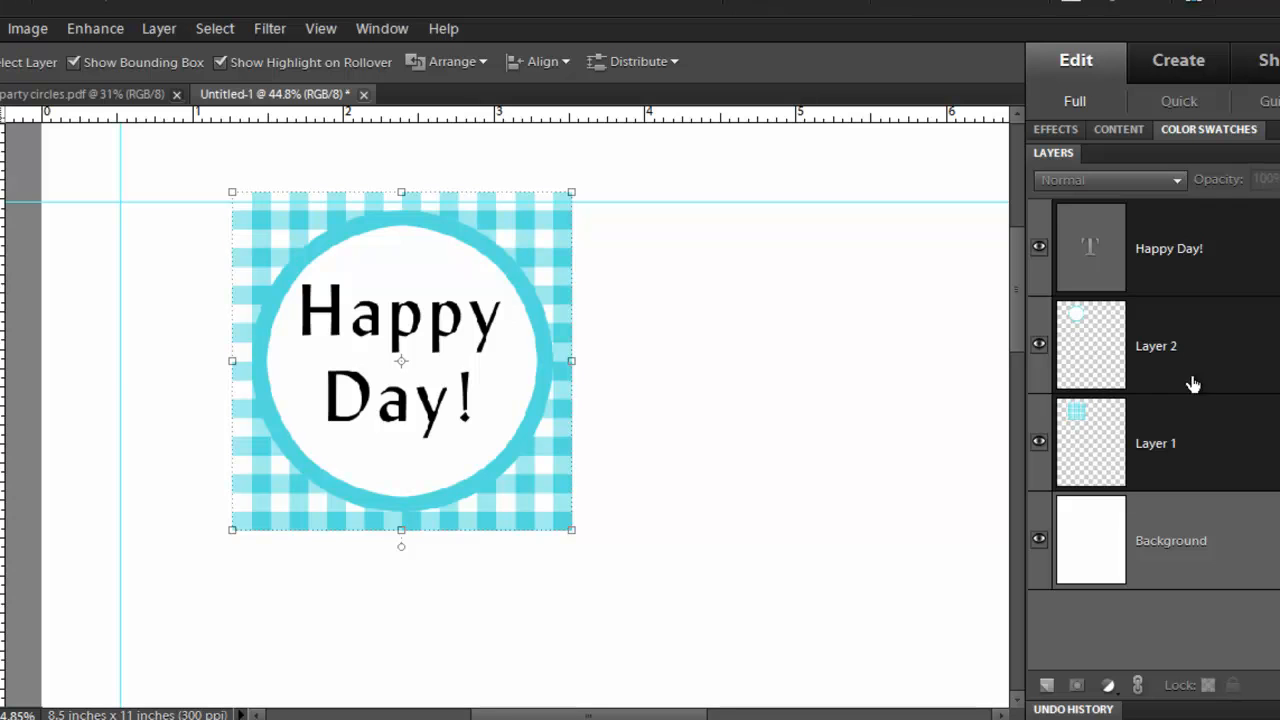
Merge the gingham, circle and text into one Happy Day! layer, then duplicate it twice for three copies.
{"action": "key", "text": "ctrl+e"}
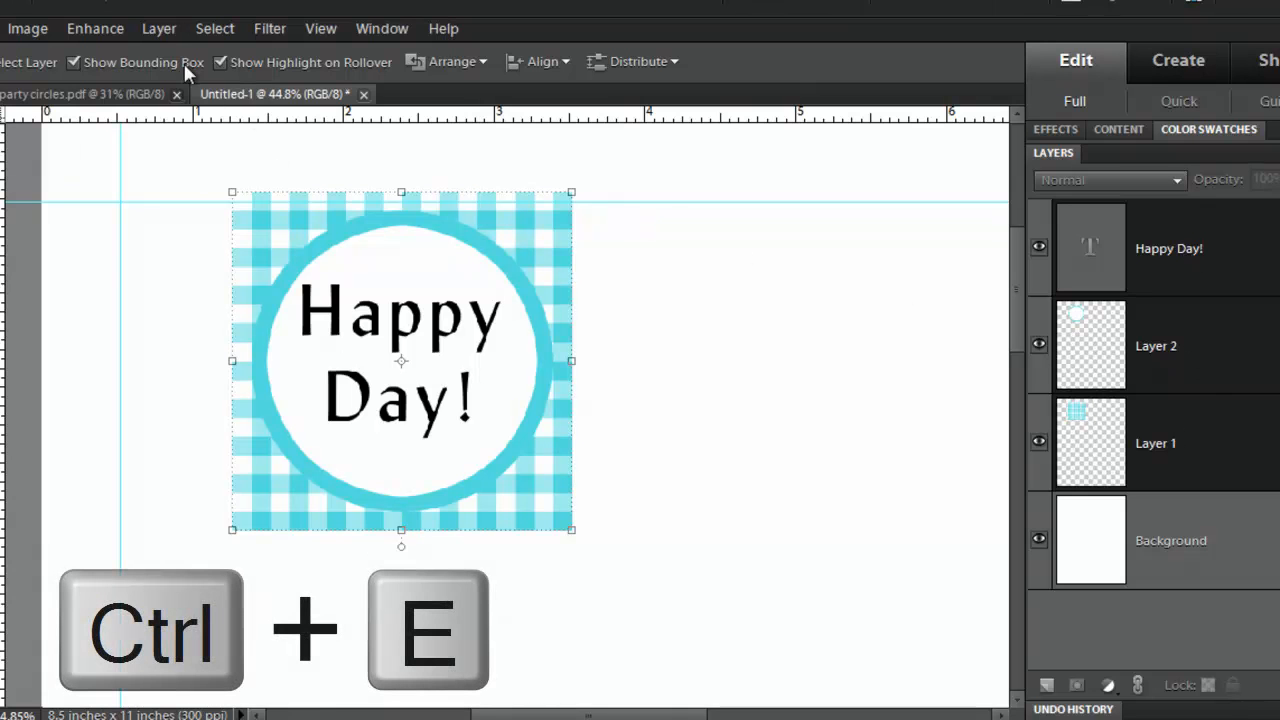
{"action": "left_click", "coordinate": [160, 28]}
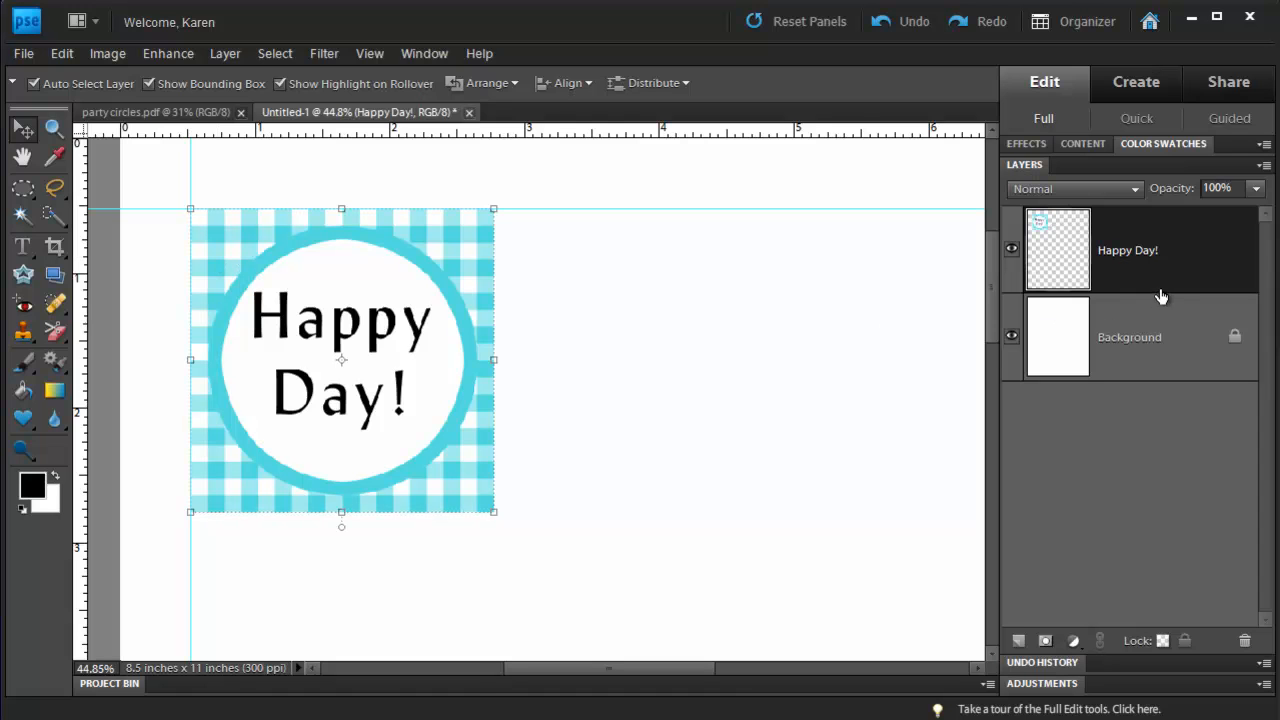
{"action": "key", "text": "ctrl+j"}
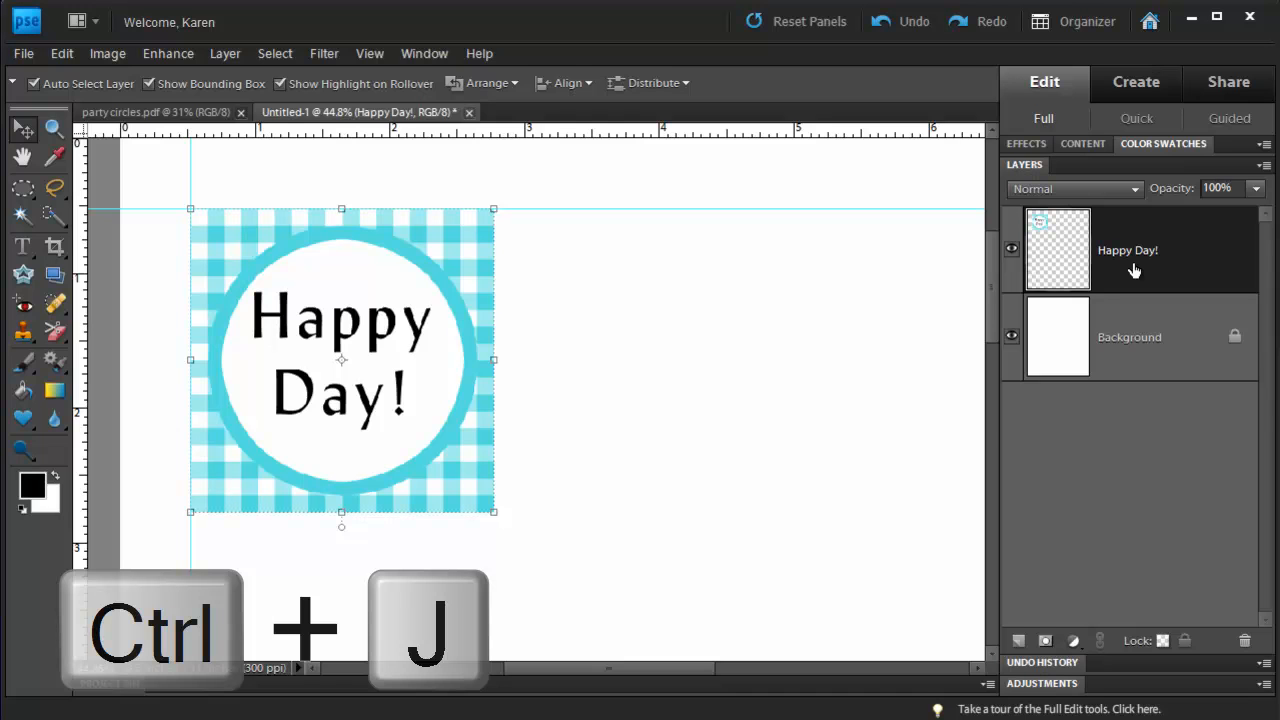
{"action": "key", "text": "ctrl+j"}
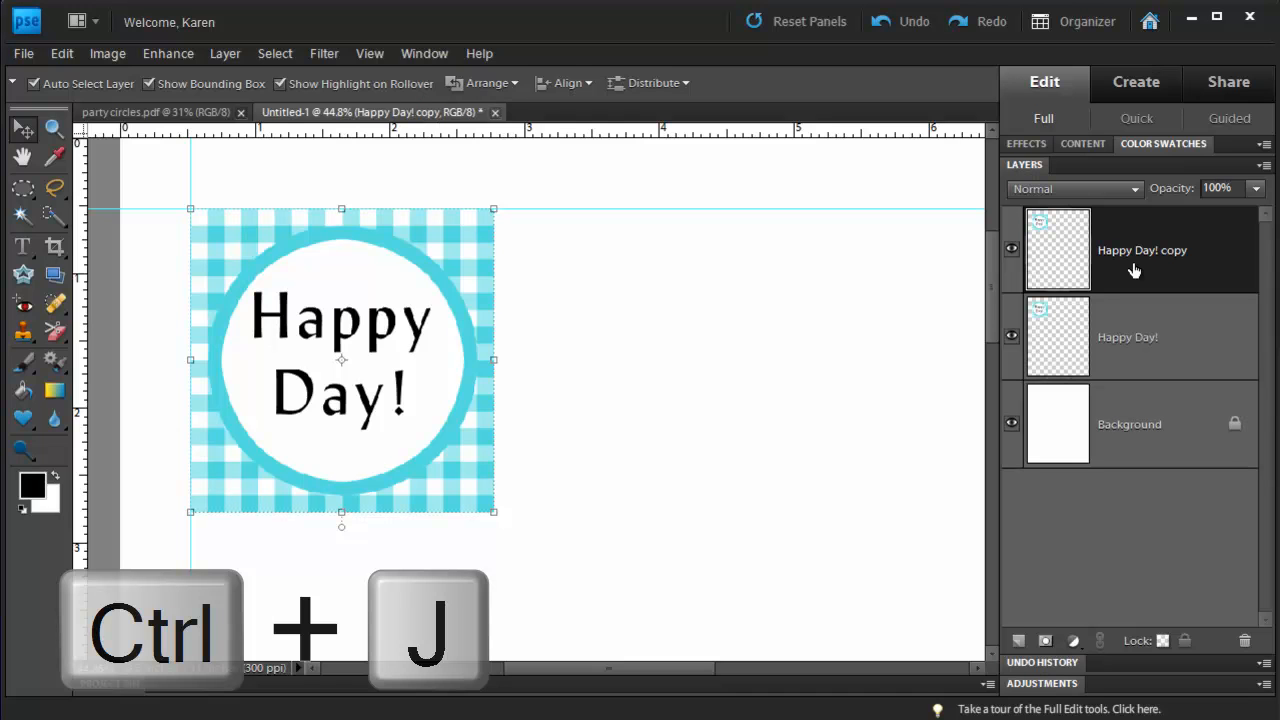
{"action": "key", "text": "ctrl+j"}
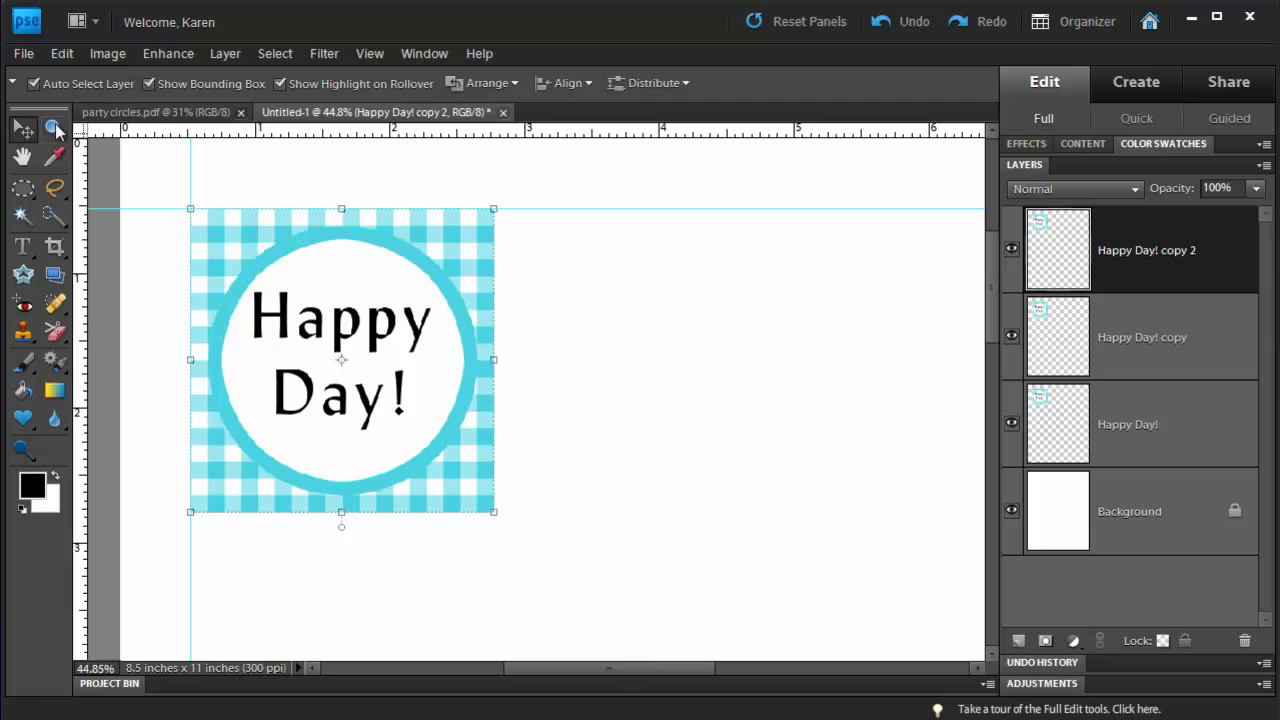
Zoom out to see the page and position the three circle copies in a row along the top guide.
{"action": "left_click", "coordinate": [56, 128]}
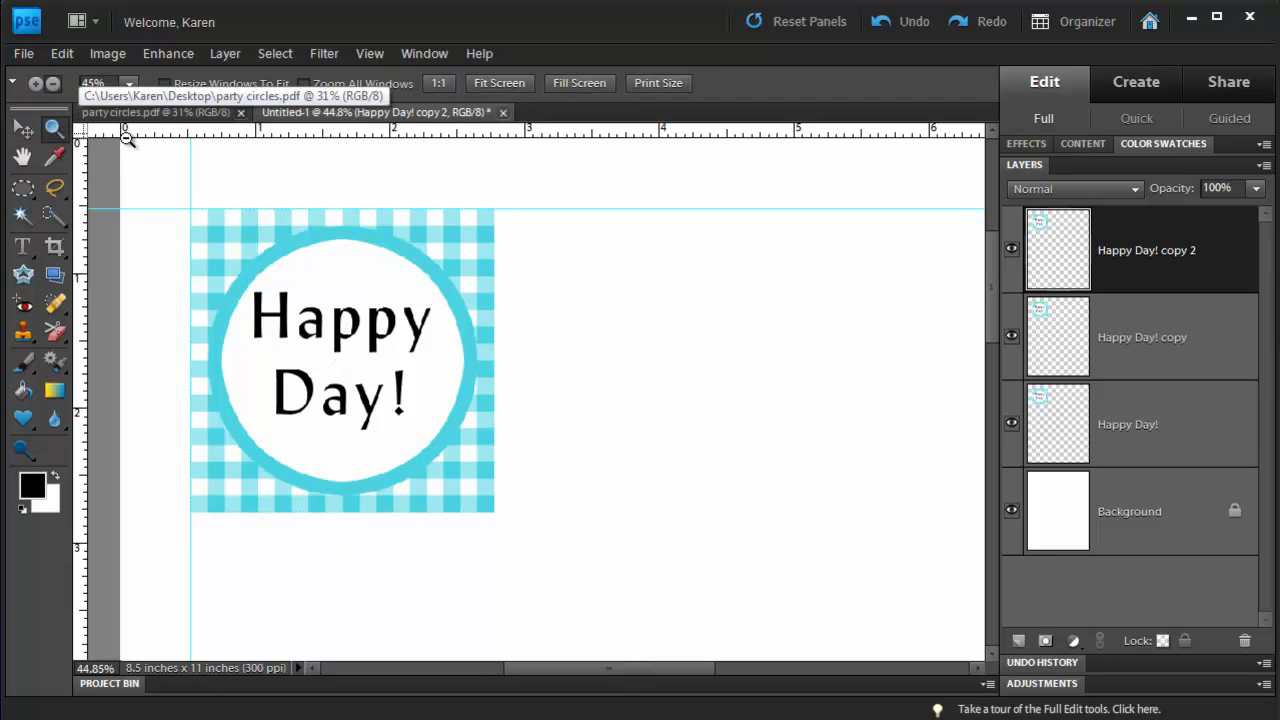
{"action": "left_click", "coordinate": [668, 592]}
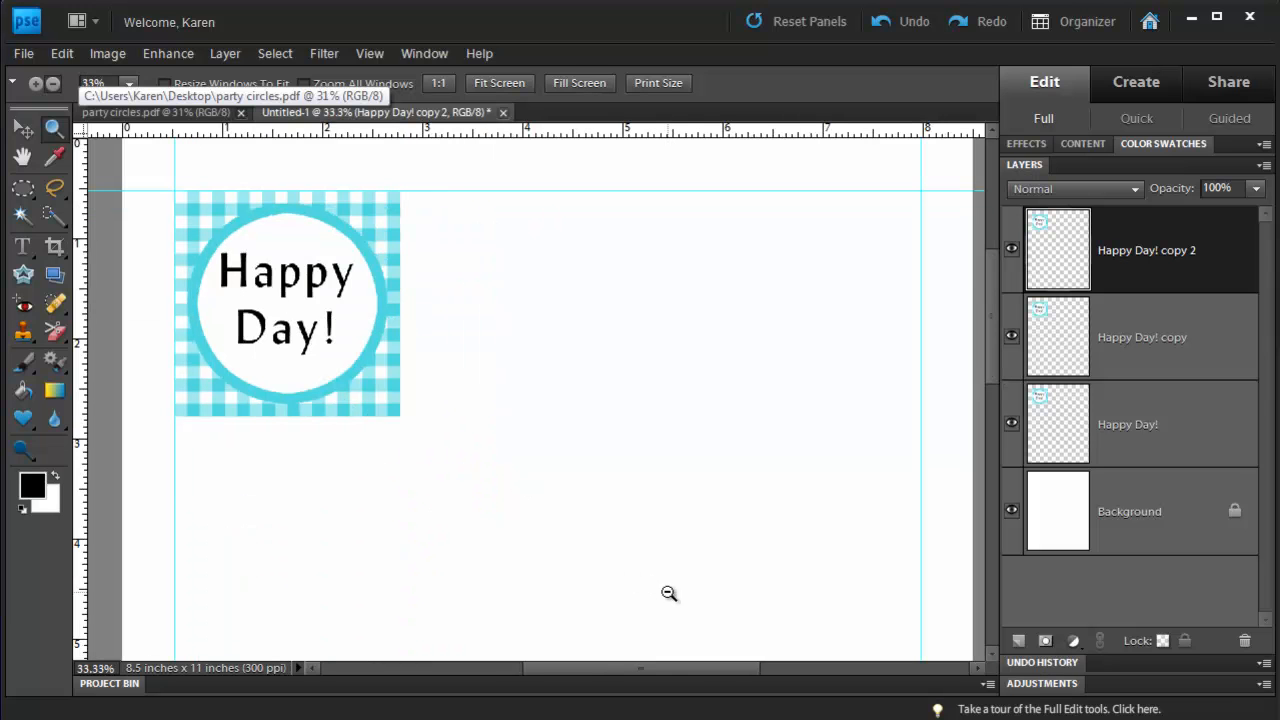
{"action": "mouse_move", "coordinate": [932, 364]}
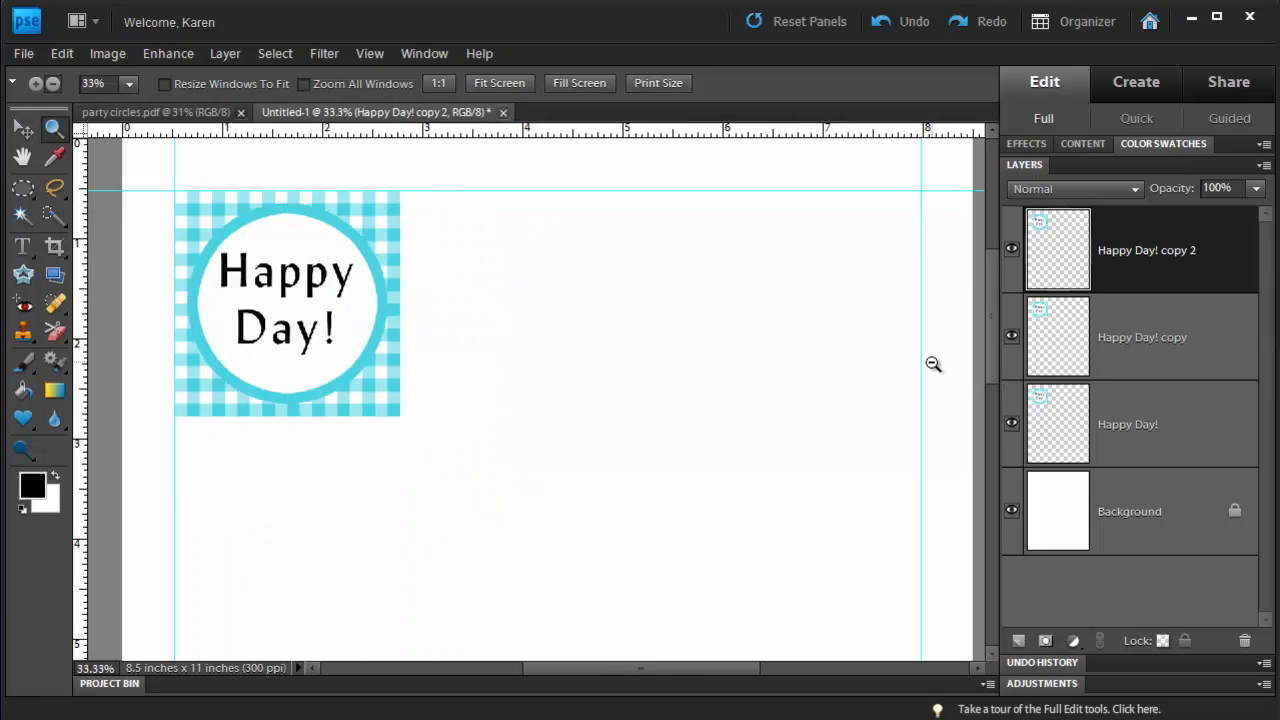
{"action": "mouse_move", "coordinate": [916, 178]}
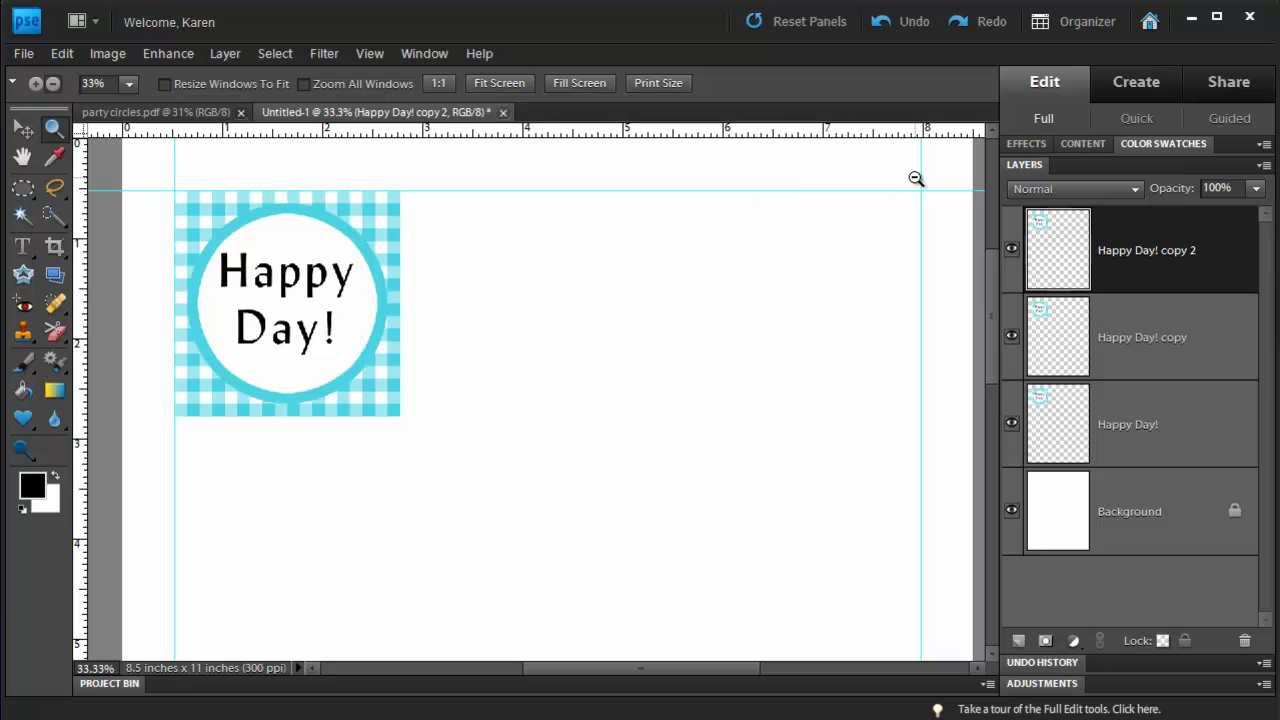
{"action": "left_click", "coordinate": [22, 128]}
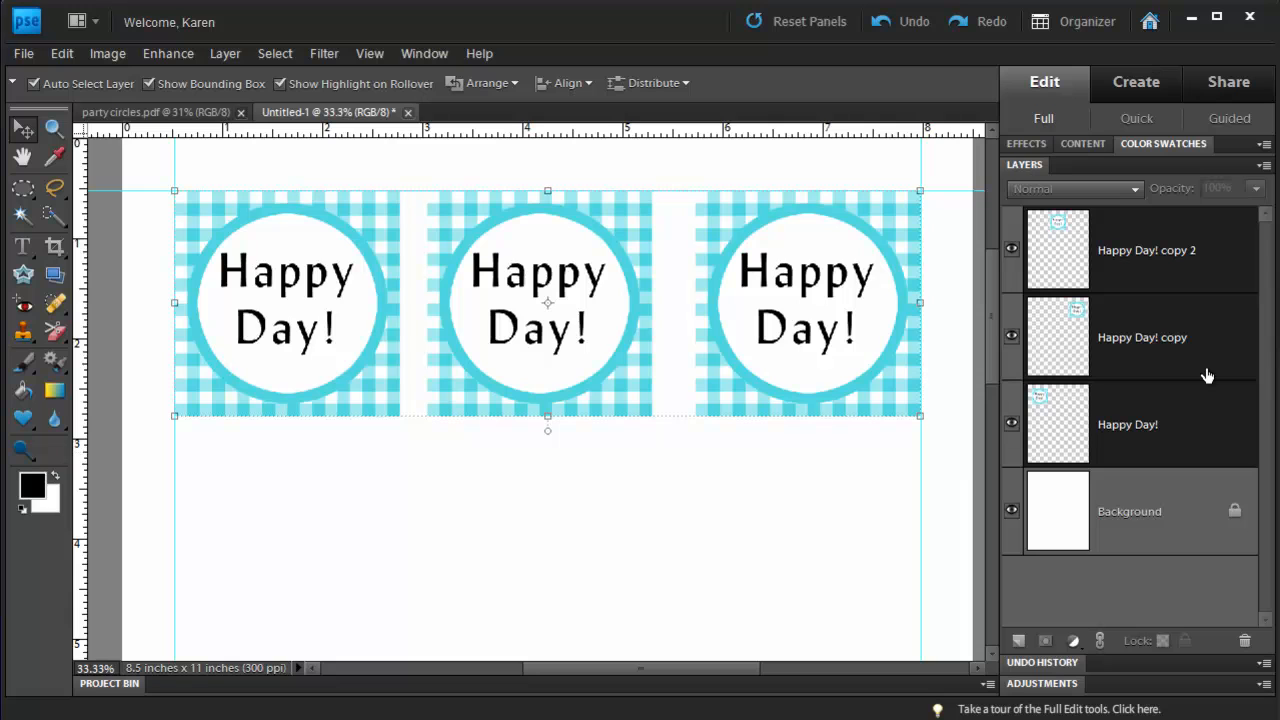
{"action": "mouse_move", "coordinate": [1140, 268]}
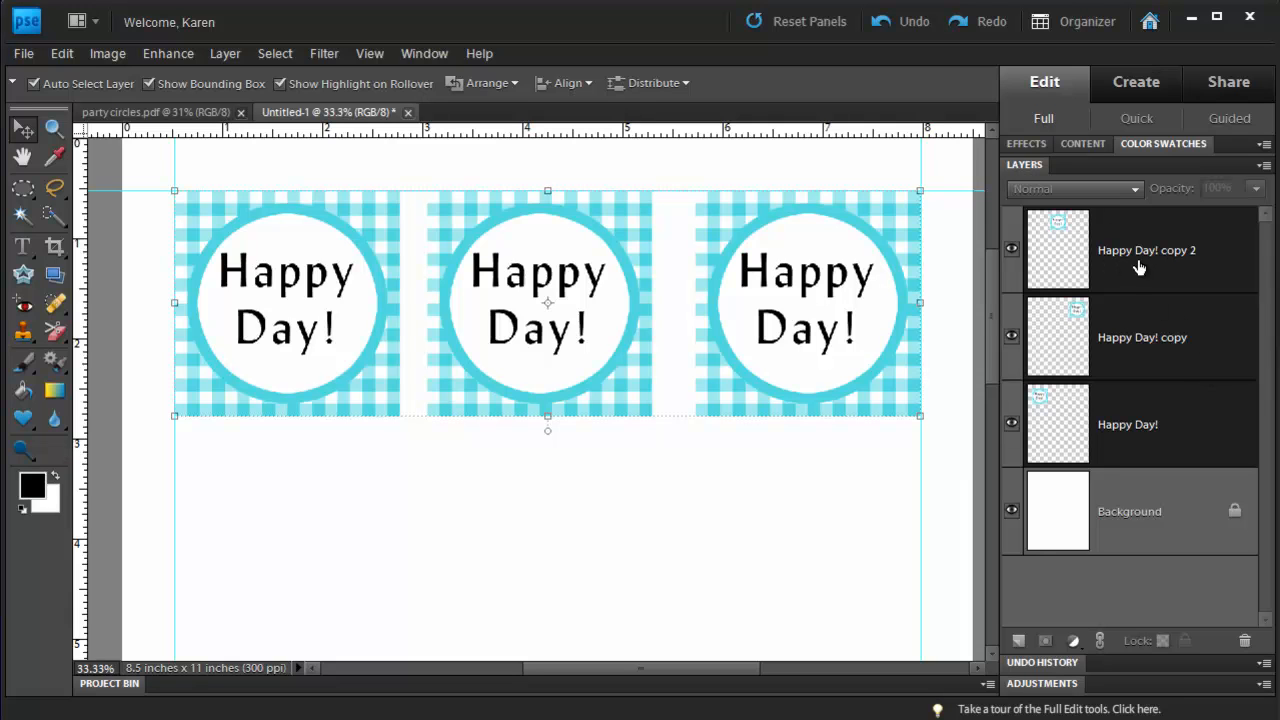
{"action": "mouse_move", "coordinate": [1172, 390]}
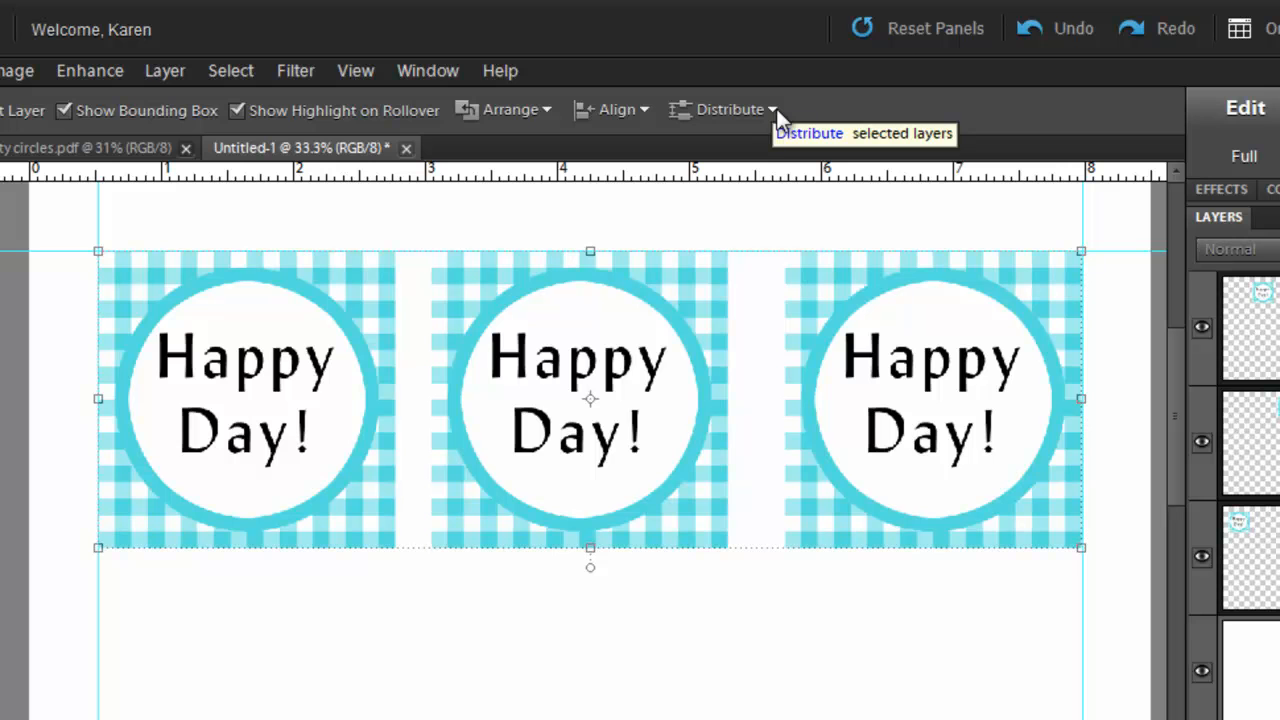
{"action": "mouse_move", "coordinate": [784, 120]}
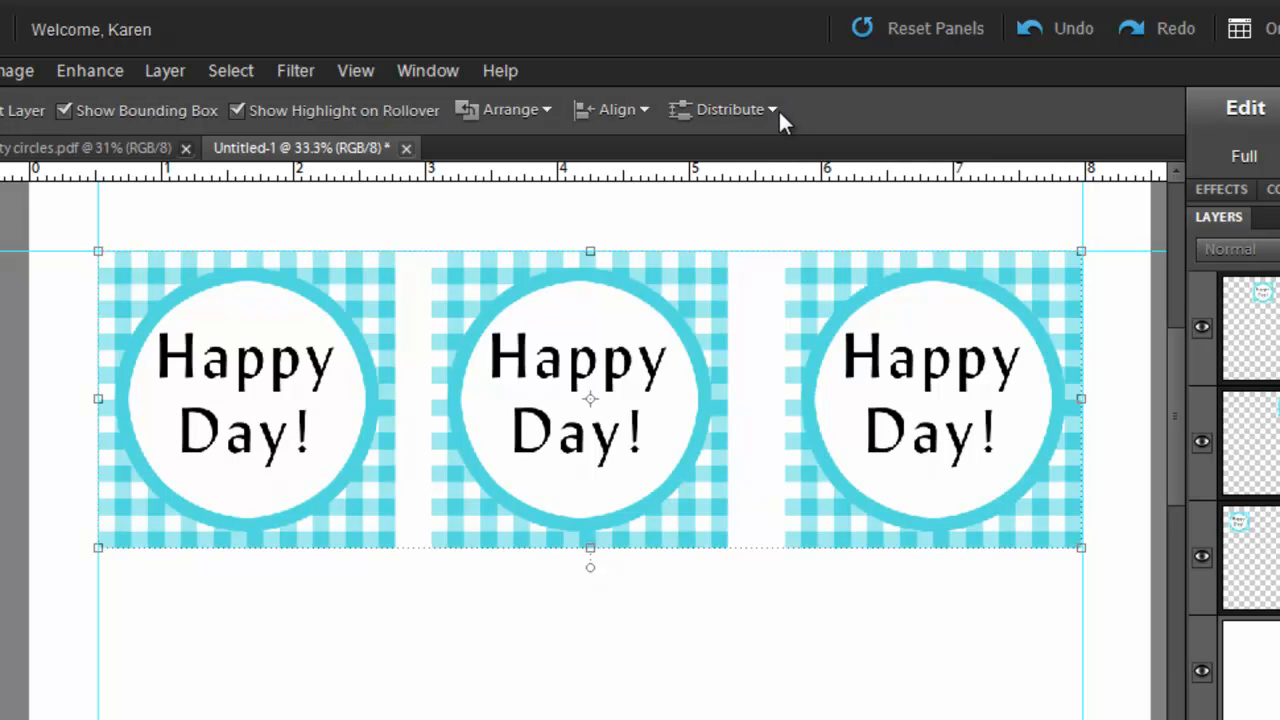
Distribute the three circle layers evenly by Left Edges across the top row.
{"action": "left_click", "coordinate": [730, 108]}
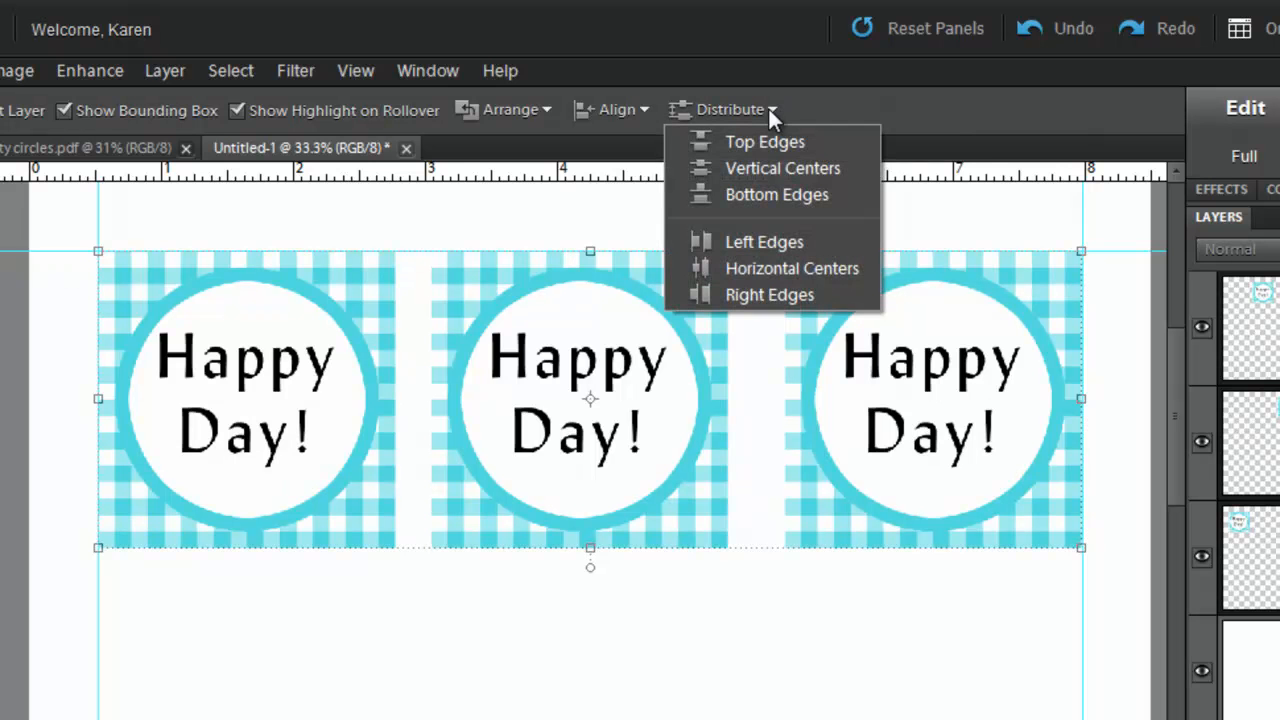
{"action": "mouse_move", "coordinate": [764, 242]}
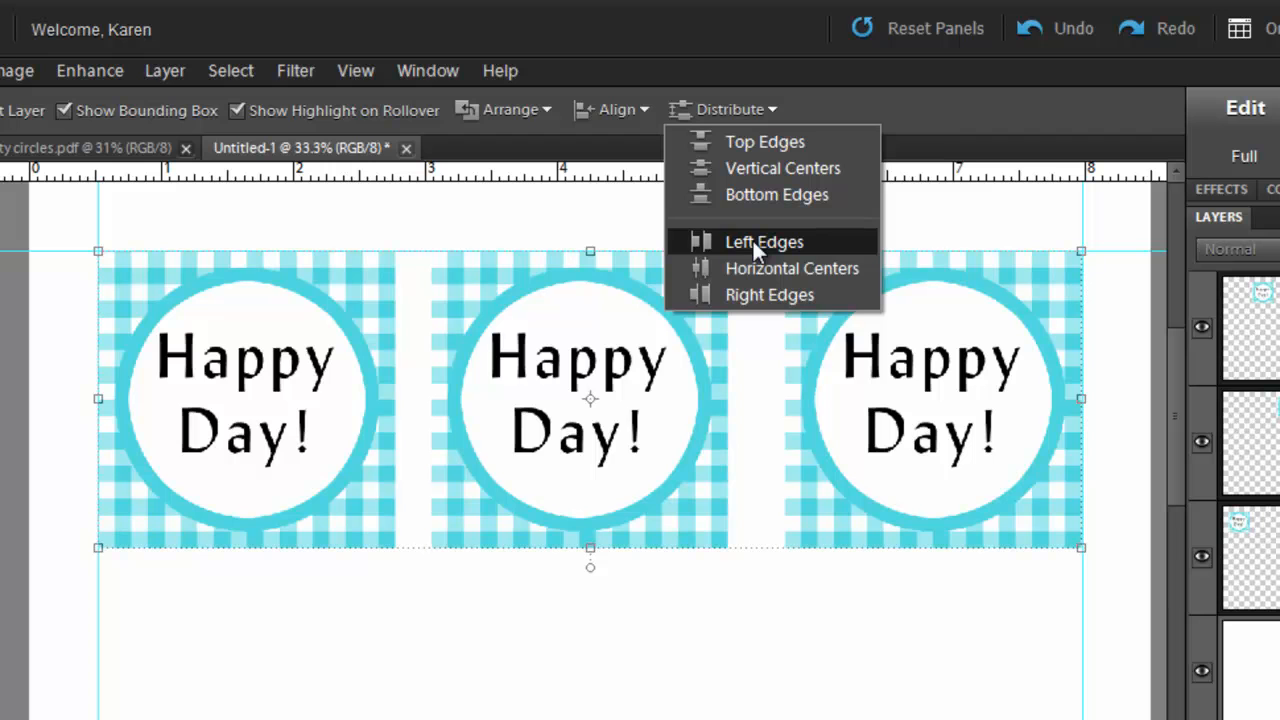
{"action": "left_click", "coordinate": [764, 242]}
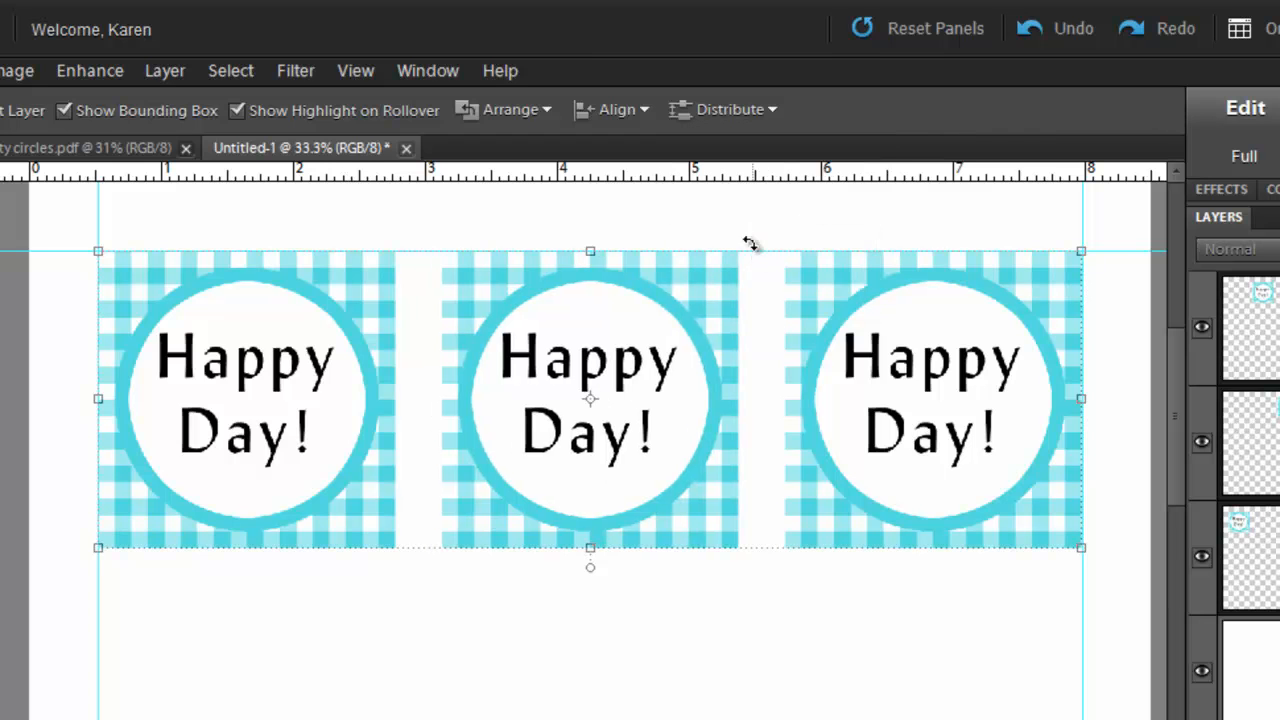
{"action": "mouse_move", "coordinate": [620, 524]}
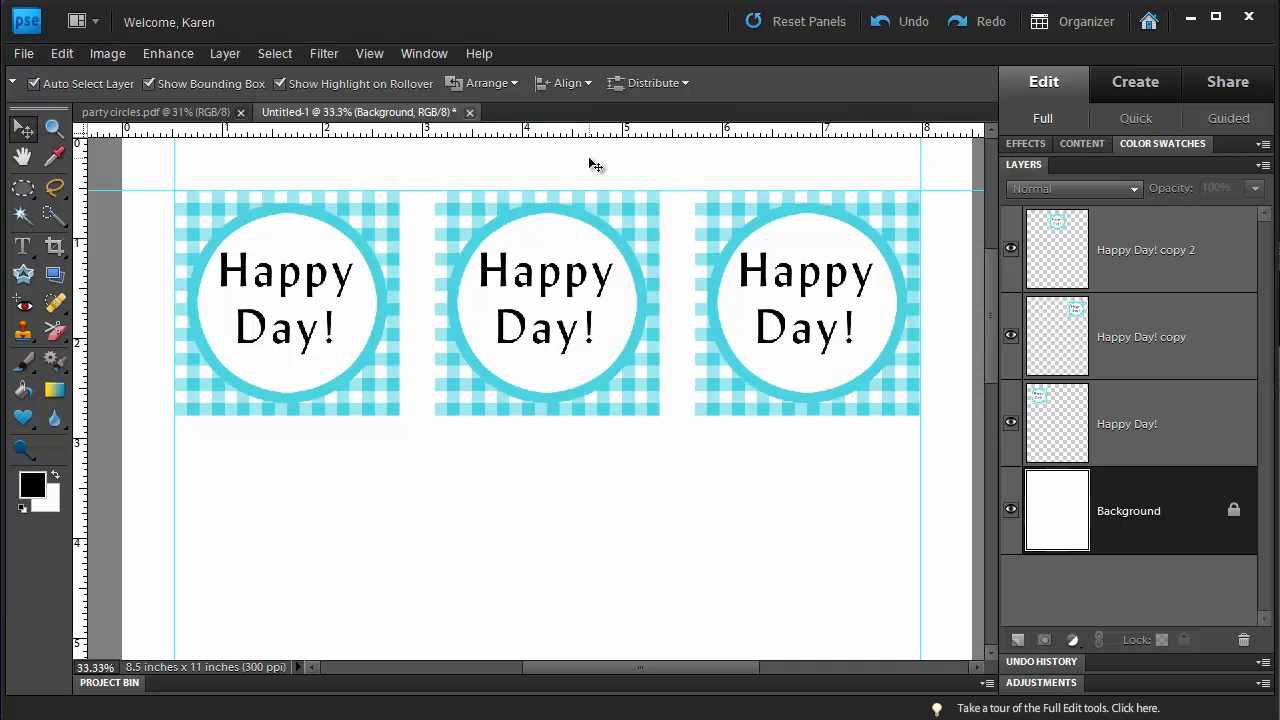
{"action": "mouse_move", "coordinate": [164, 168]}
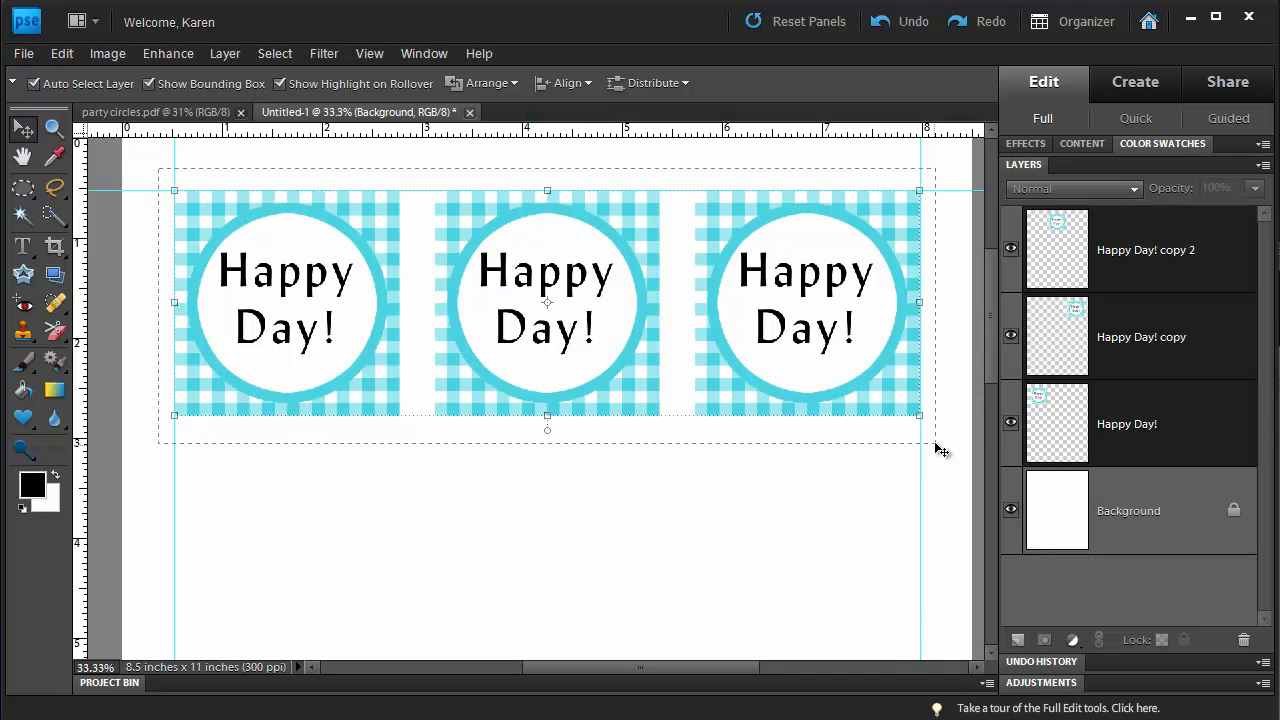
Merge the three top-row circle layers into a single row layer with Ctrl+E.
{"action": "key", "text": "ctrl+e"}
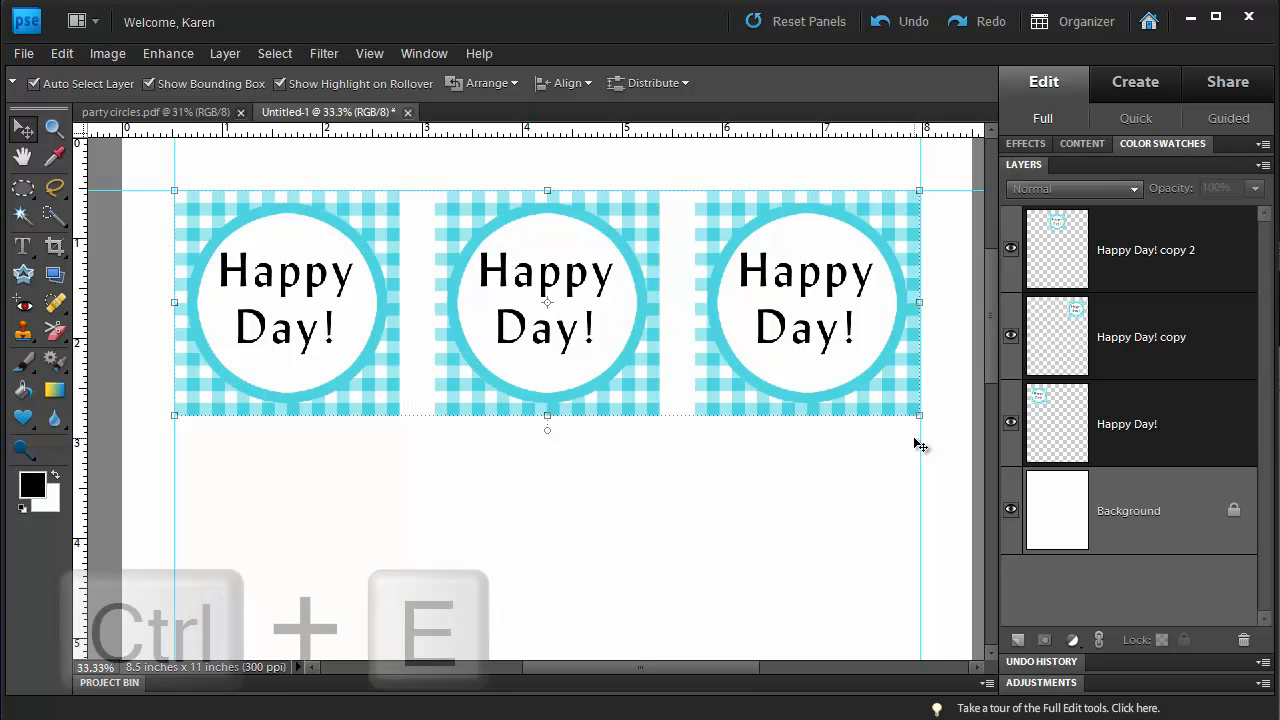
{"action": "key", "text": "ctrl+e"}
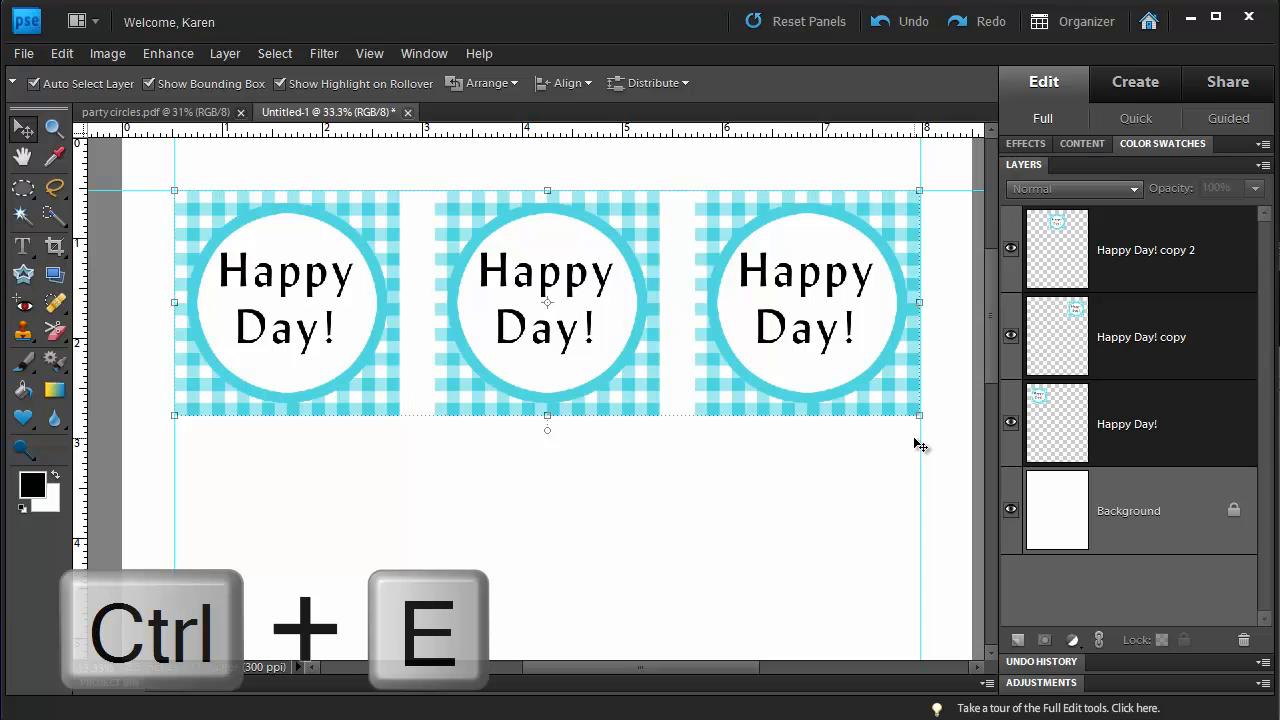
{"action": "key", "text": "ctrl+e"}
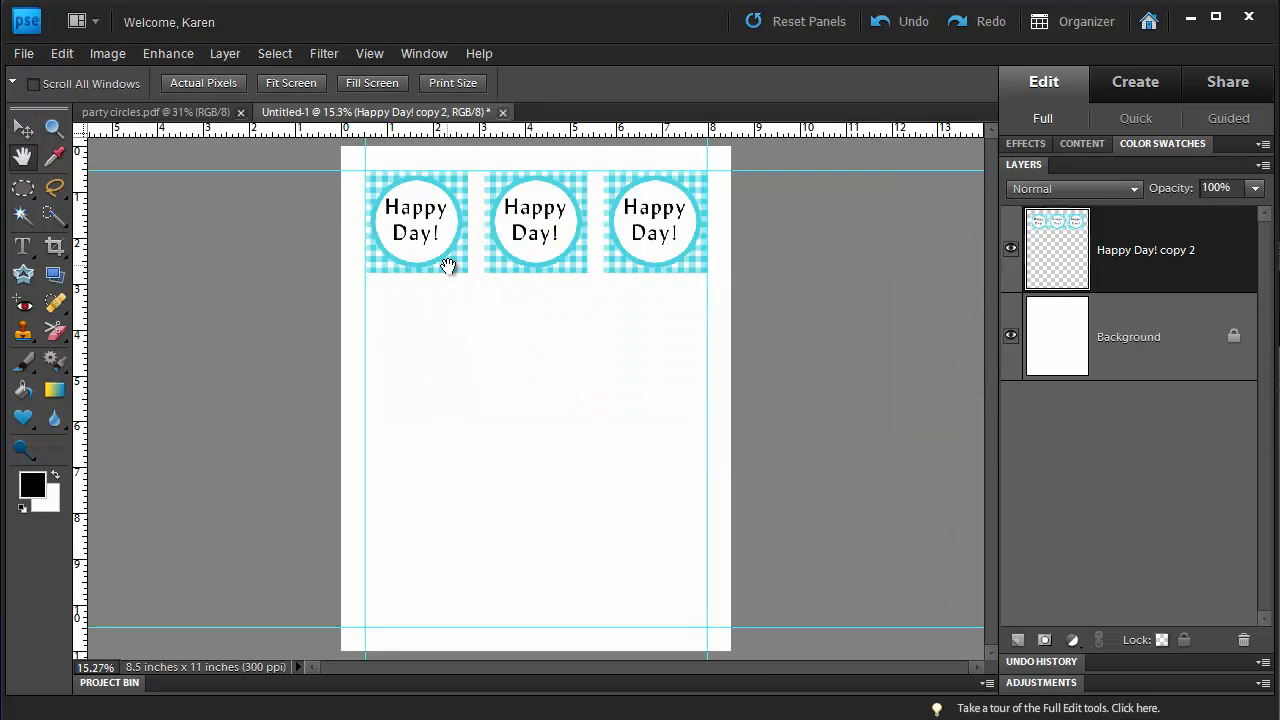
Duplicate the row layer repeatedly with Ctrl+J to get four rows for the 3×4 grid.
{"action": "key", "text": "ctrl+j"}
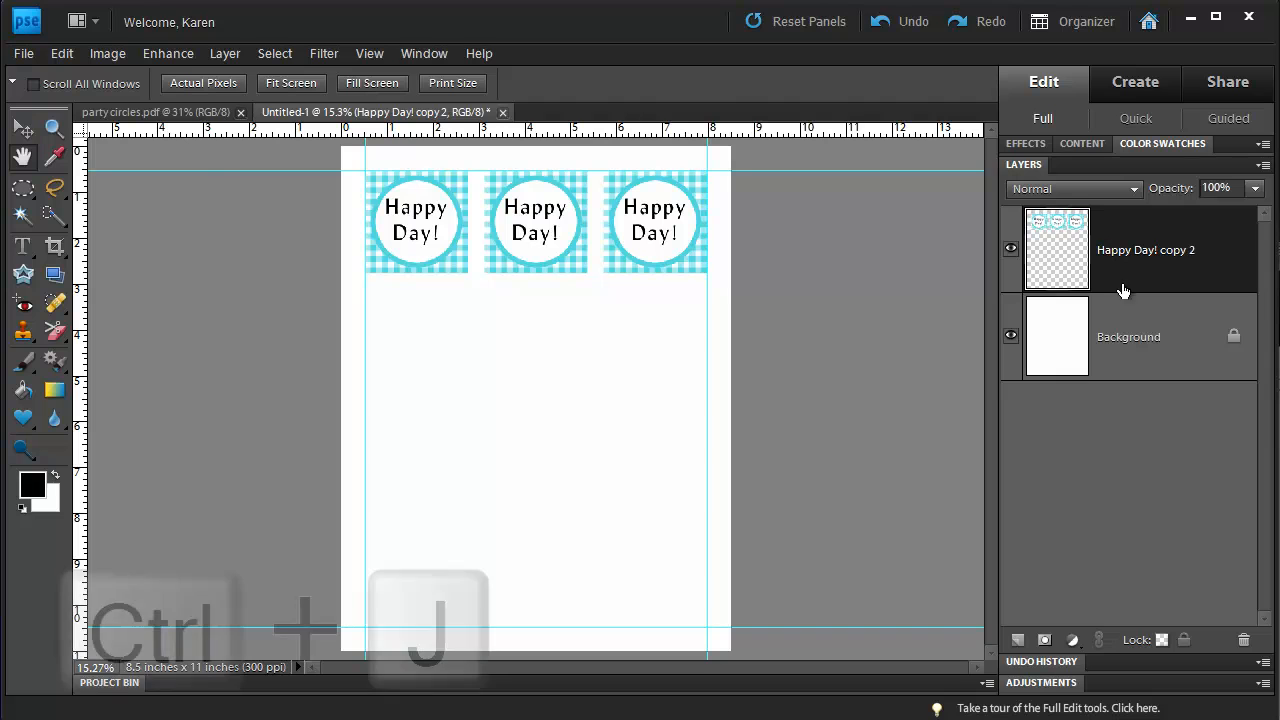
{"action": "key", "text": "ctrl+j"}
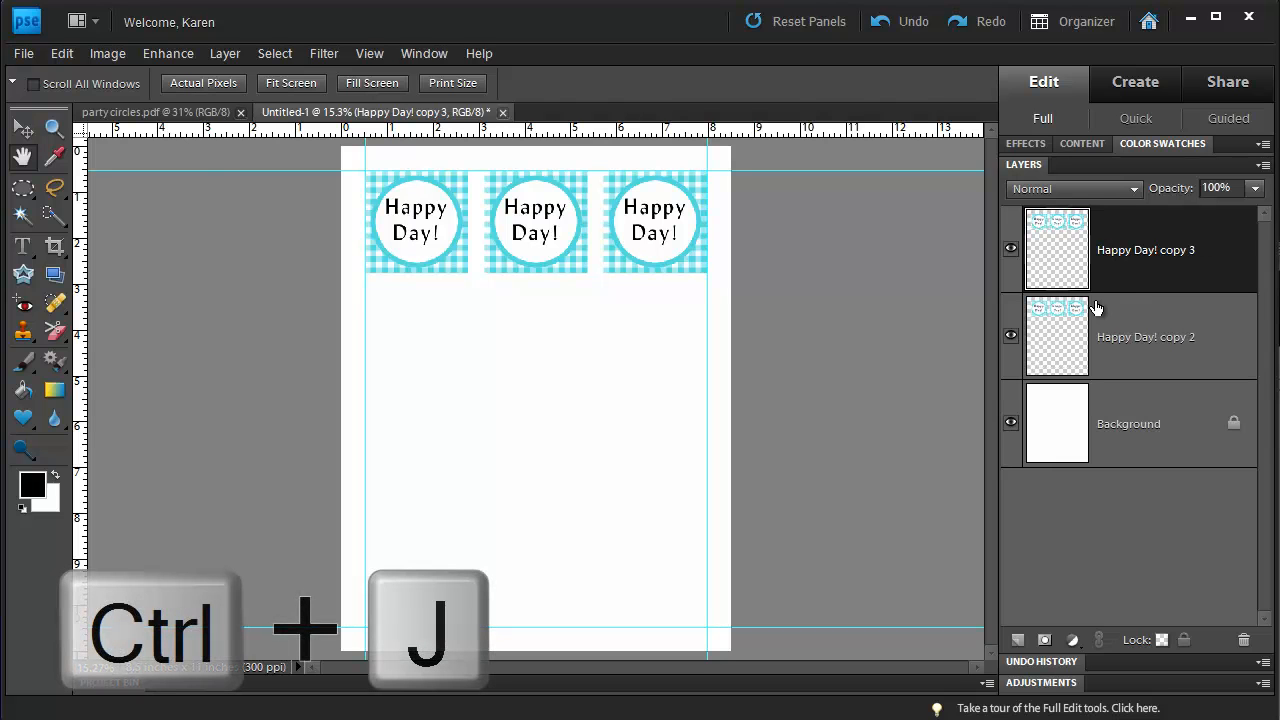
{"action": "key", "text": "ctrl+j"}
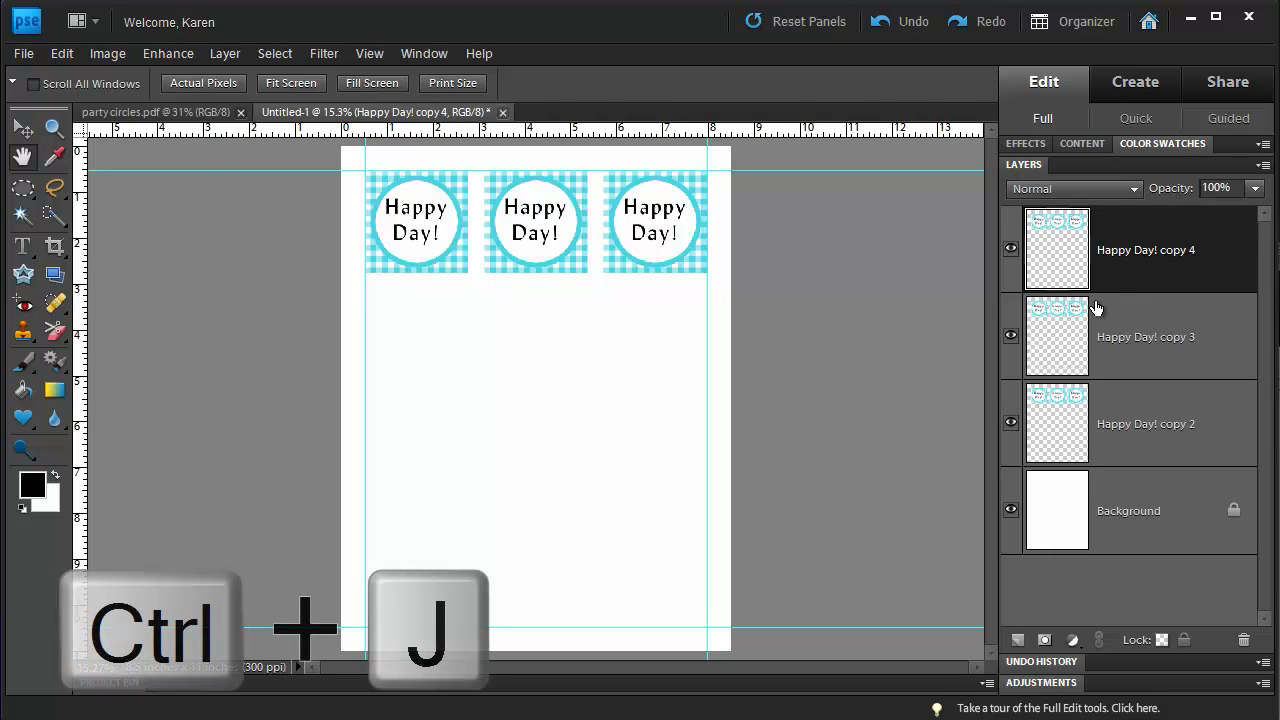
{"action": "key", "text": "ctrl+j"}
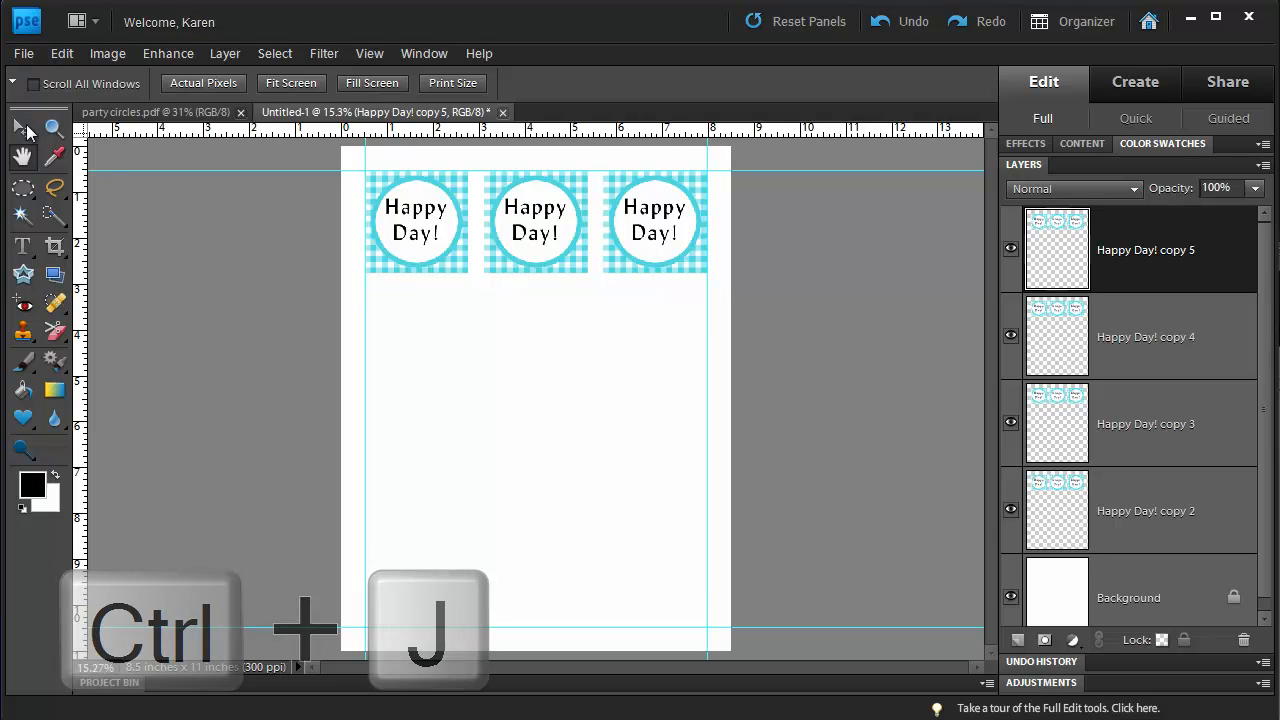
{"action": "key", "text": "ctrl+j"}
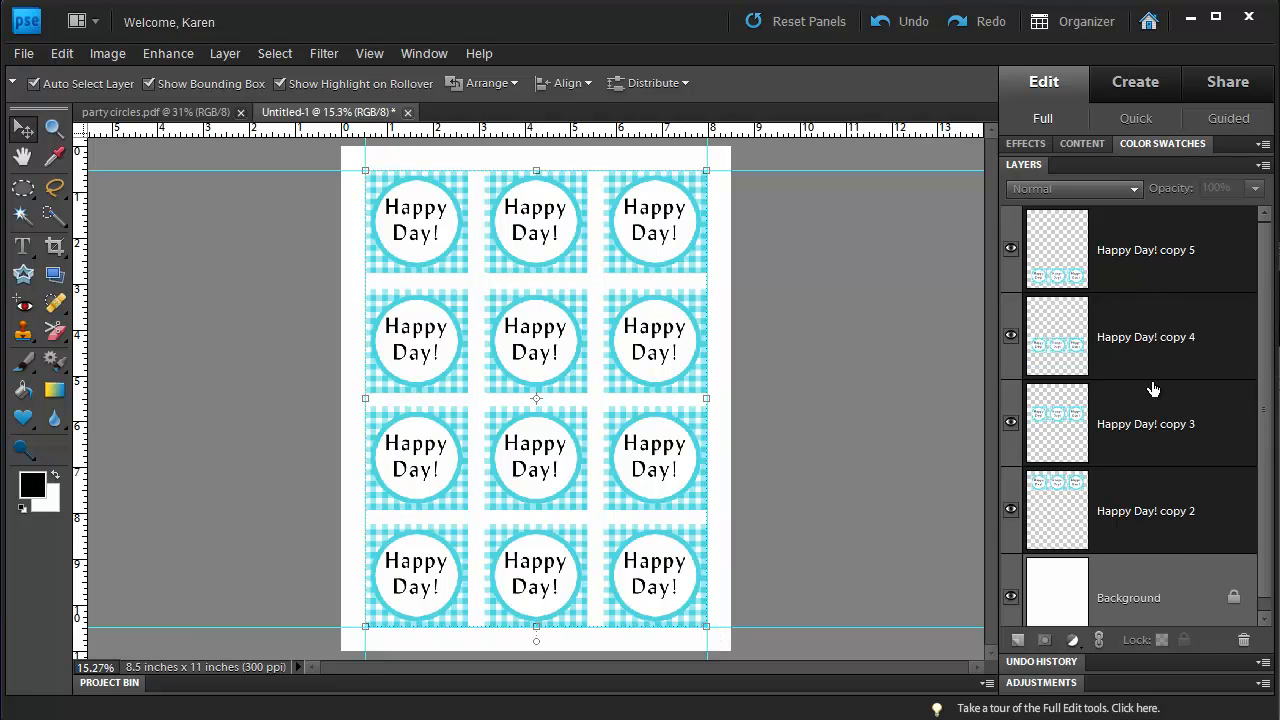
{"action": "mouse_move", "coordinate": [1024, 452]}
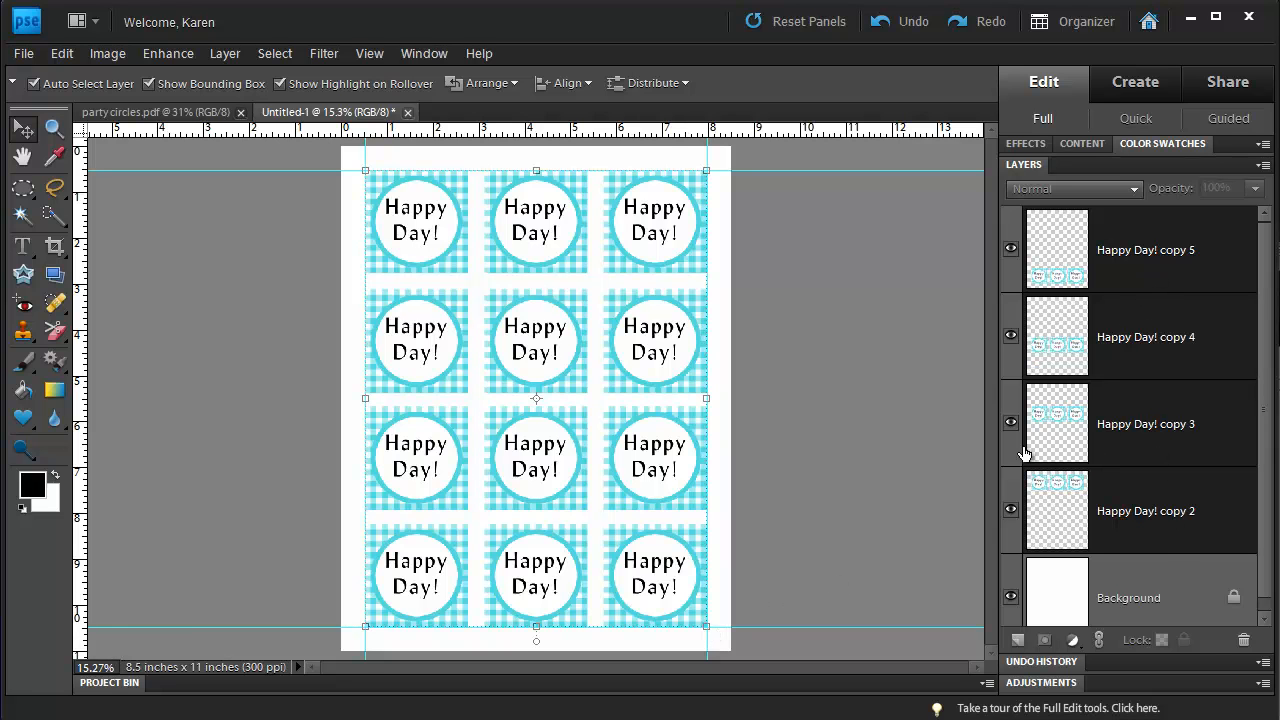
{"action": "mouse_move", "coordinate": [650, 84]}
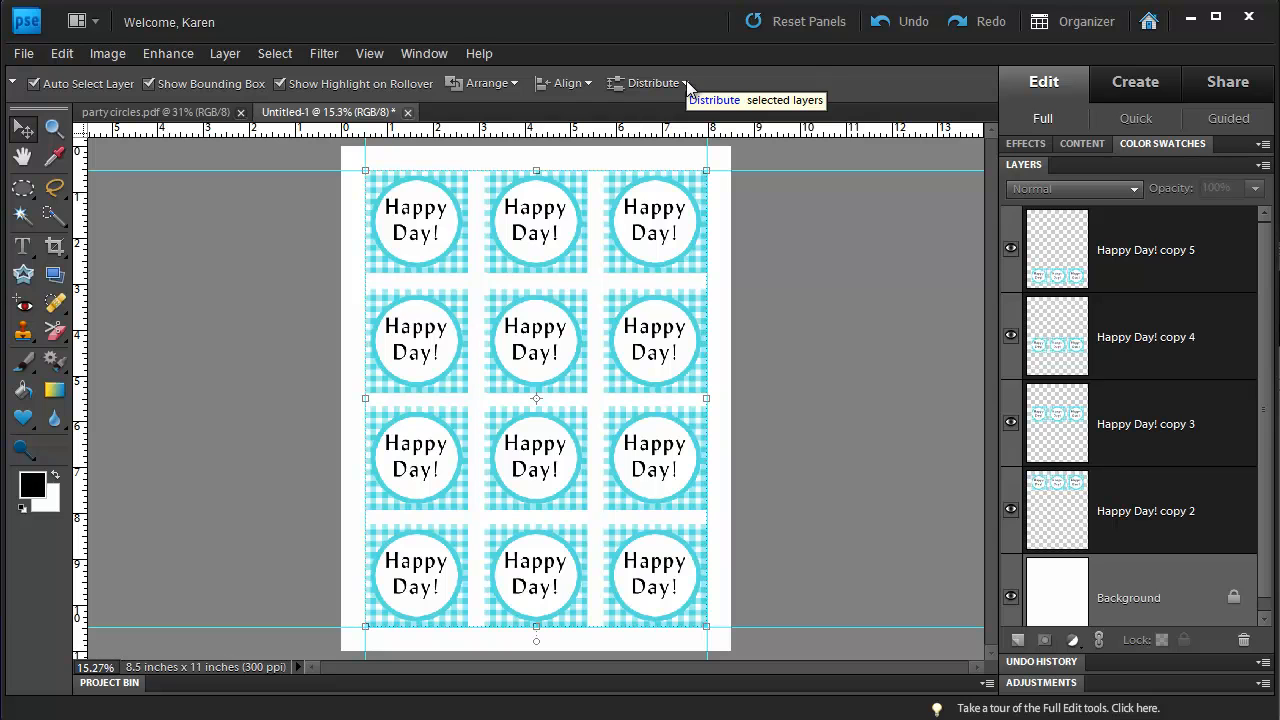
{"action": "mouse_move", "coordinate": [652, 82]}
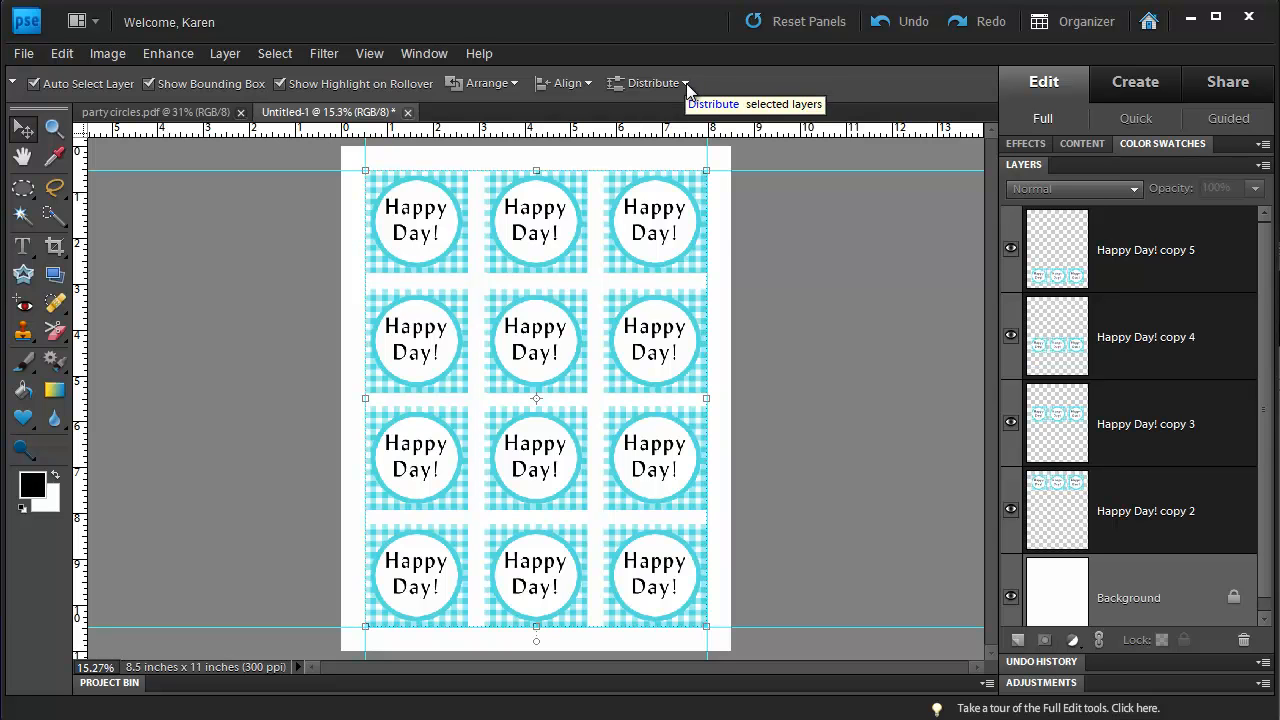
Distribute the four row layers evenly down the page by Top Edges.
{"action": "left_click", "coordinate": [652, 84]}
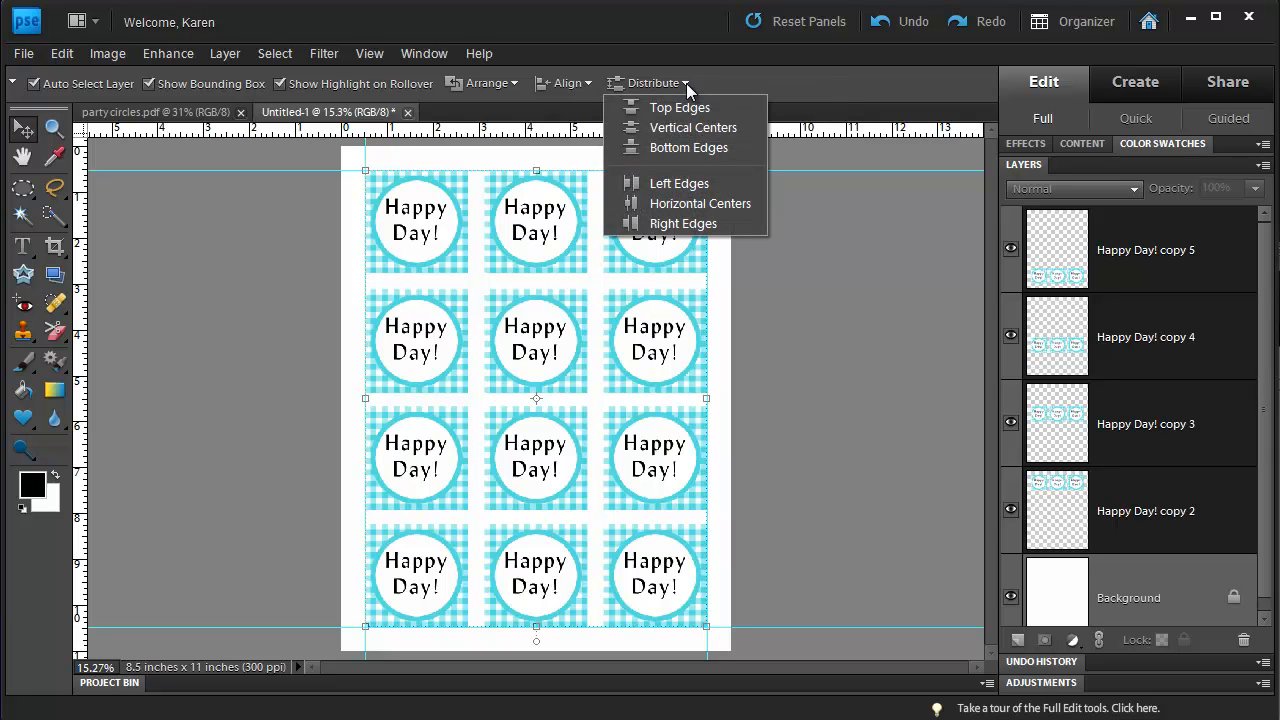
{"action": "mouse_move", "coordinate": [680, 108]}
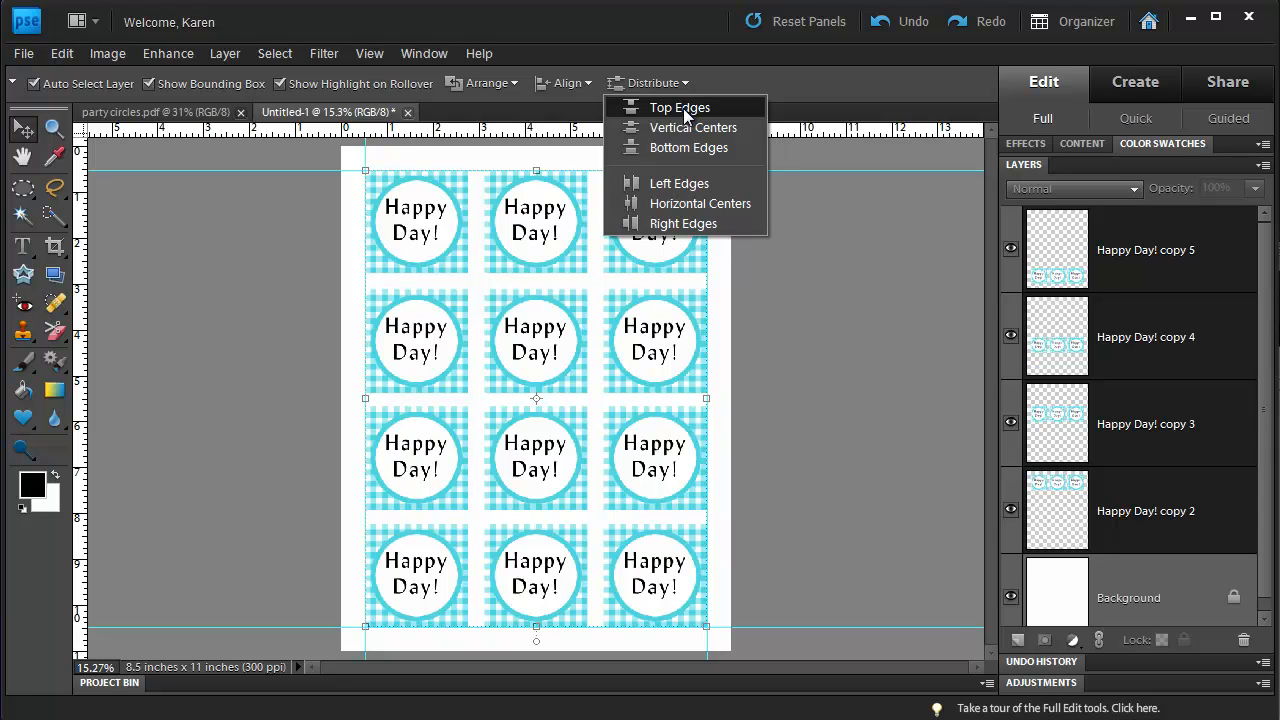
{"action": "left_click", "coordinate": [680, 108]}
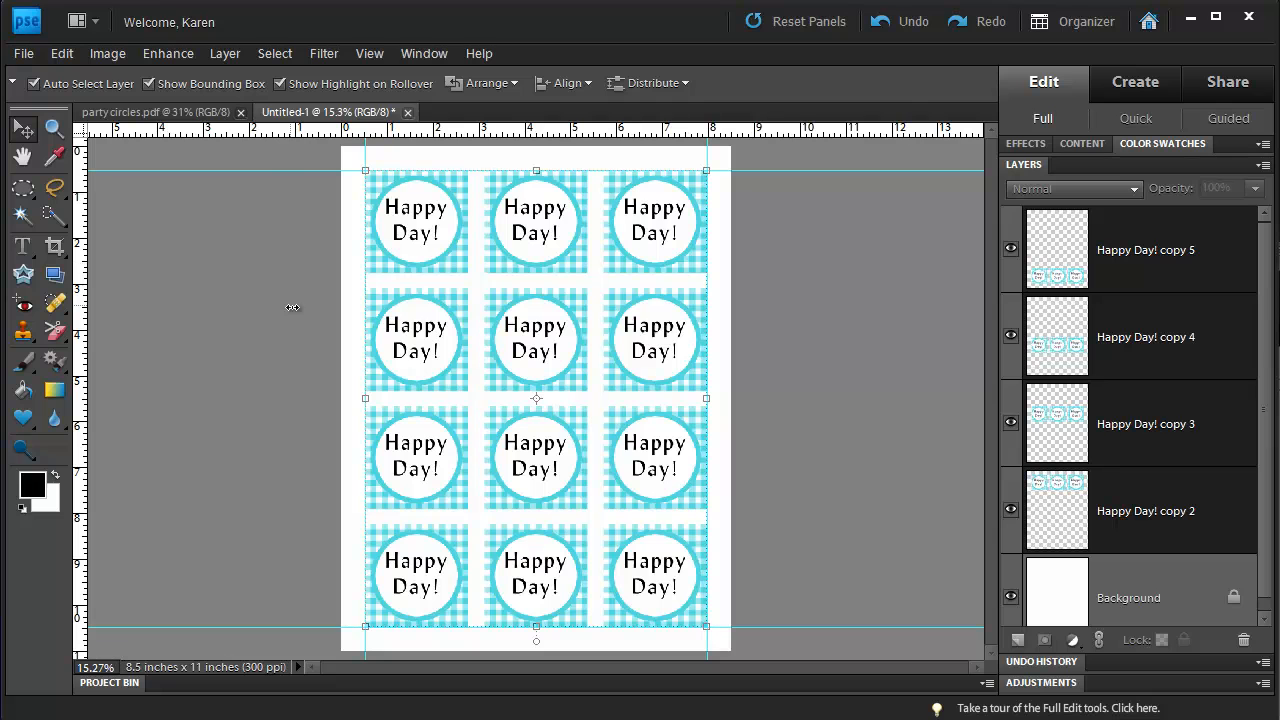
{"action": "mouse_move", "coordinate": [676, 184]}
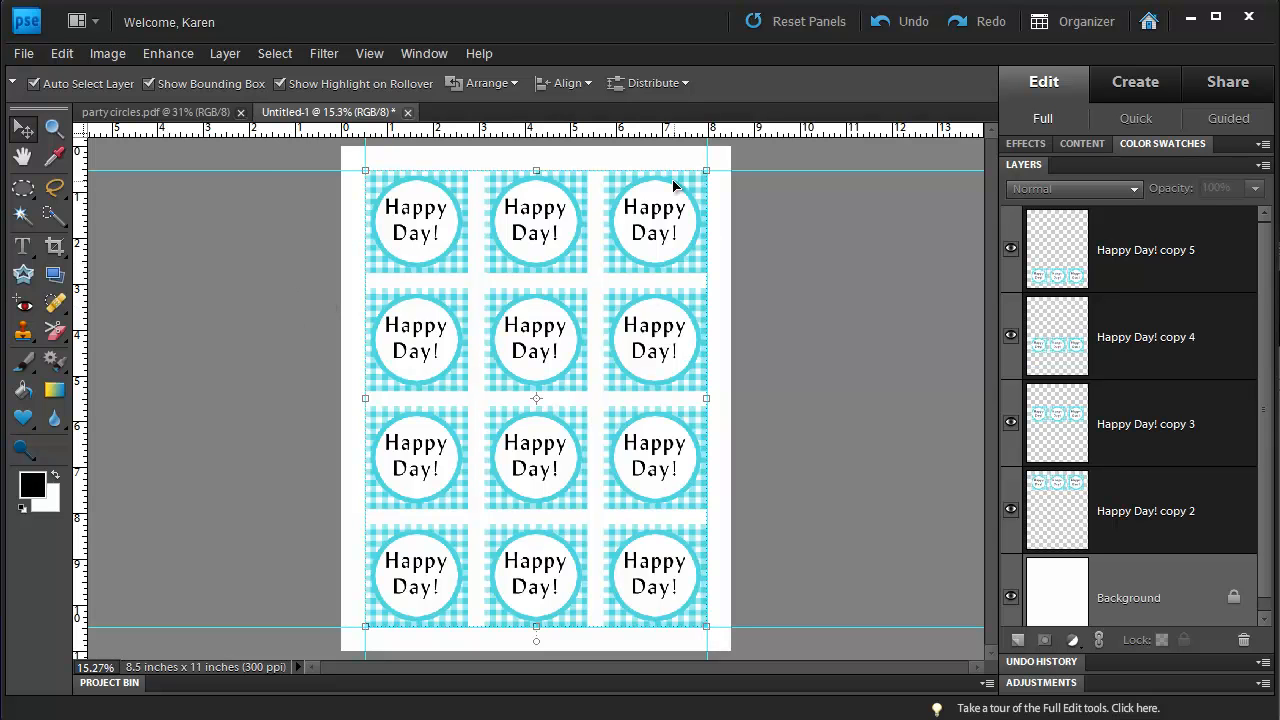
{"action": "mouse_move", "coordinate": [384, 618]}
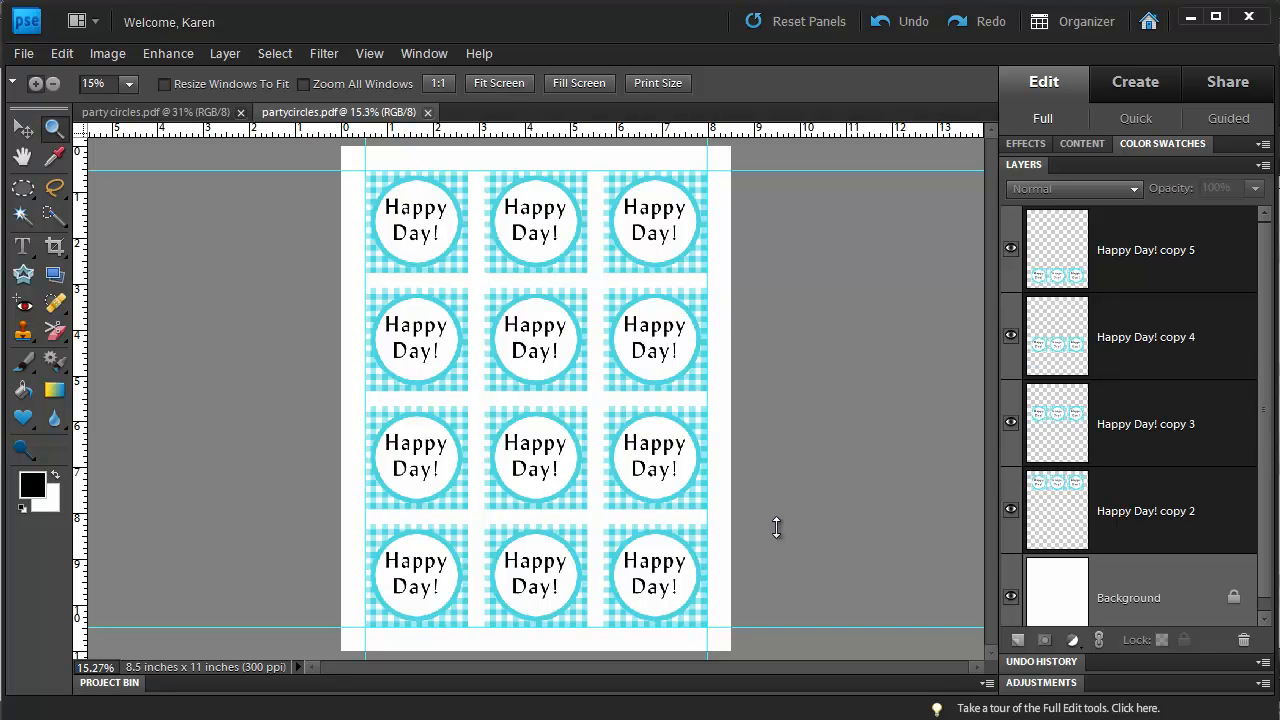
{"action": "mouse_move", "coordinate": [776, 524]}
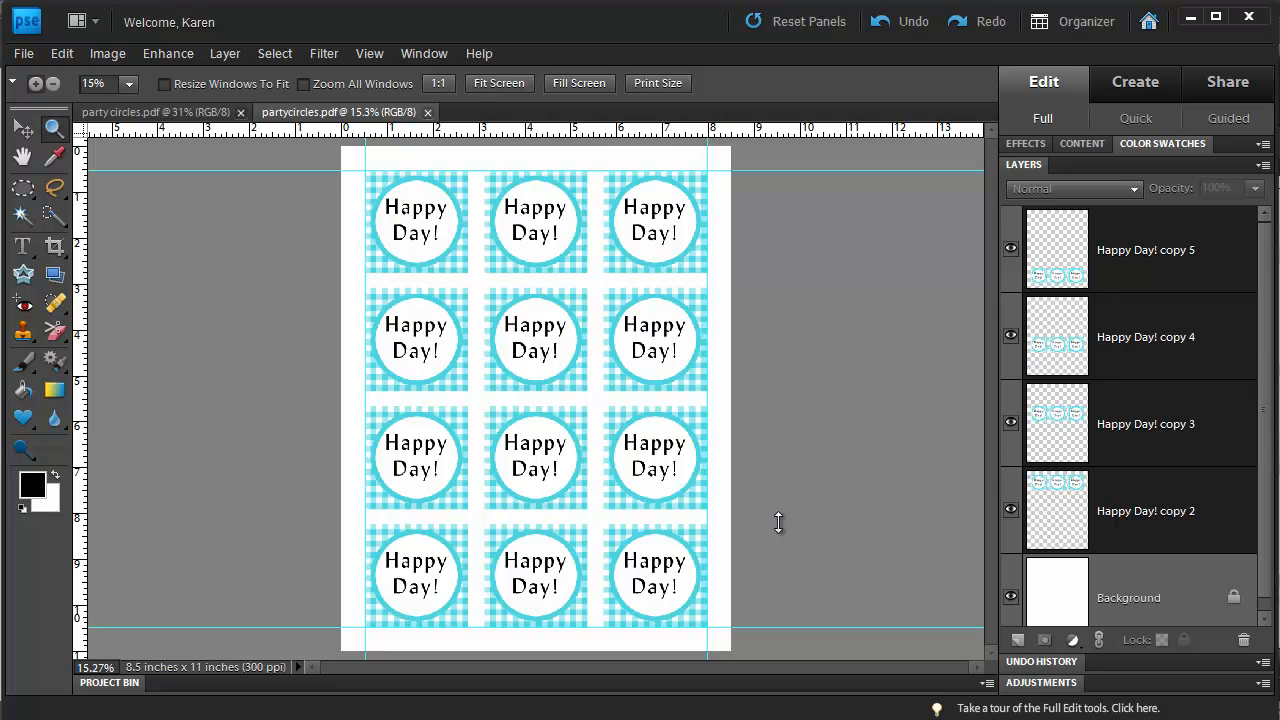
Flatten the image via Layer > Flatten Image into one Background layer holding the grid.
{"action": "left_click", "coordinate": [224, 52]}
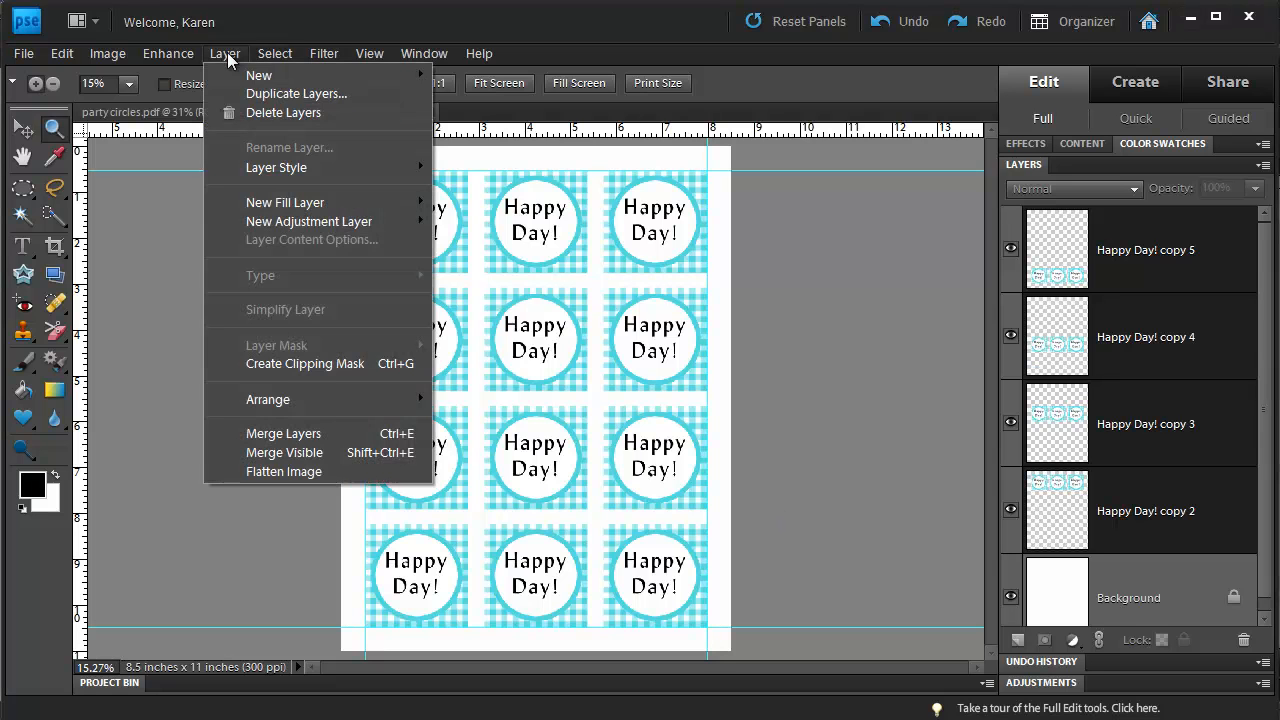
{"action": "mouse_move", "coordinate": [284, 472]}
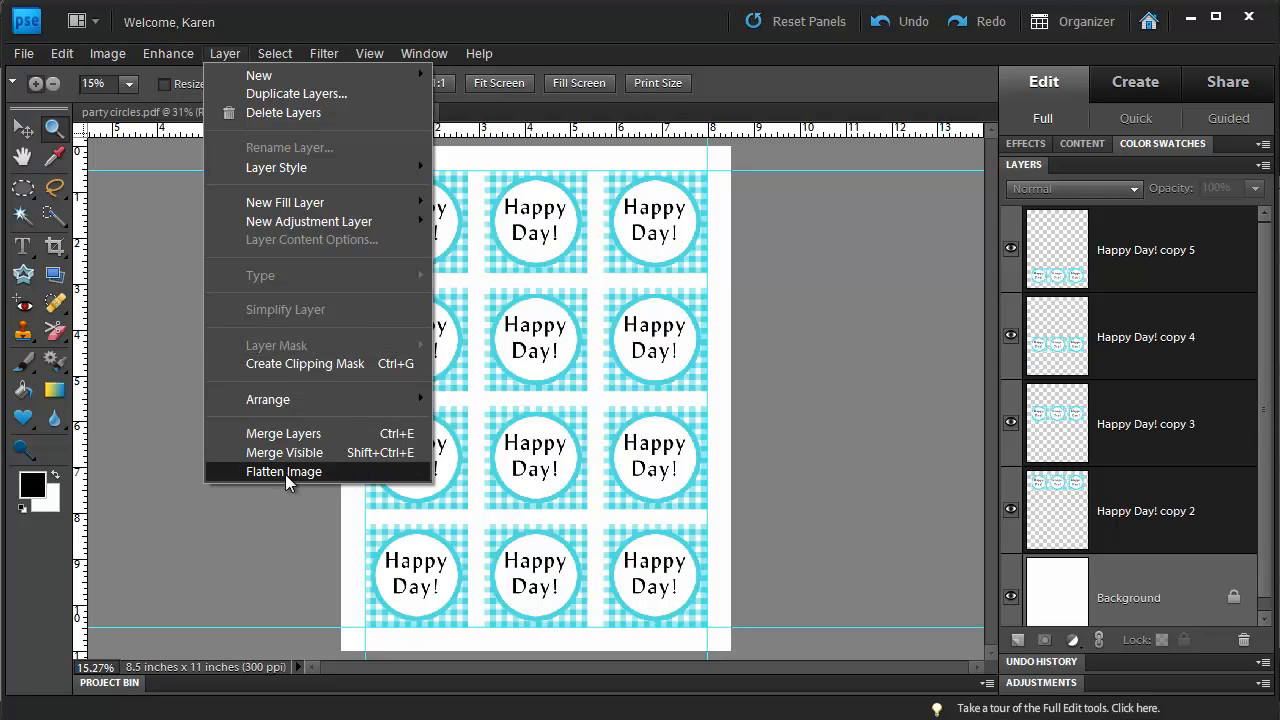
{"action": "left_click", "coordinate": [284, 472]}
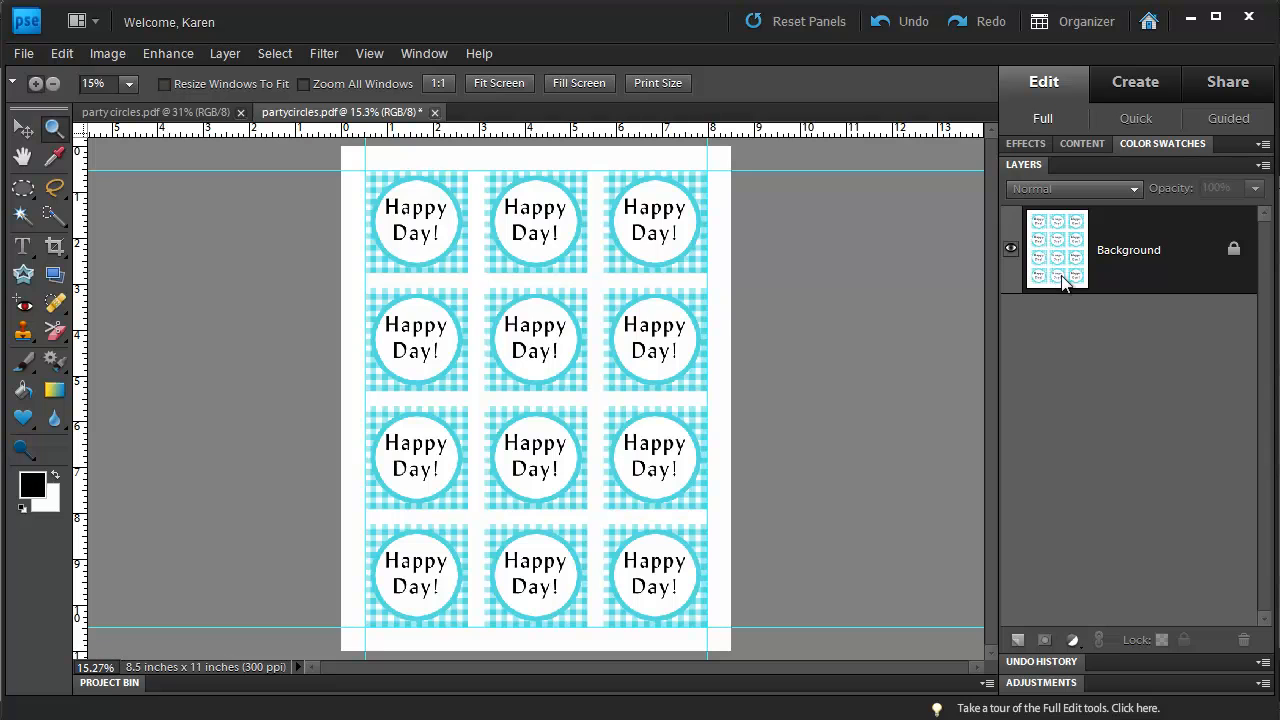
{"action": "mouse_move", "coordinate": [1138, 260]}
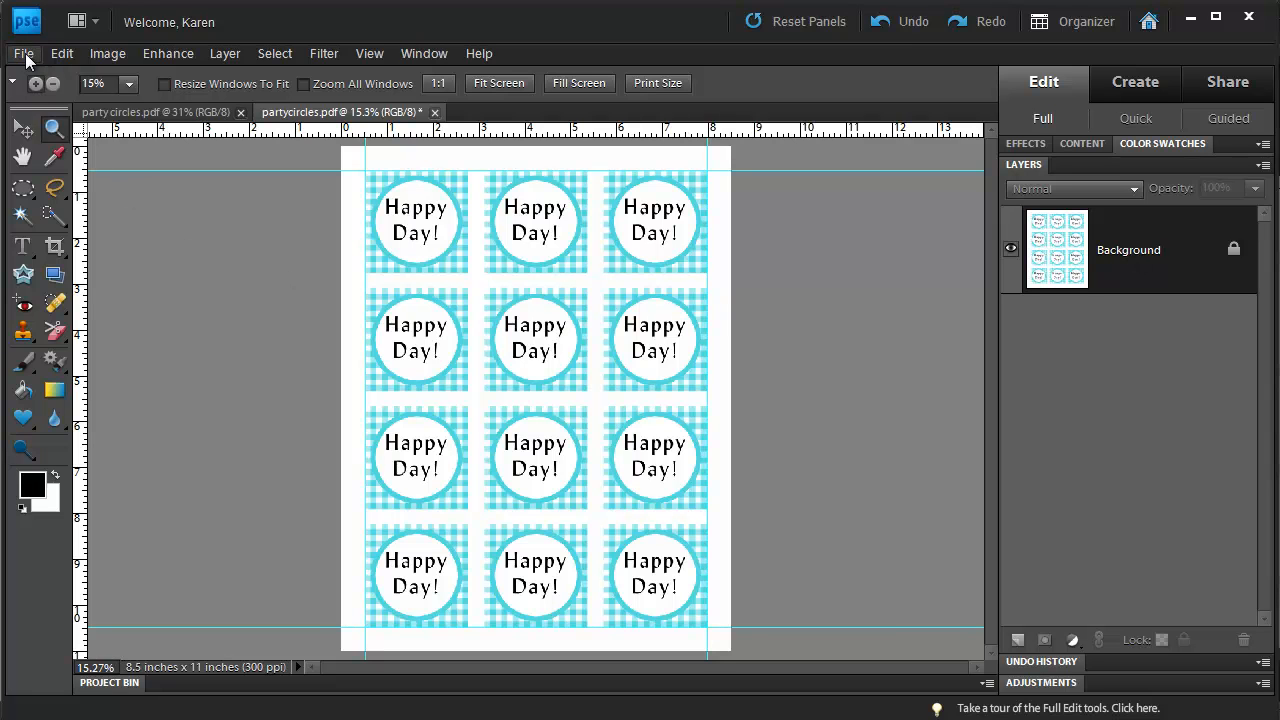
{"action": "mouse_move", "coordinate": [24, 58]}
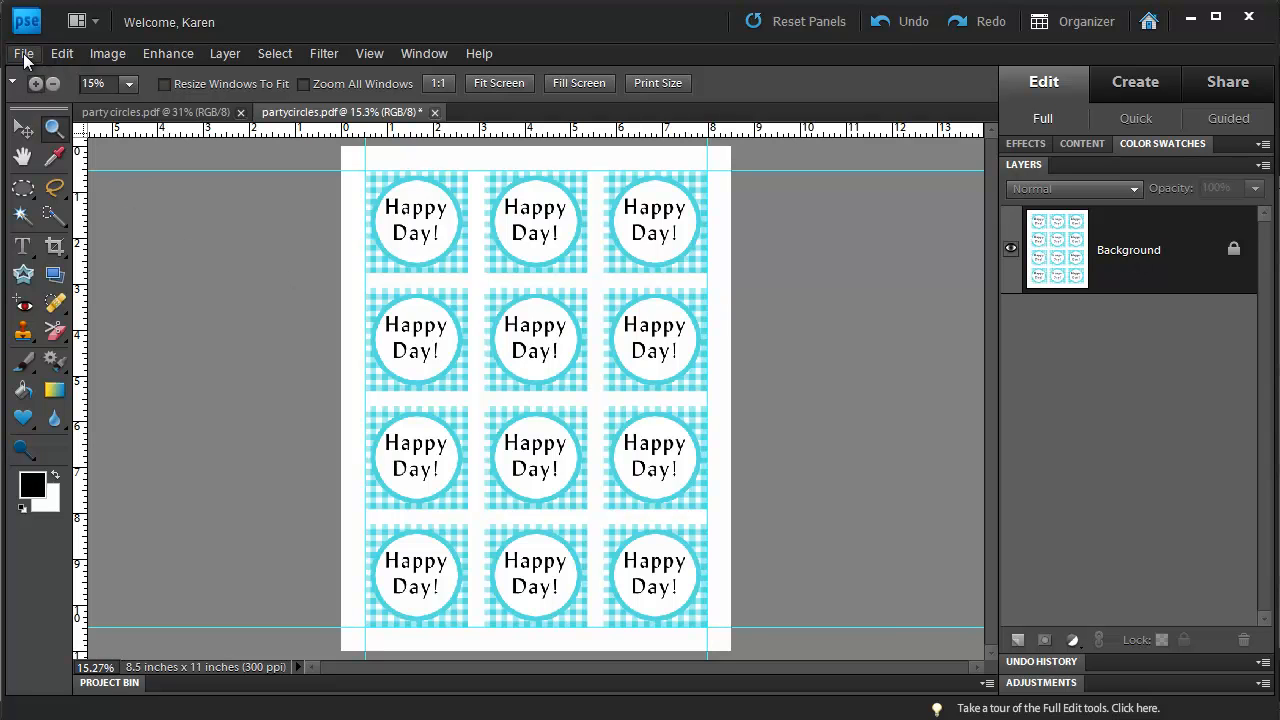
Save As the flattened sheet in Photoshop PDF format as partycircles1.pdf.
{"action": "left_click", "coordinate": [24, 52]}
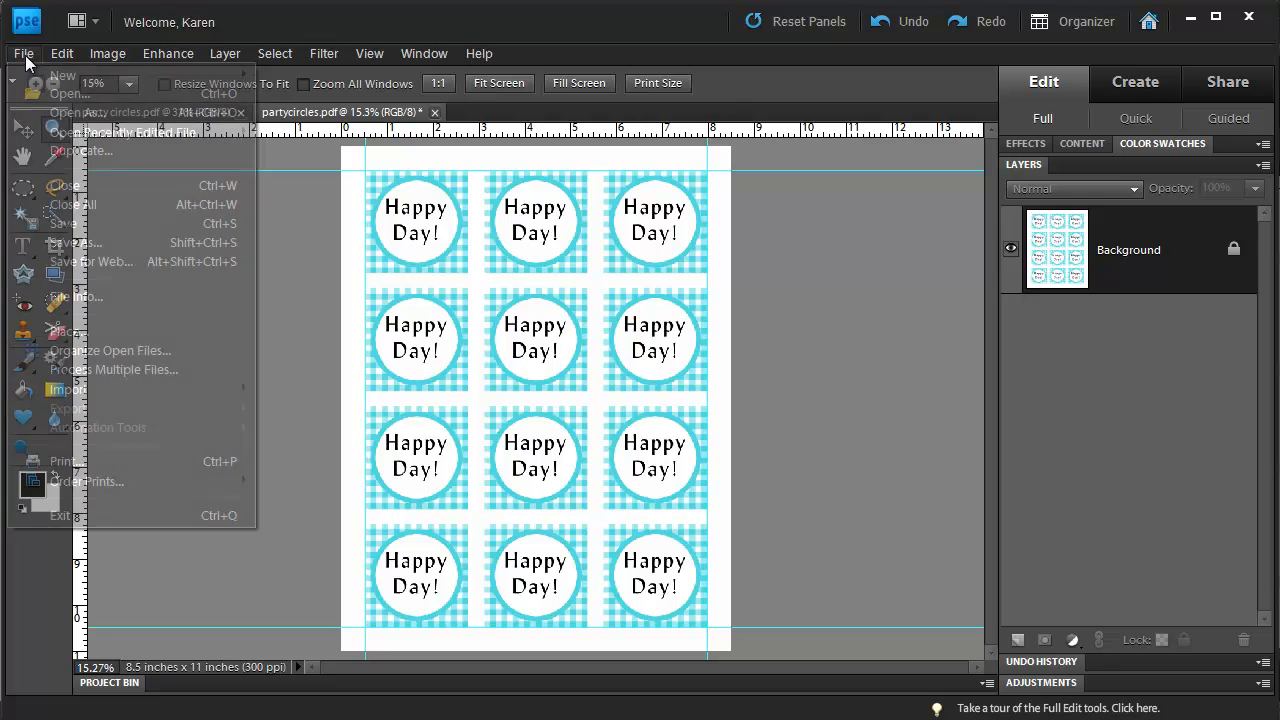
{"action": "left_click", "coordinate": [76, 242]}
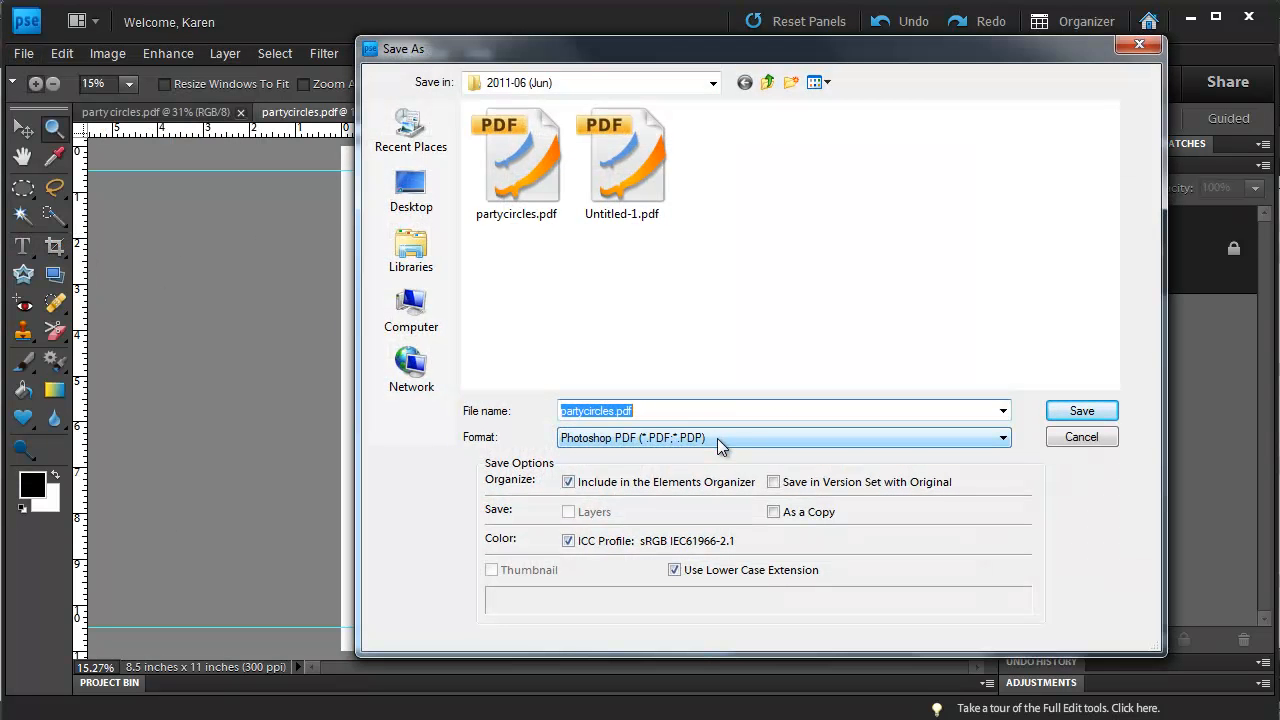
{"action": "left_click", "coordinate": [1000, 436]}
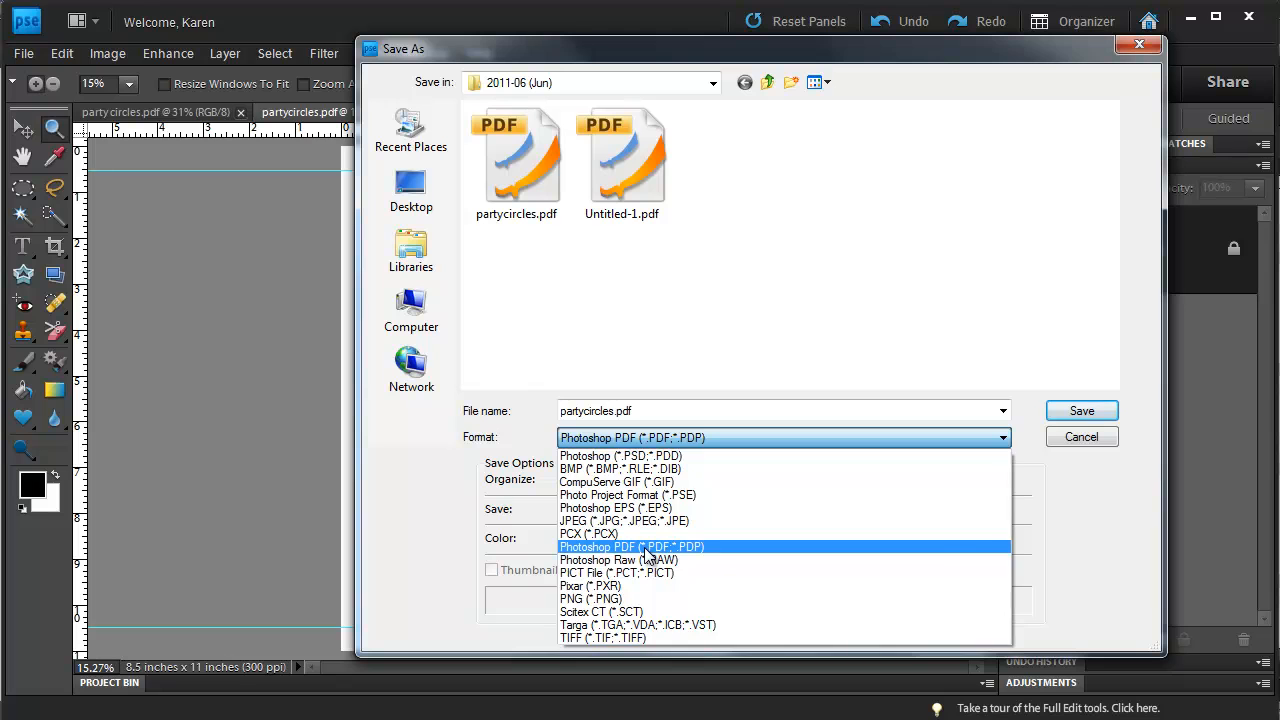
{"action": "left_click", "coordinate": [632, 548]}
{"action": "type", "text": "1"}
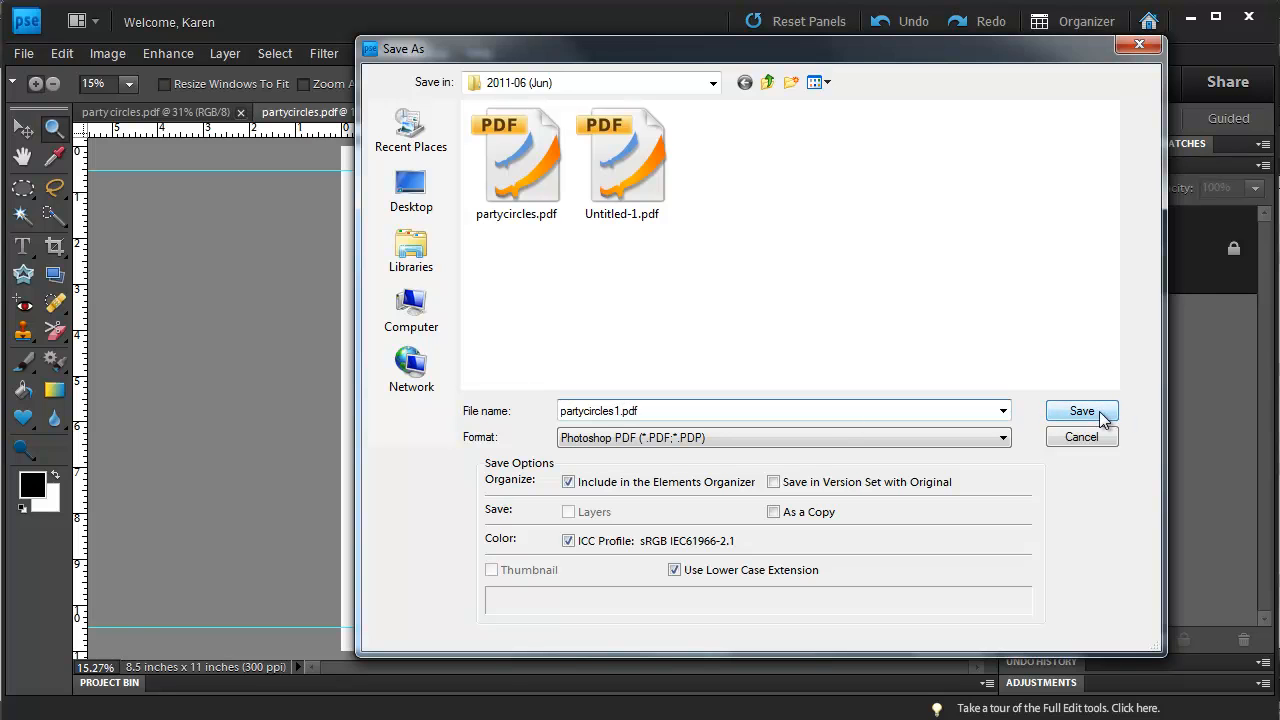
{"action": "left_click", "coordinate": [1080, 412]}
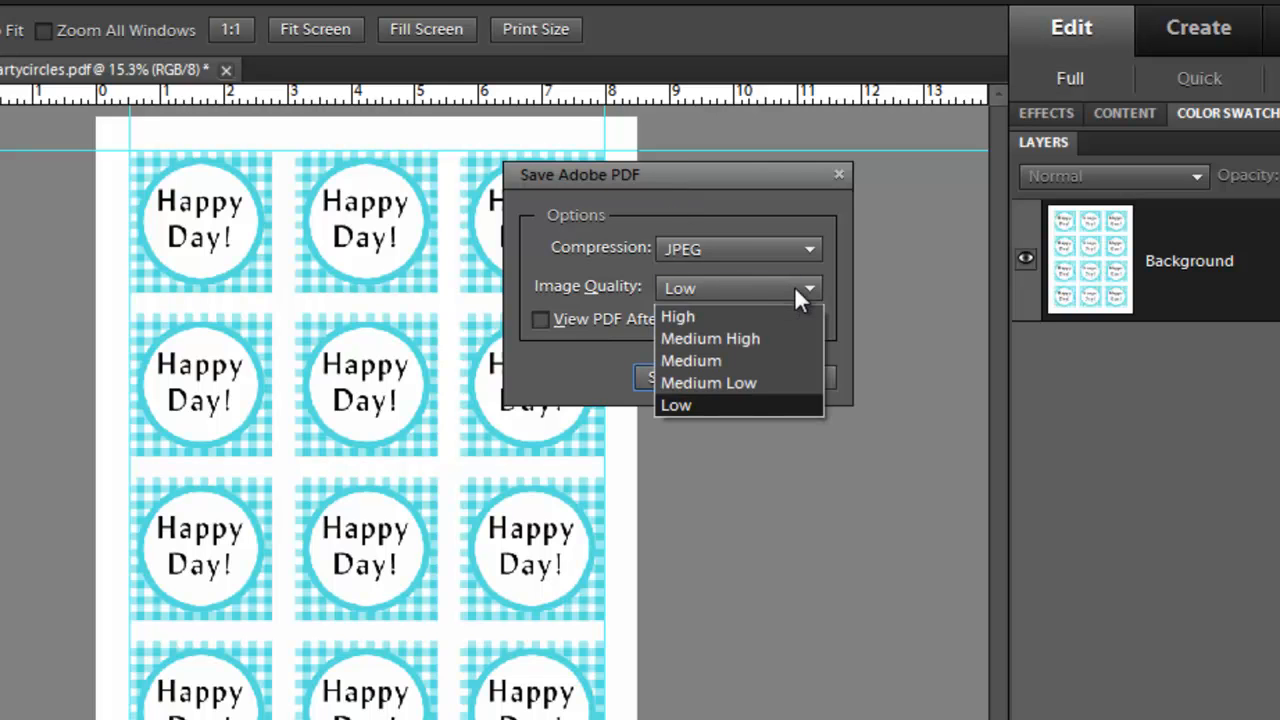
{"action": "mouse_move", "coordinate": [730, 322]}
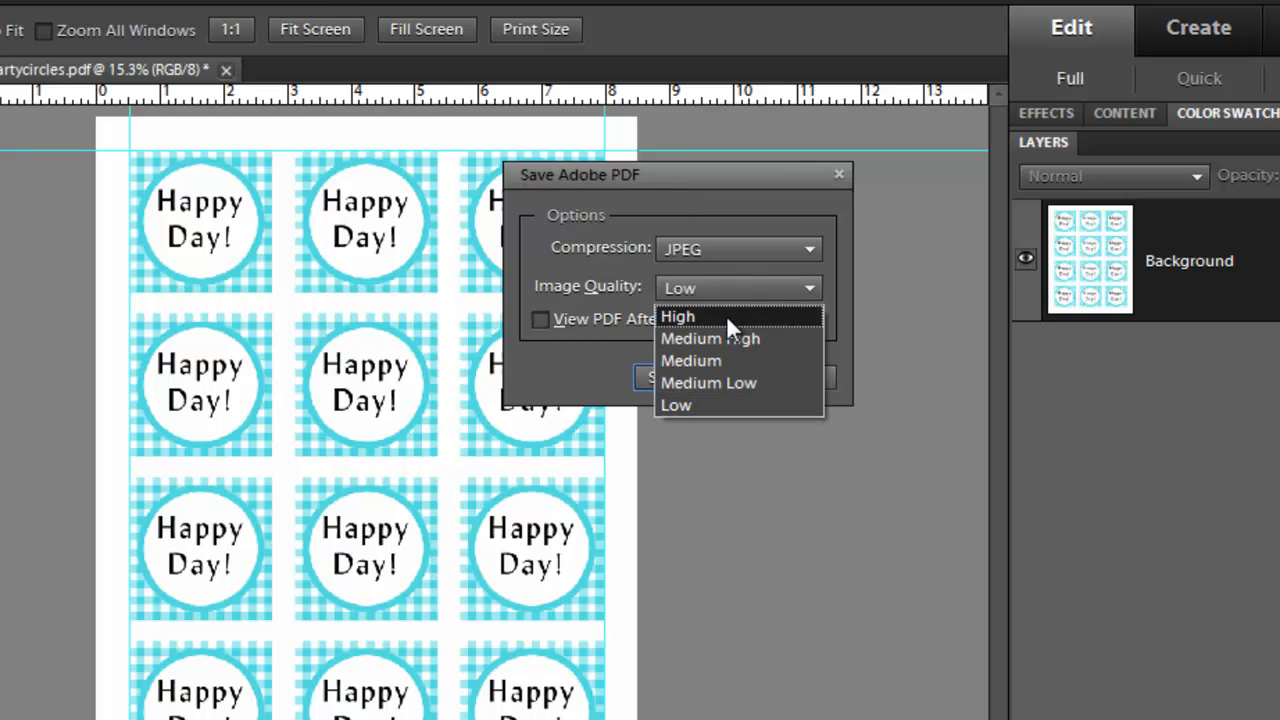
Set the PDF's JPEG image quality to High and save the PDF.
{"action": "left_click", "coordinate": [678, 316]}
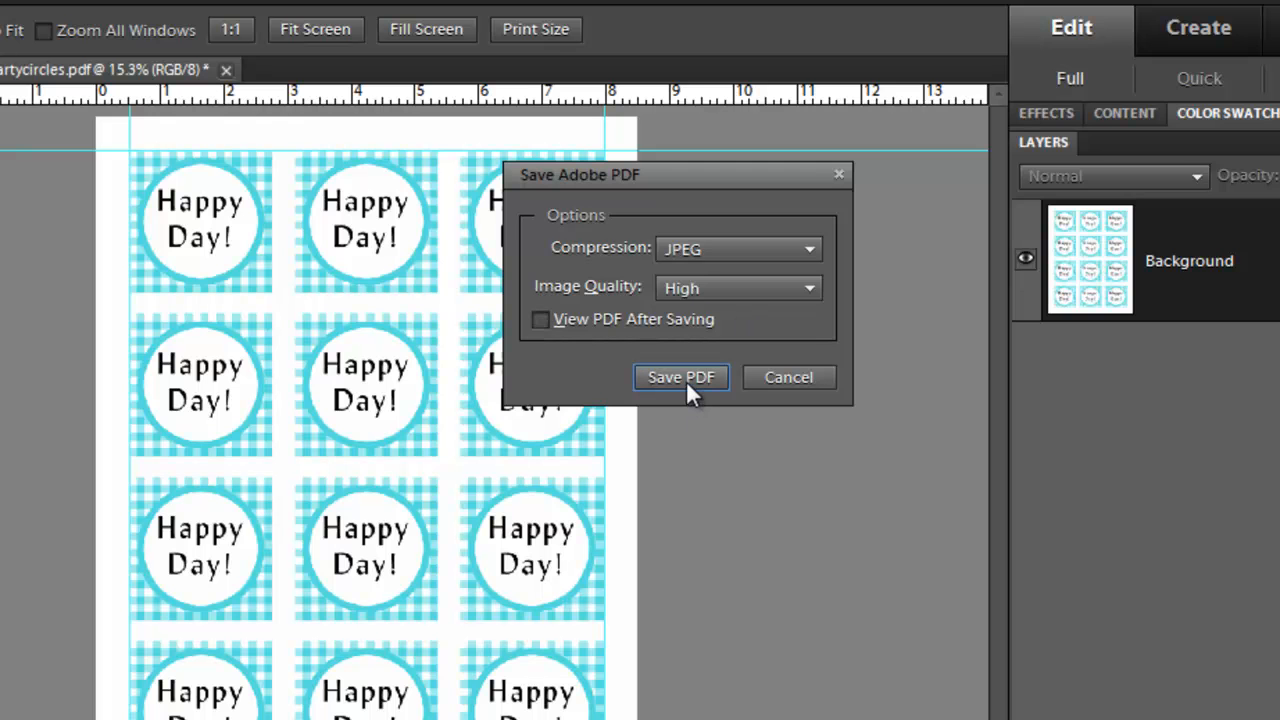
{"action": "left_click", "coordinate": [680, 376]}
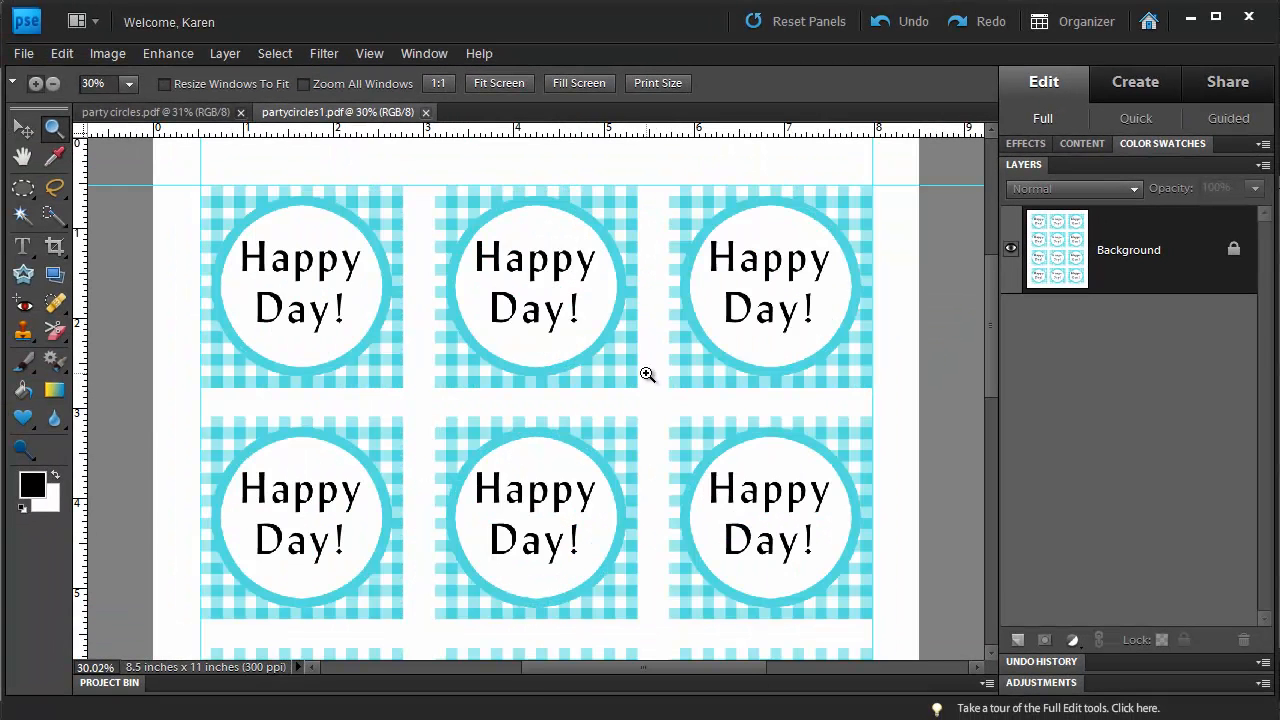
{"action": "mouse_move", "coordinate": [176, 160]}
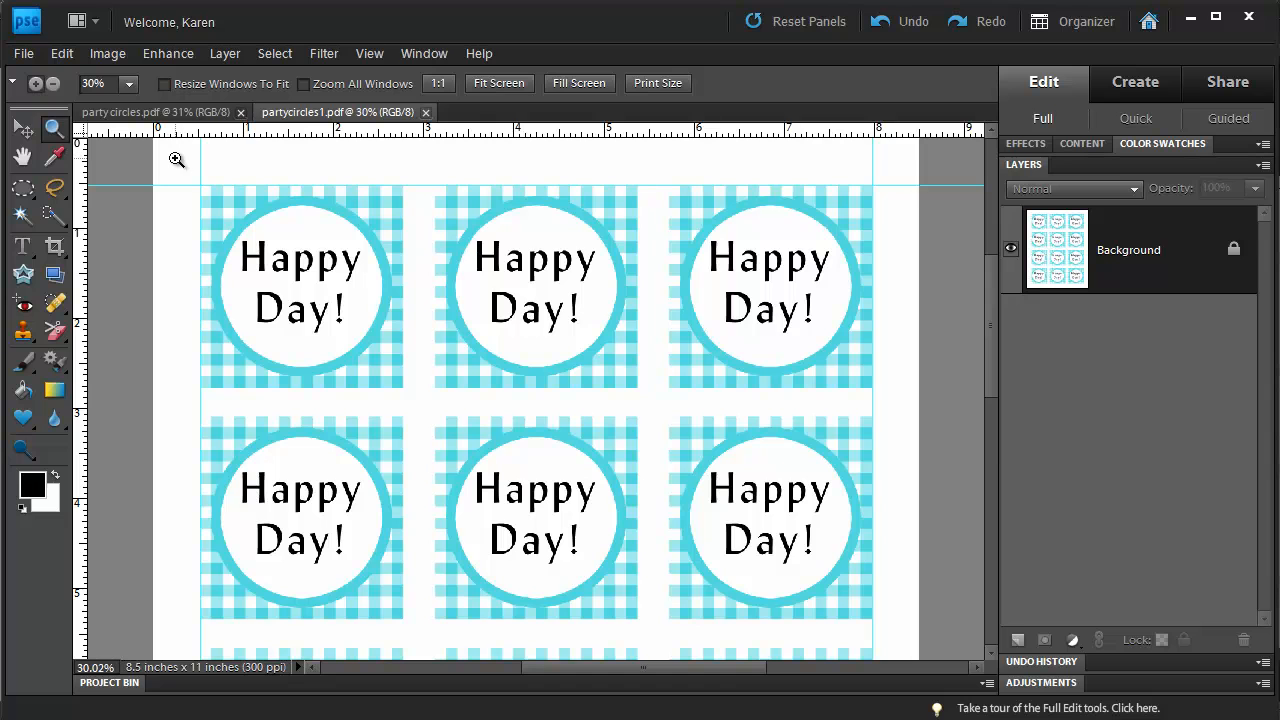
{"action": "mouse_move", "coordinate": [172, 160]}
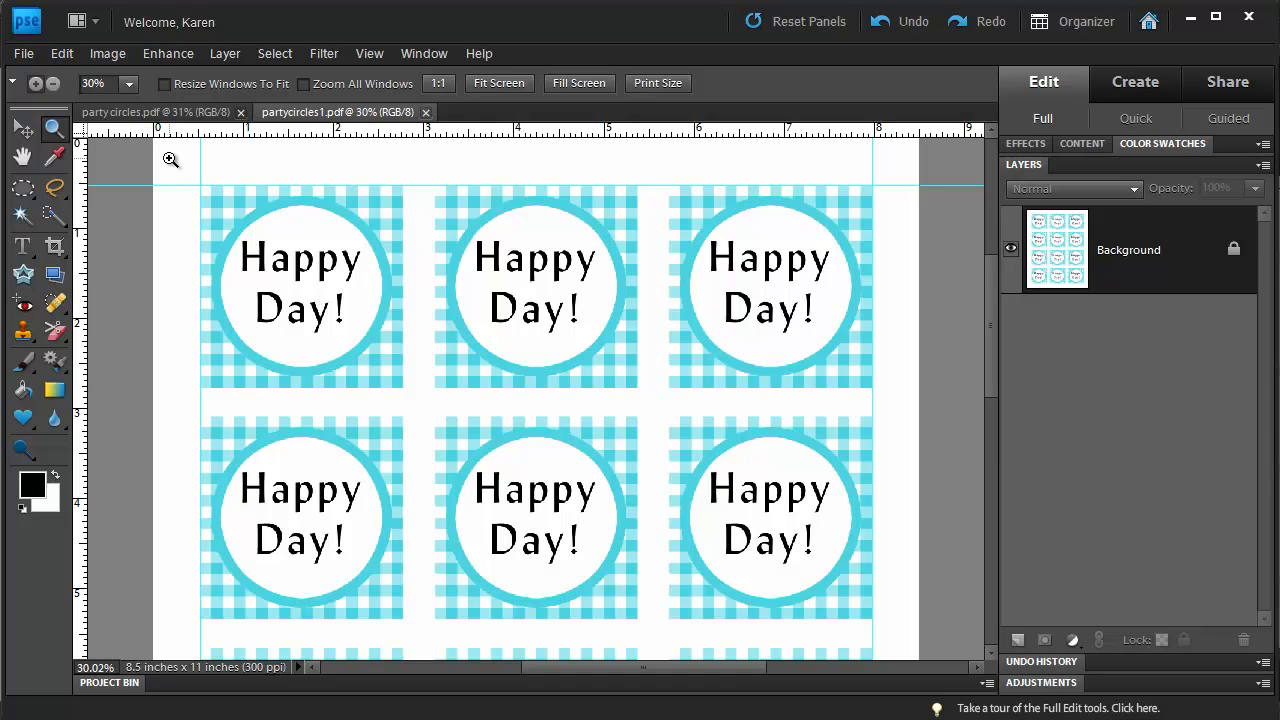
{"action": "mouse_move", "coordinate": [174, 172]}
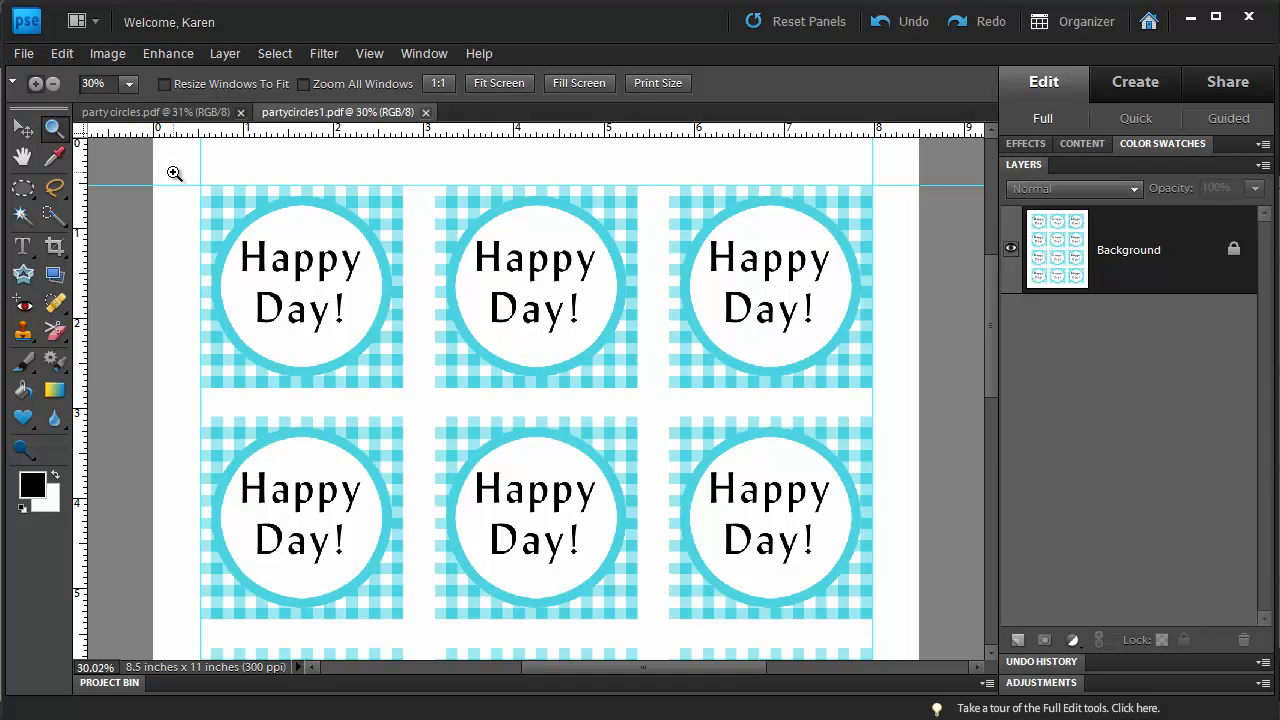